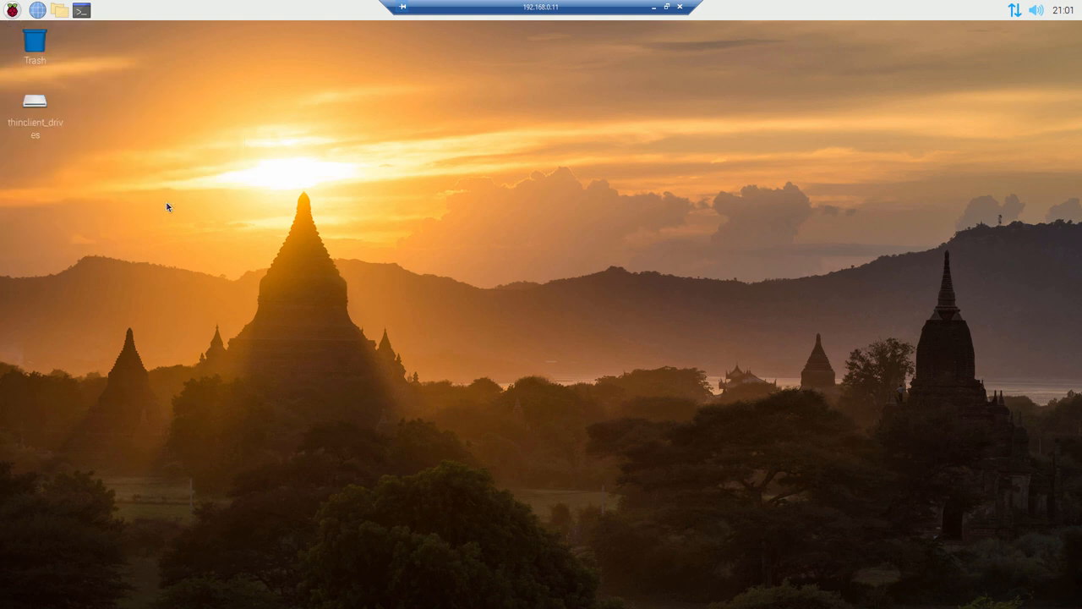
mouse_move(519, 201)
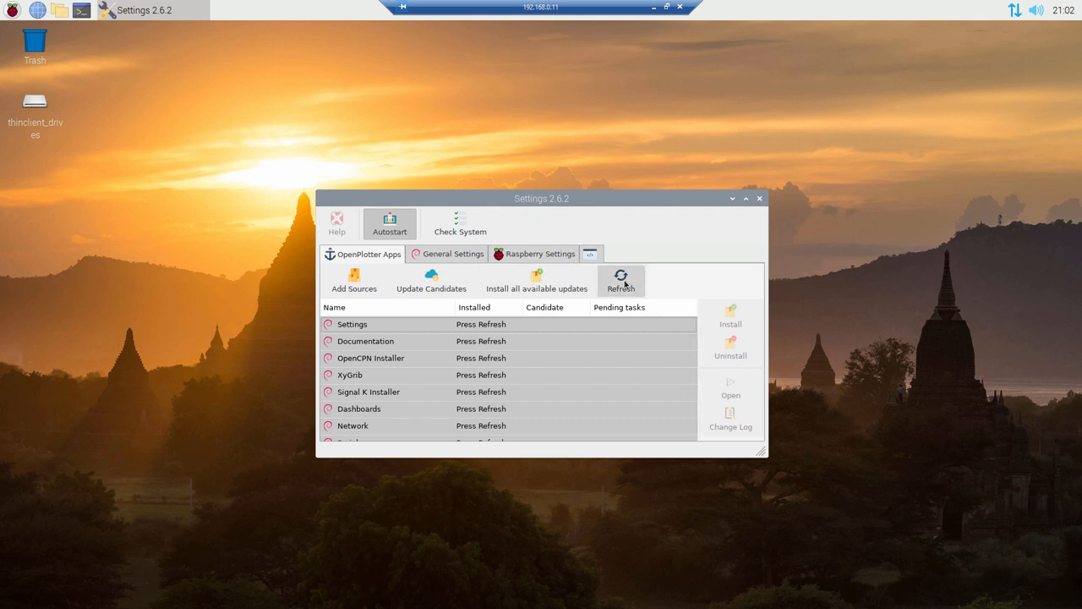
Refresh the app list and install the I2C Sensors app with its dependencies
left_click(620, 281)
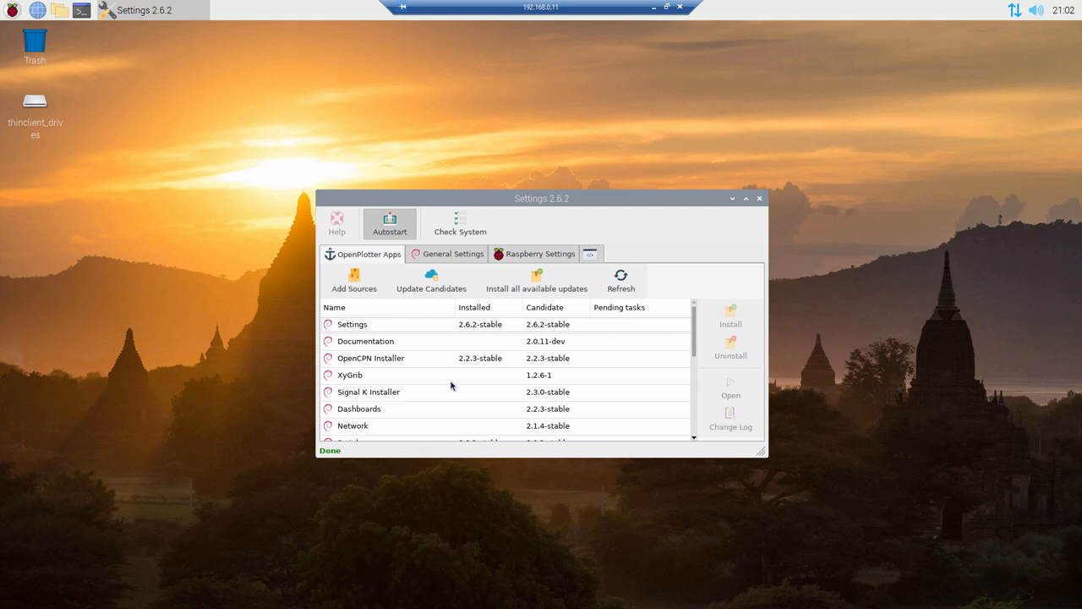
scroll("down", 3)
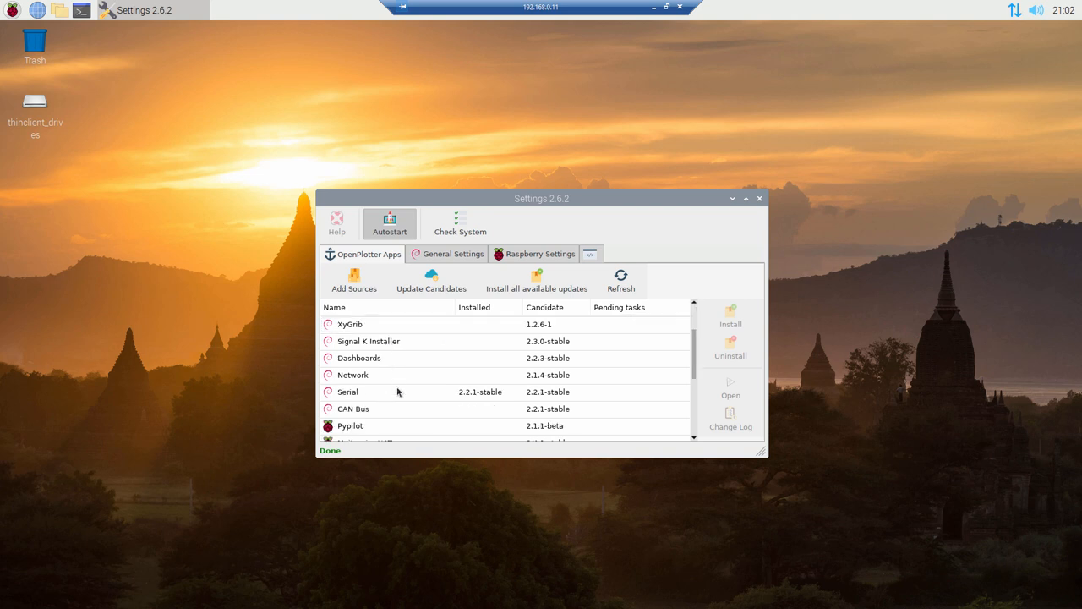
scroll("down", 3)
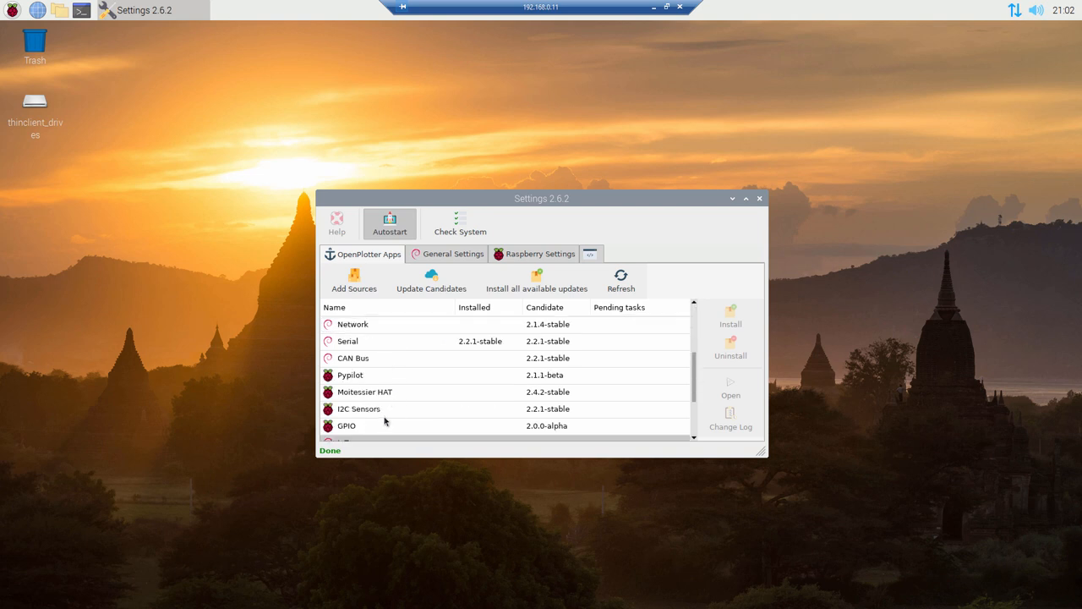
left_click(731, 318)
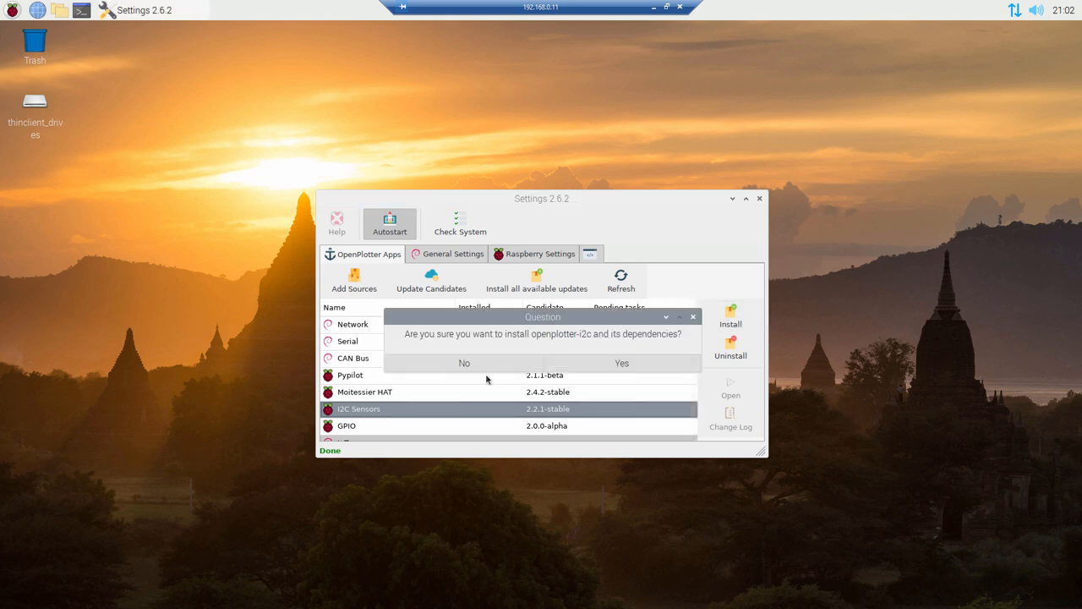
left_click(622, 361)
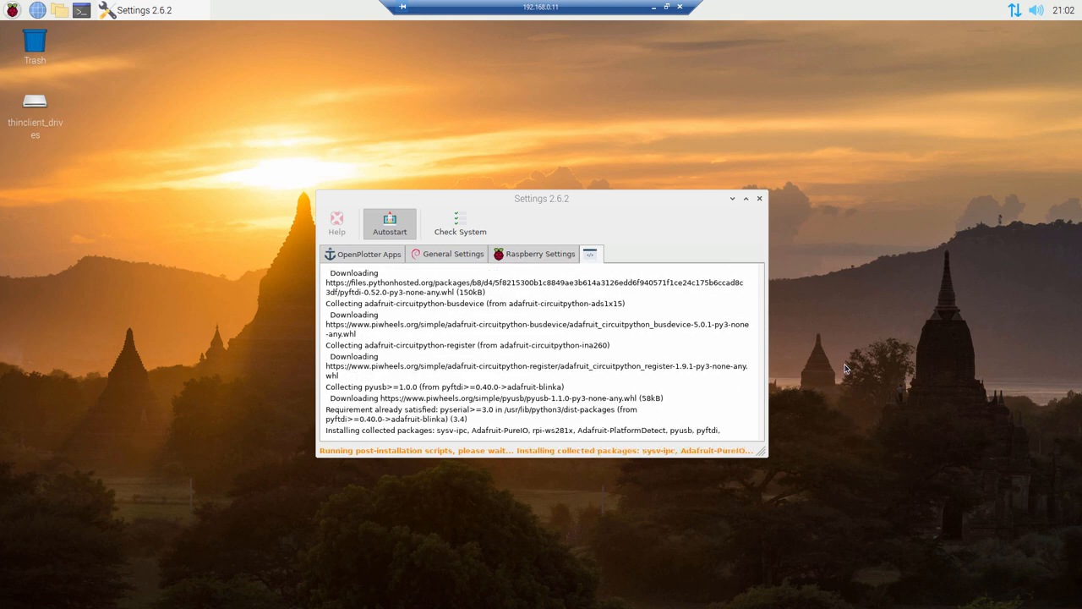
Install the Pypilot app, confirming its dependencies
left_click(362, 254)
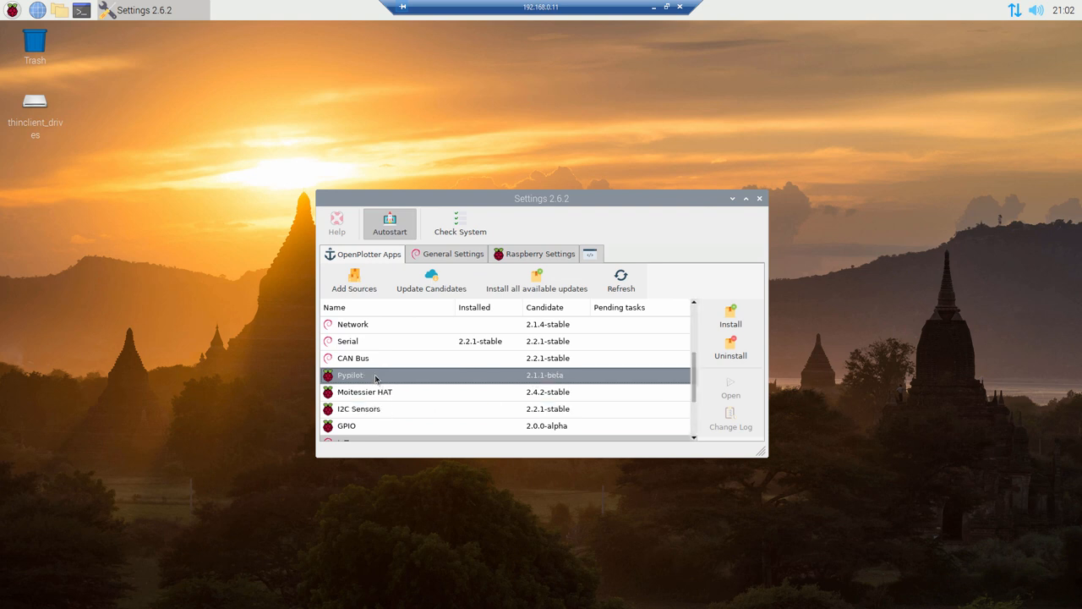
left_click(731, 318)
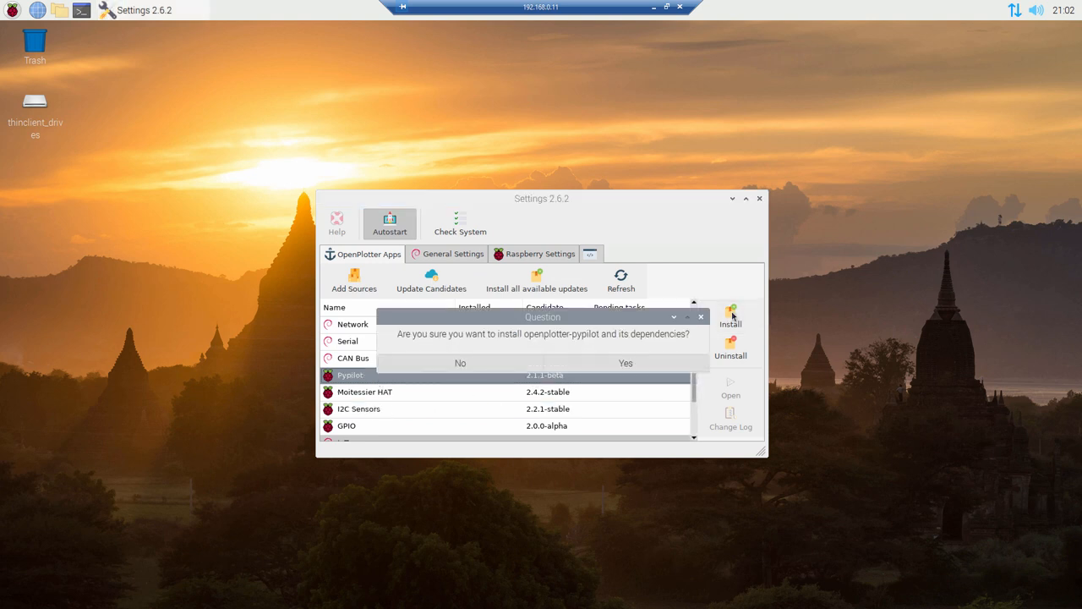
left_click(626, 361)
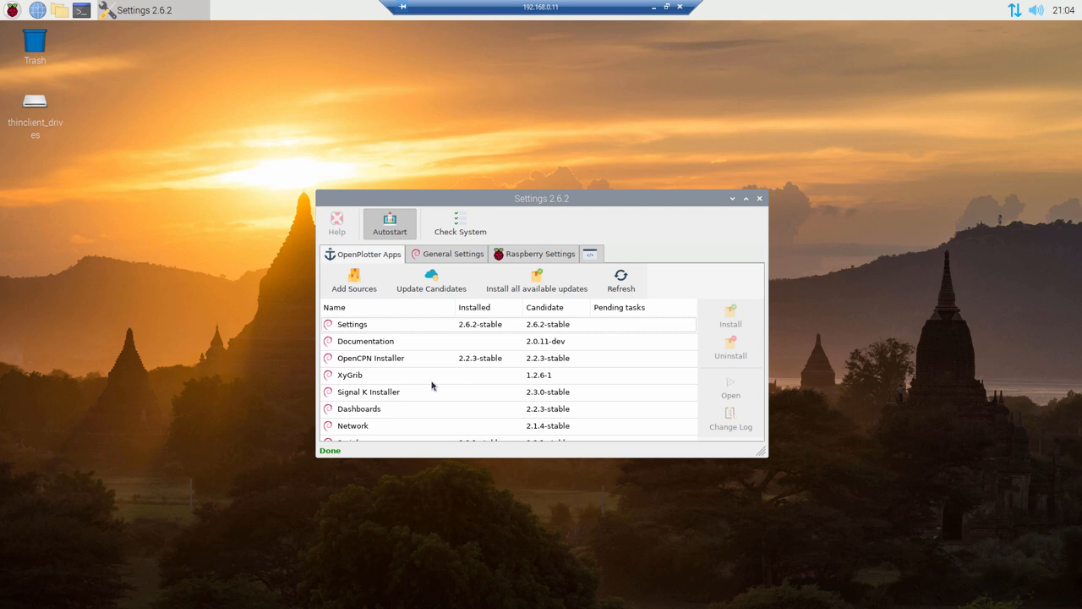
scroll("down", 3)
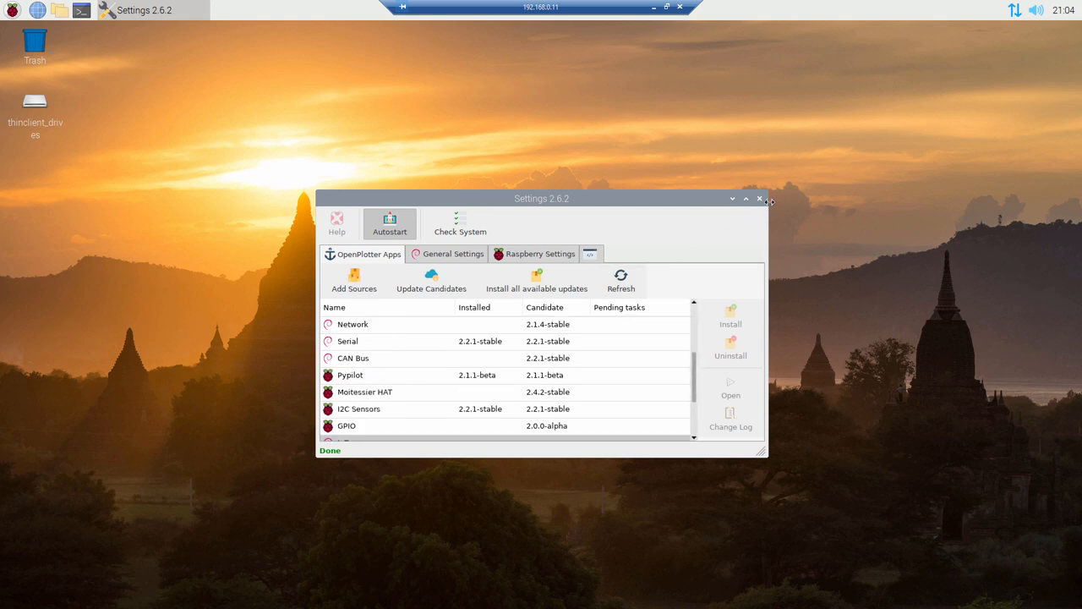
Close Settings and review the Interfaces tab in Raspberry Pi Configuration
left_click(12, 10)
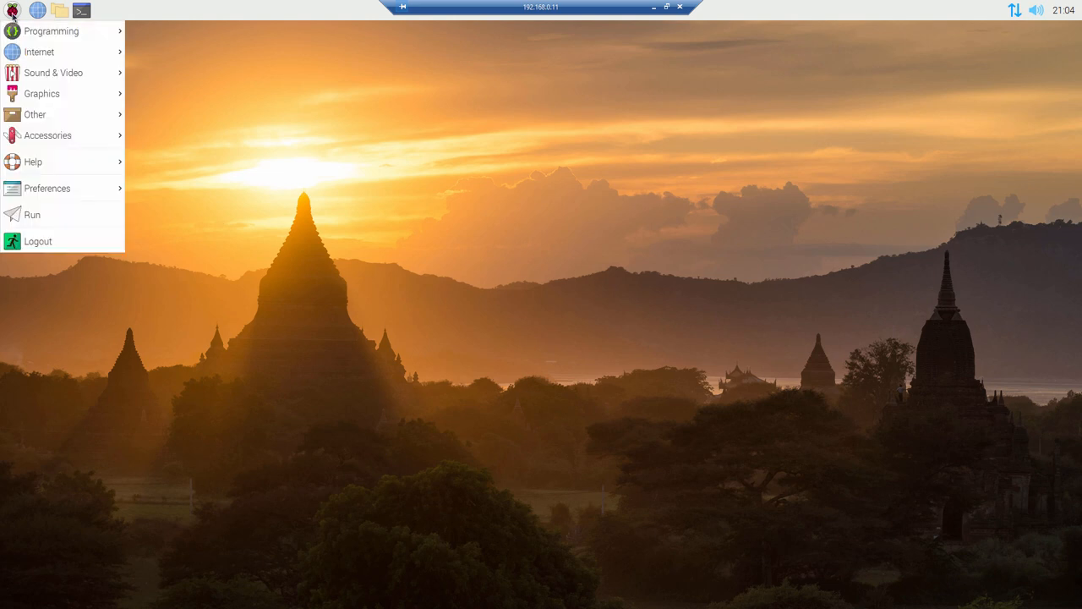
mouse_move(48, 187)
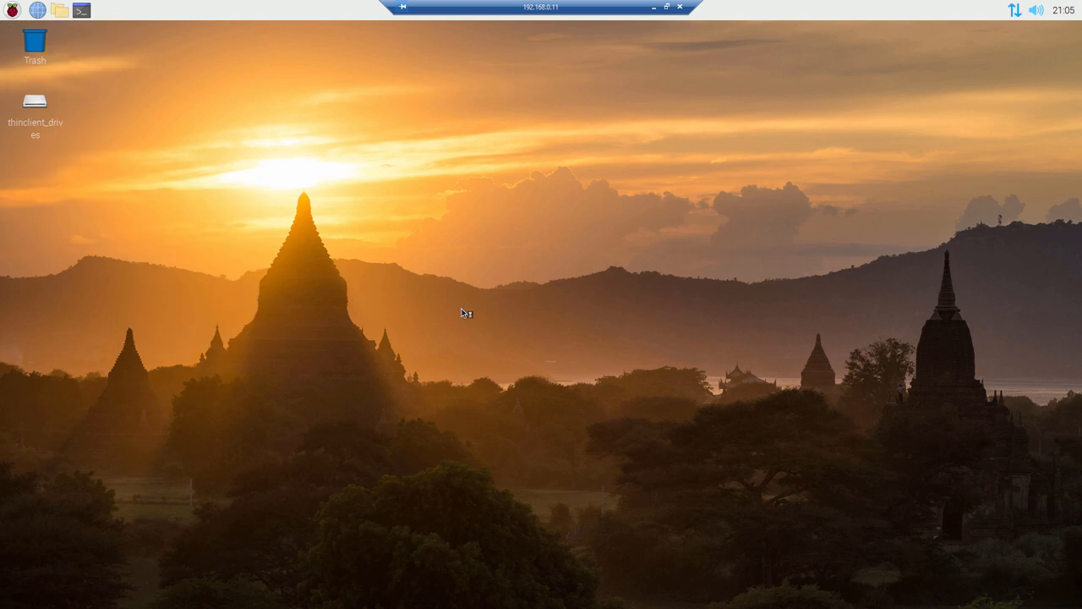
left_click(13, 10)
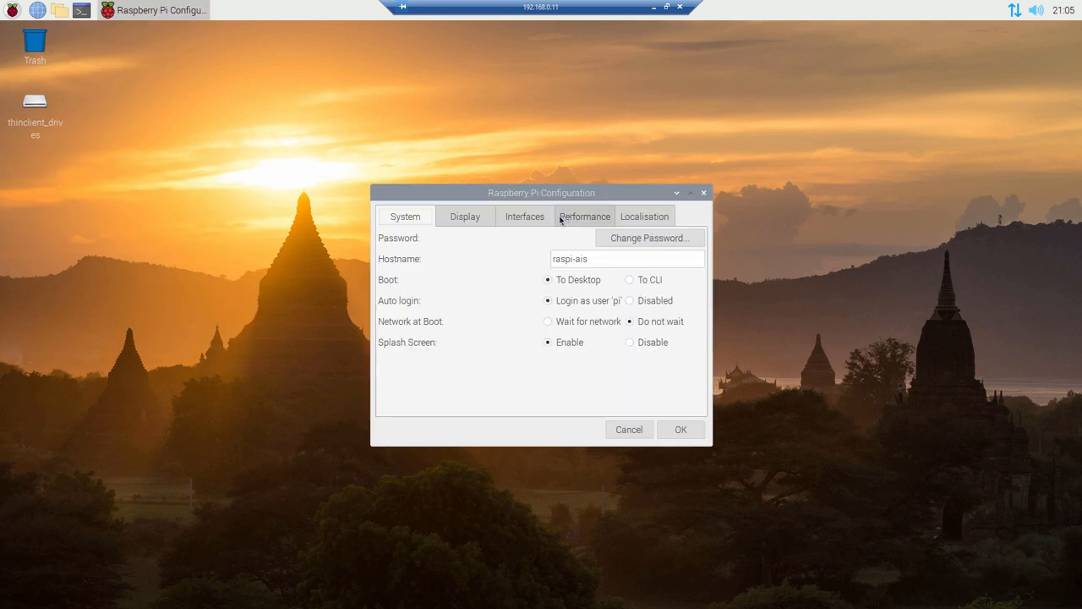
left_click(524, 216)
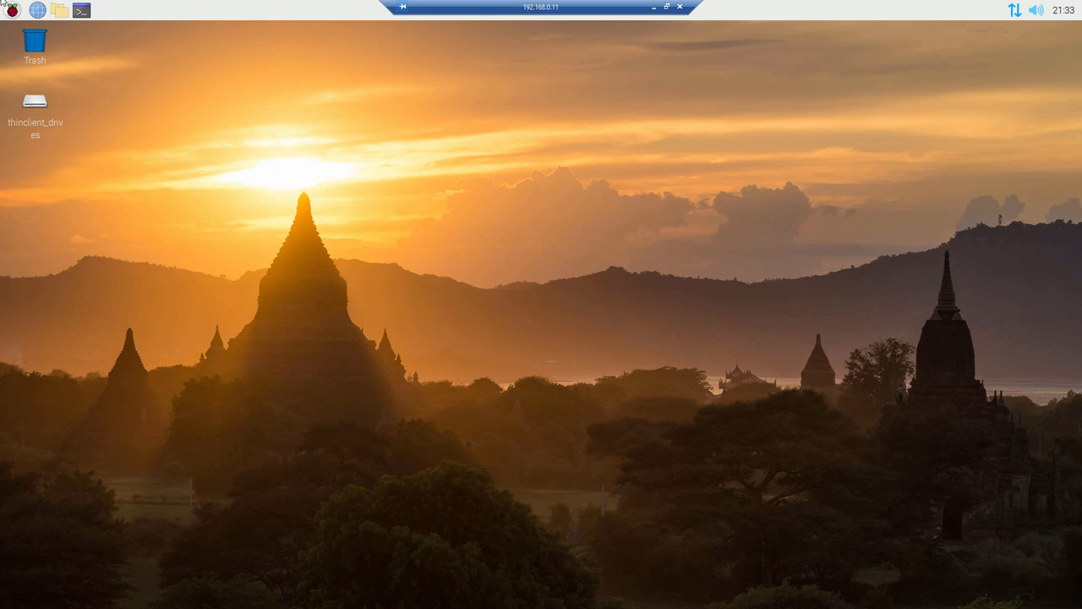
Reopen Settings, refresh the list and confirm installing the Signal K Installer
left_click(10, 11)
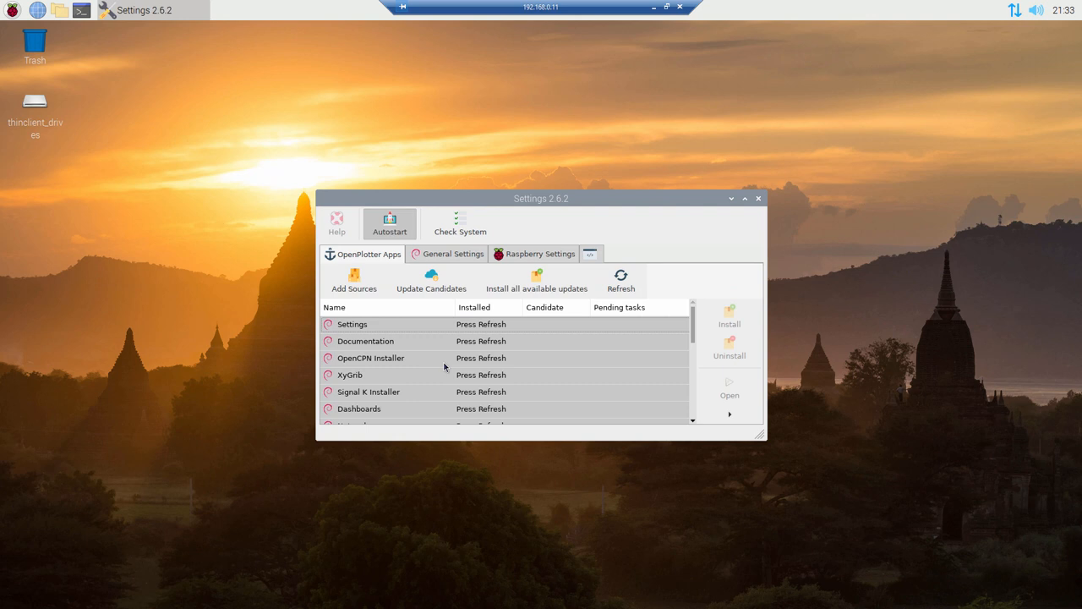
scroll("down", 3)
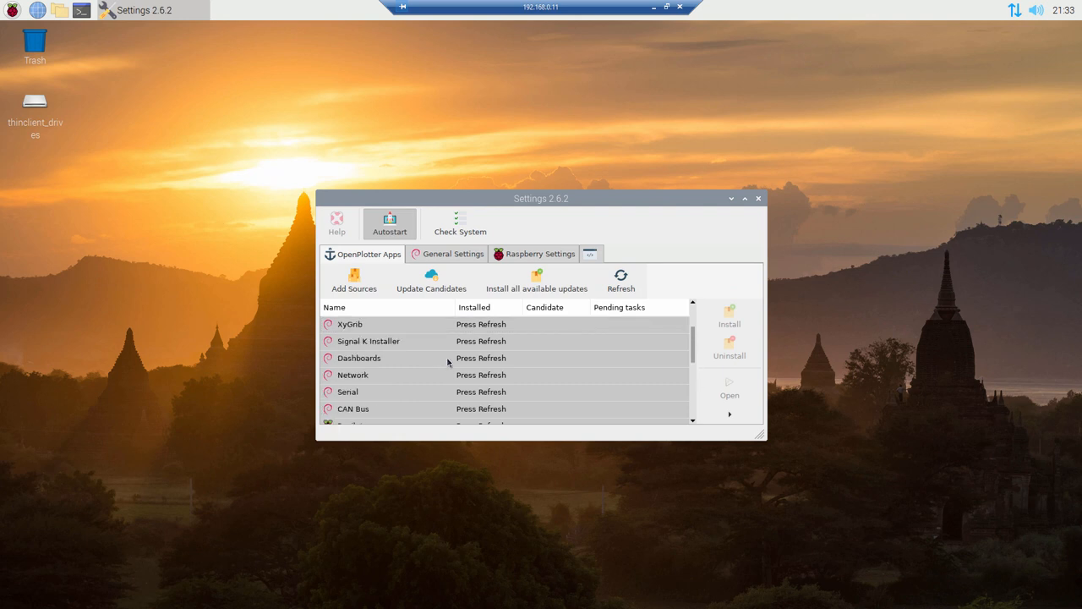
left_click(368, 342)
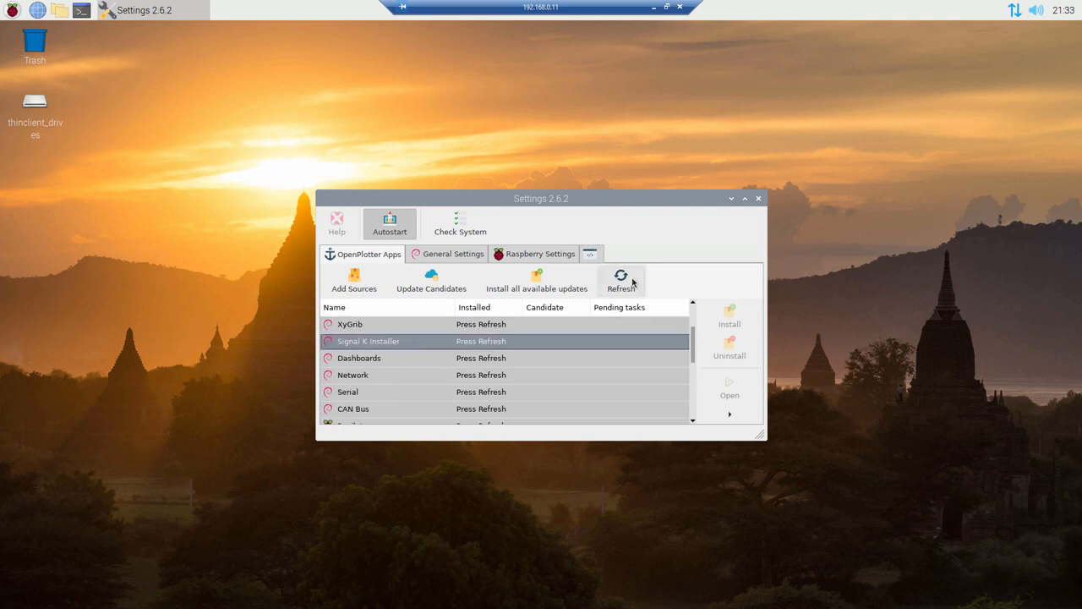
left_click(620, 279)
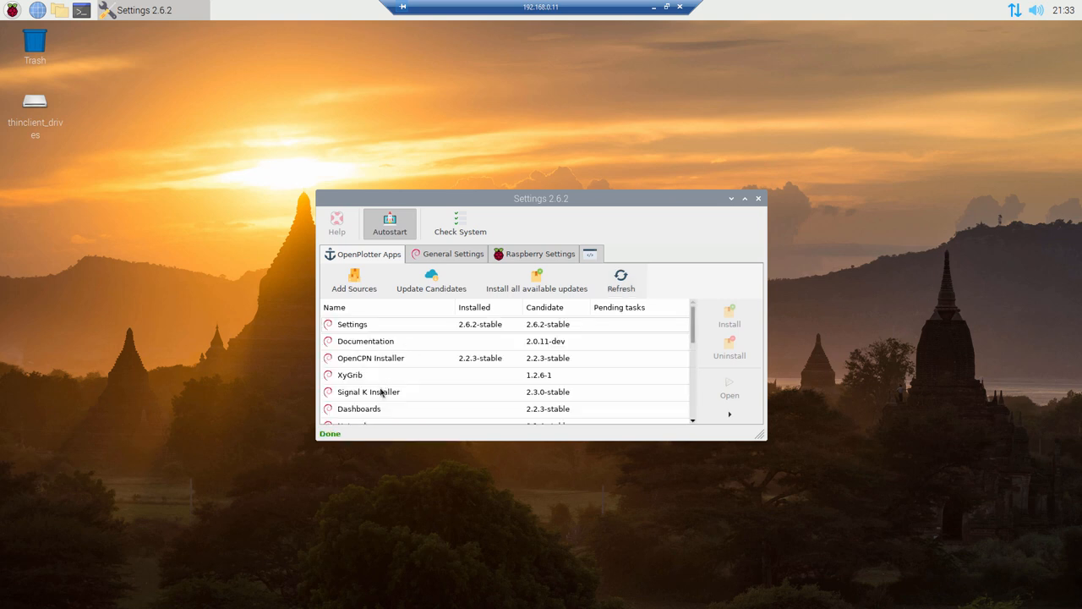
left_click(729, 312)
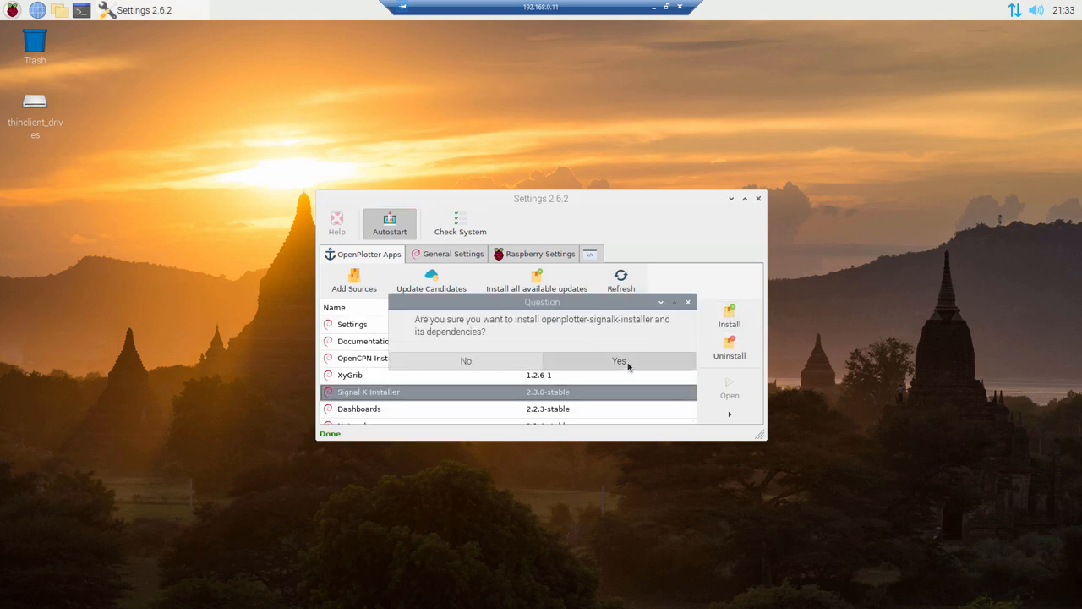
left_click(619, 360)
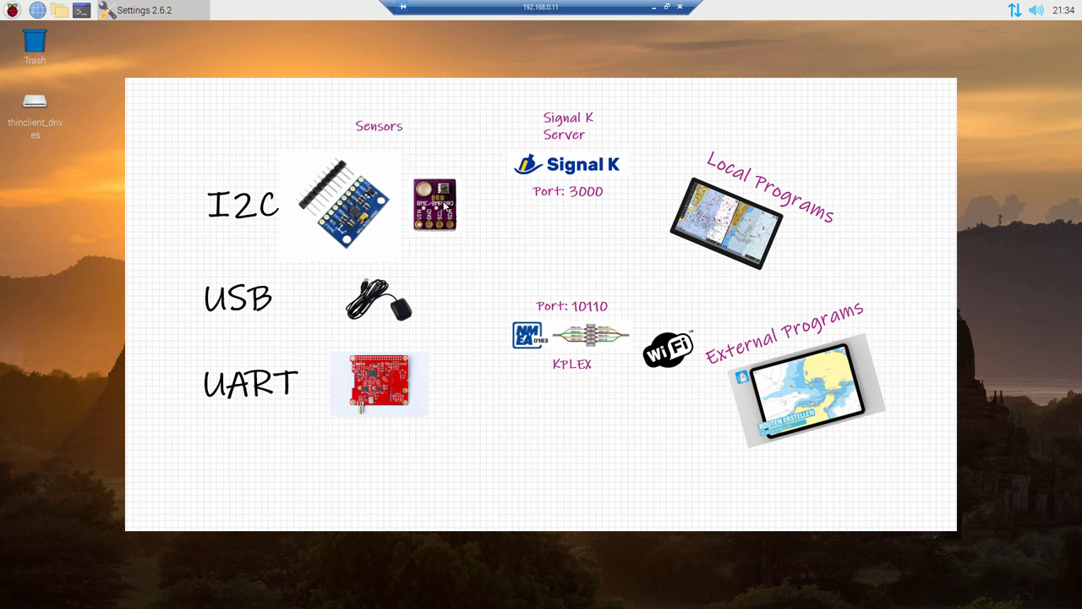
Trace the overview diagram arrows from I2C sensors and UART towards Signal K and kplex while the install finishes
left_click_drag(433, 245, 528, 206)
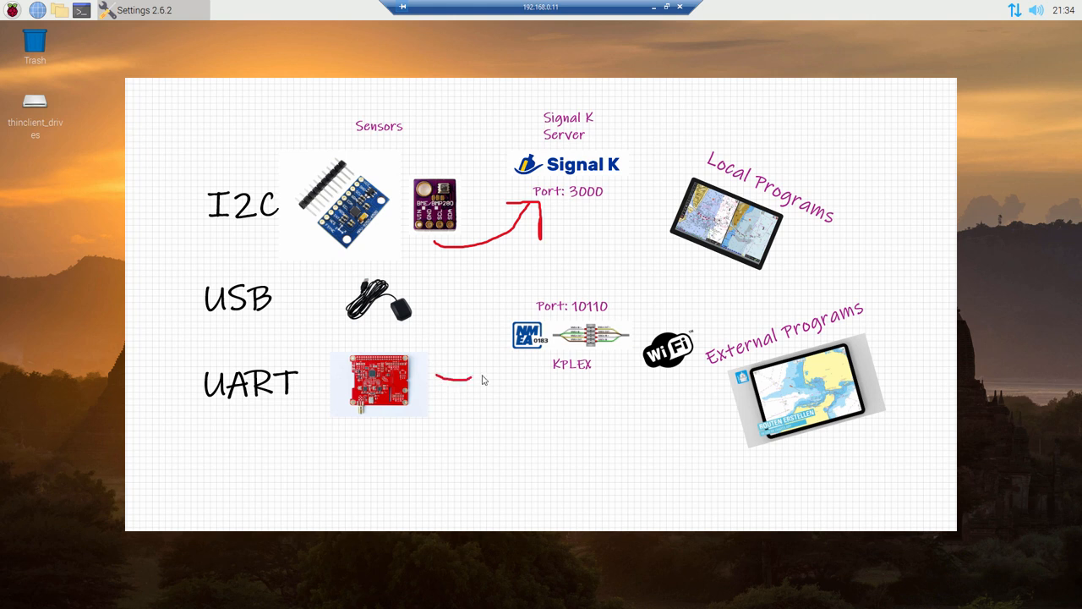
left_click_drag(439, 378, 533, 355)
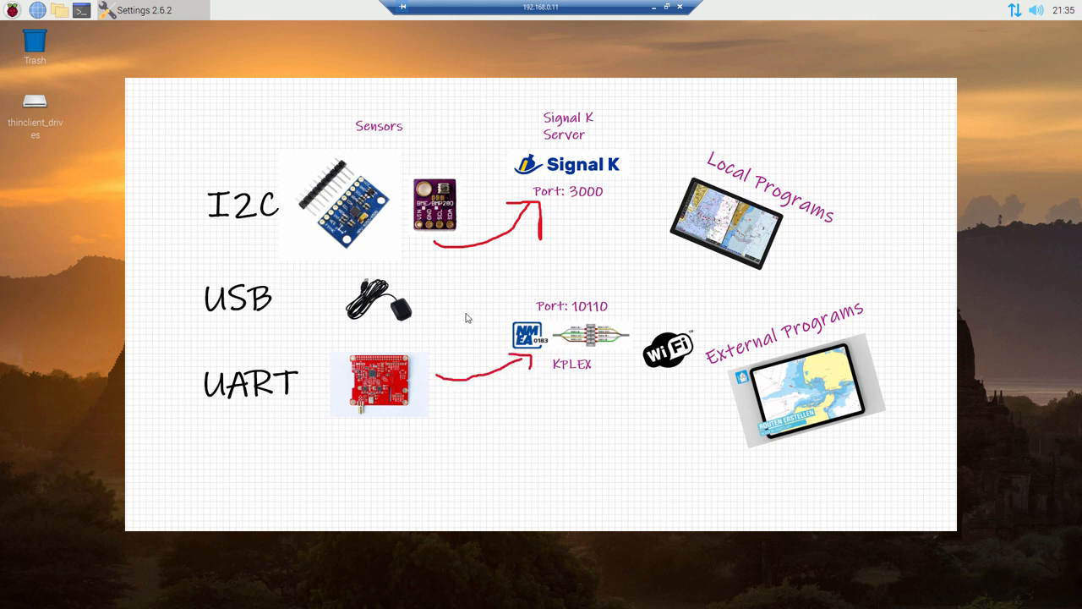
left_click_drag(426, 296, 515, 235)
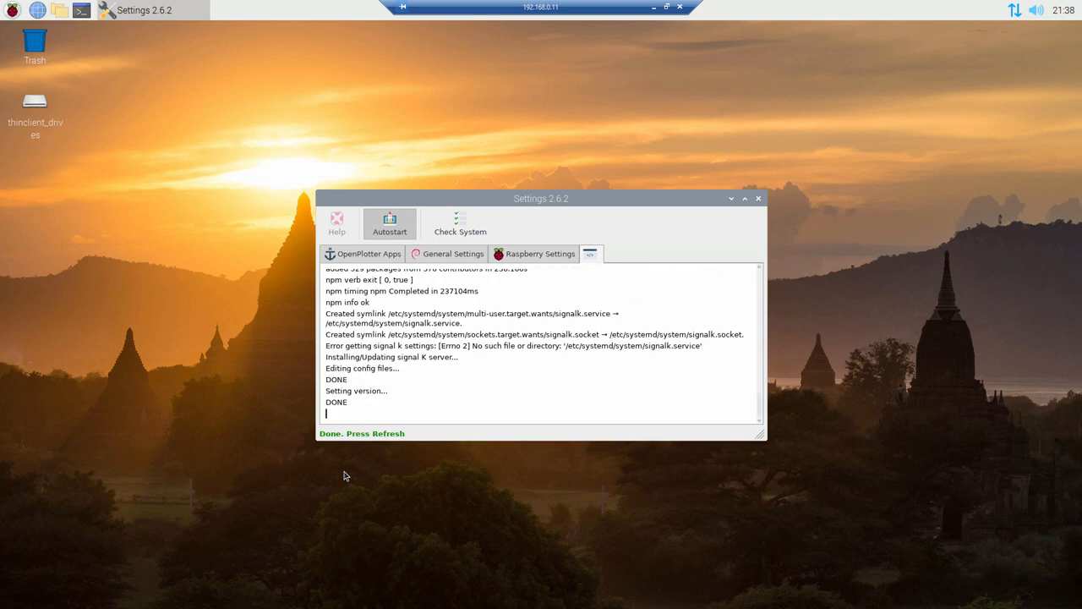
In the I2C app, add a BME280 sensor from Supported sensors at address 0x76
left_click(758, 197)
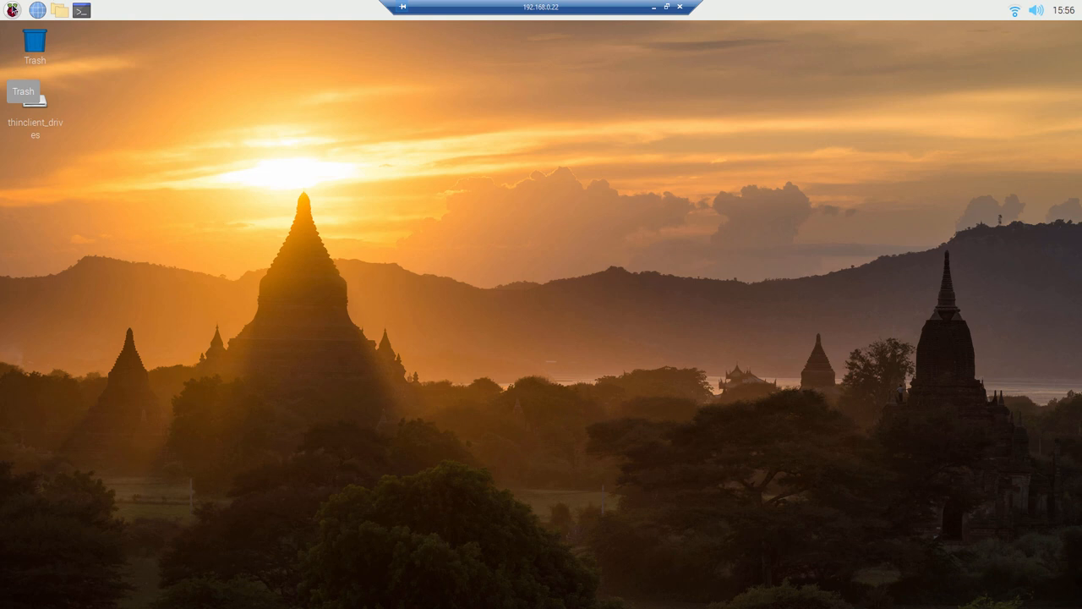
left_click(12, 11)
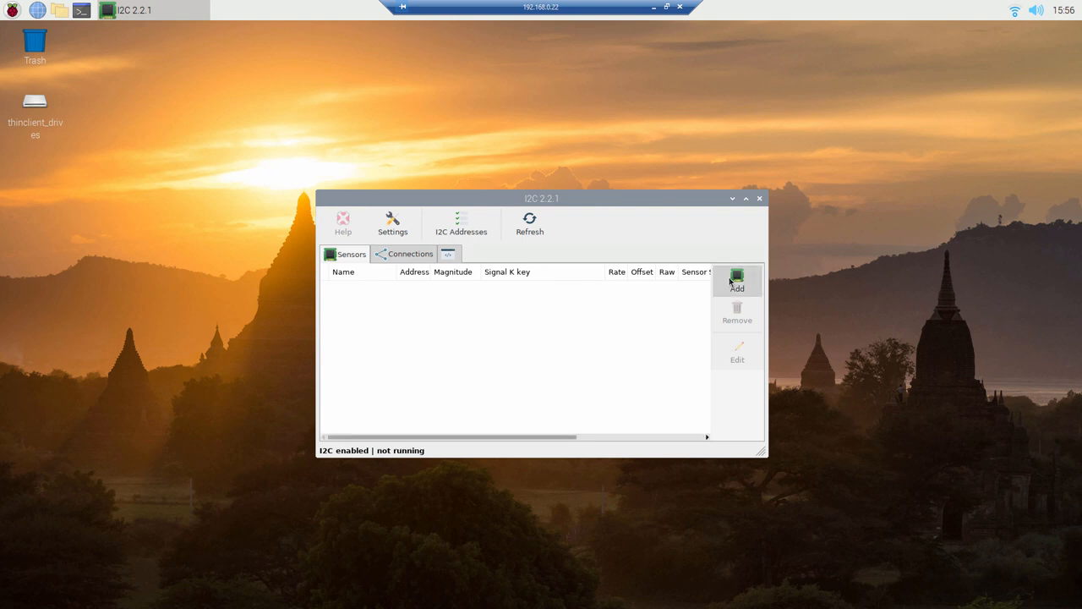
left_click(737, 281)
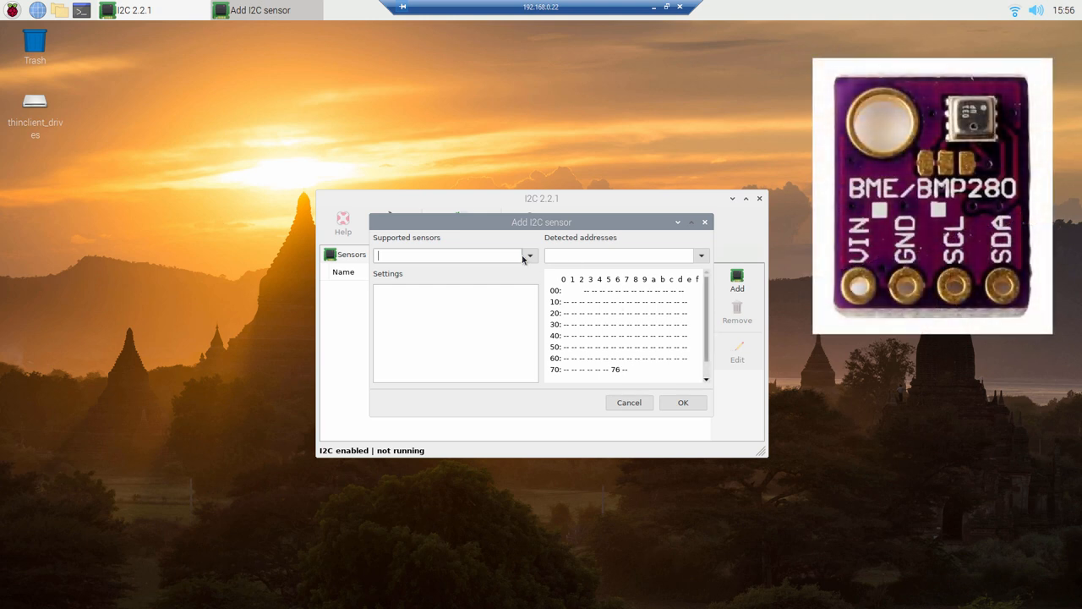
left_click(529, 255)
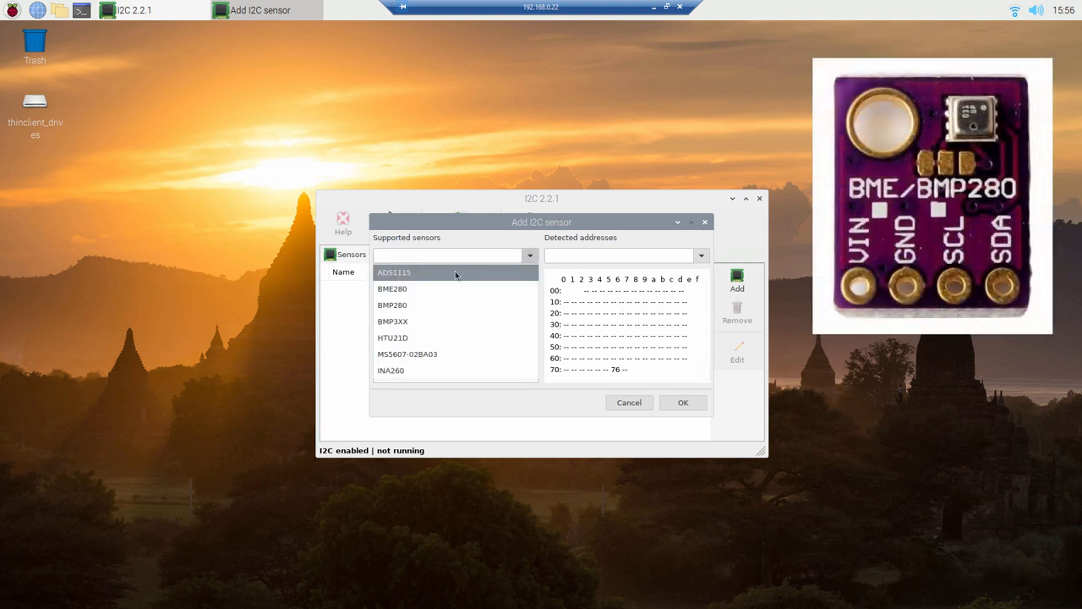
left_click(392, 287)
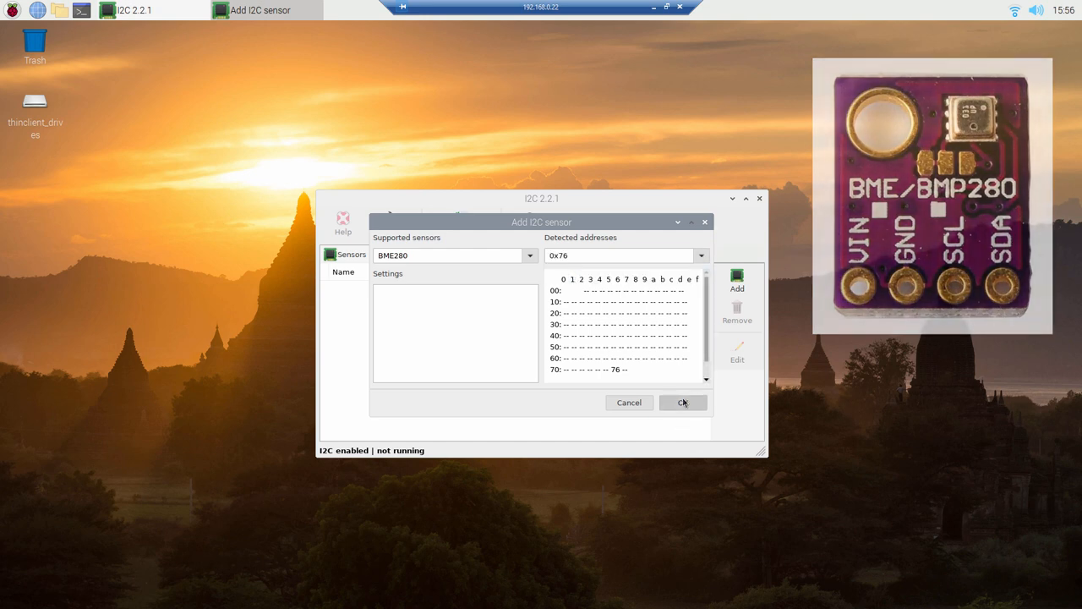
left_click(683, 402)
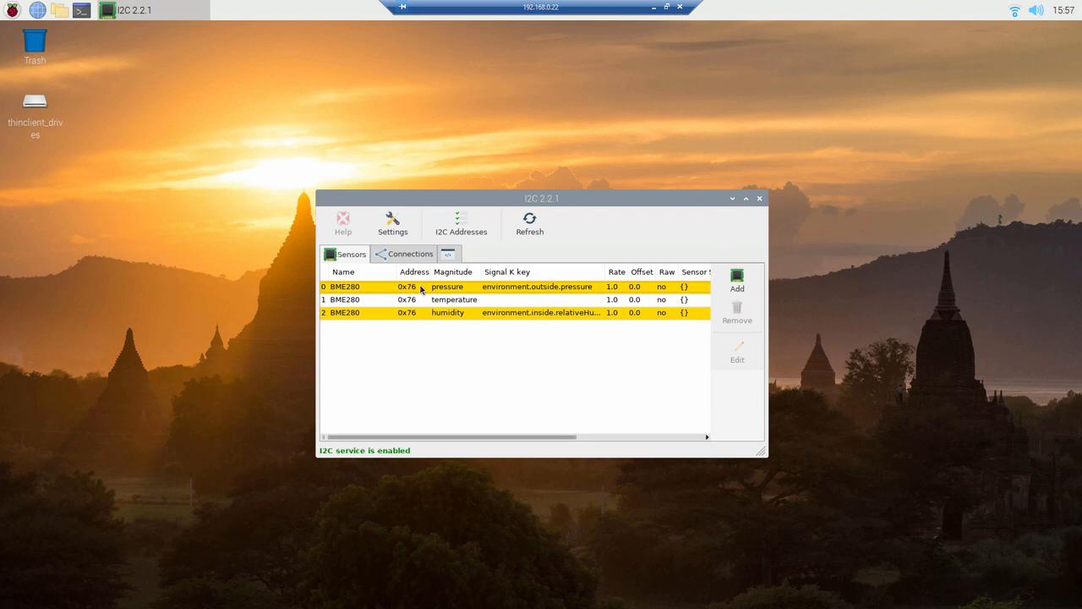
mouse_move(534, 308)
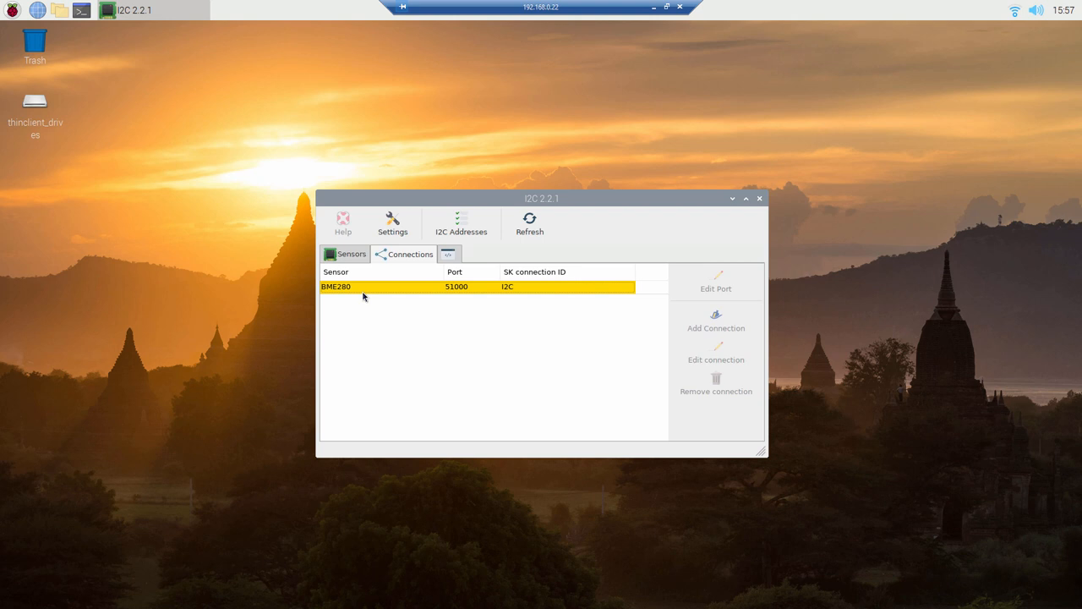
Select the BME280 connection, view its port 51000 and cancel without changes
left_click(414, 286)
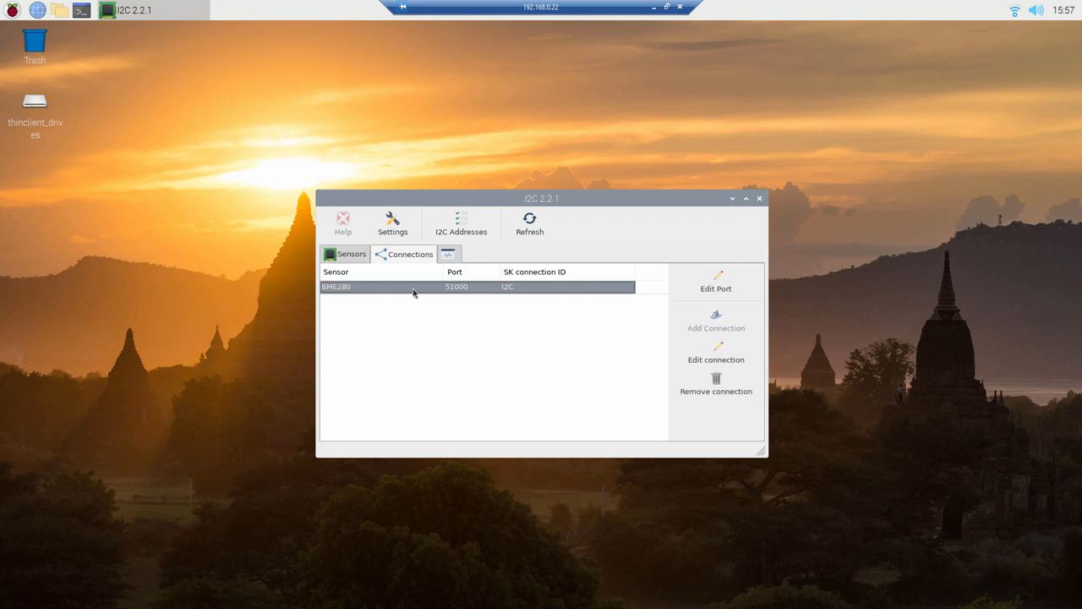
mouse_move(527, 277)
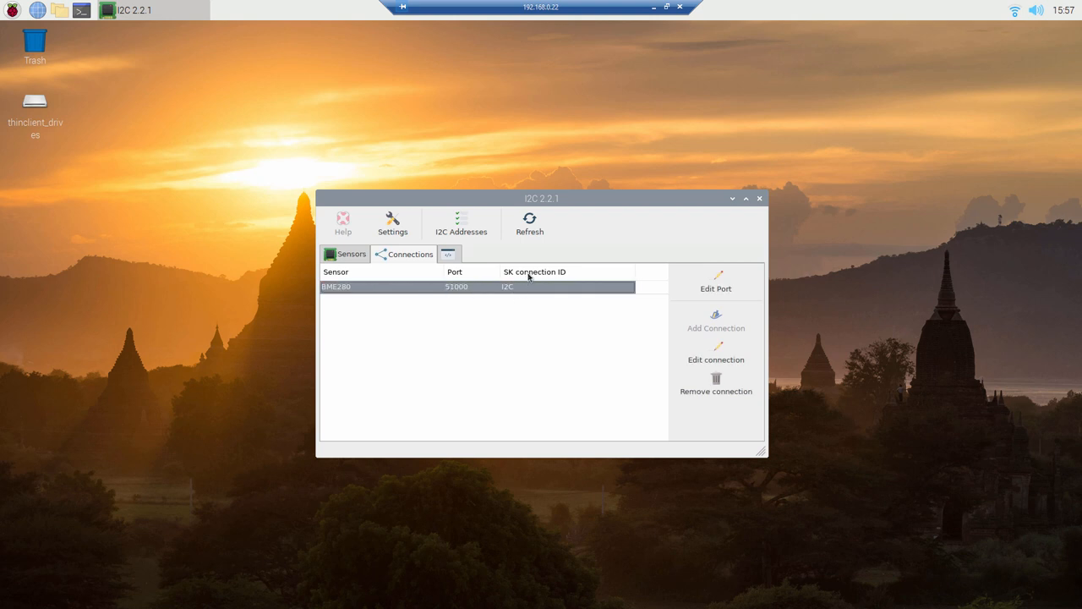
left_click(714, 279)
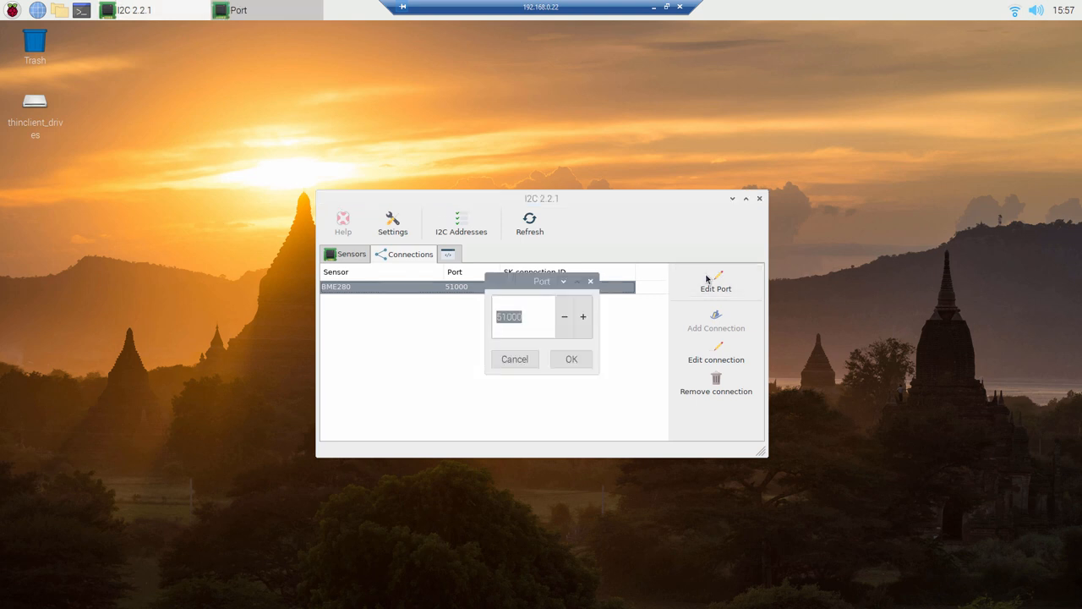
mouse_move(517, 372)
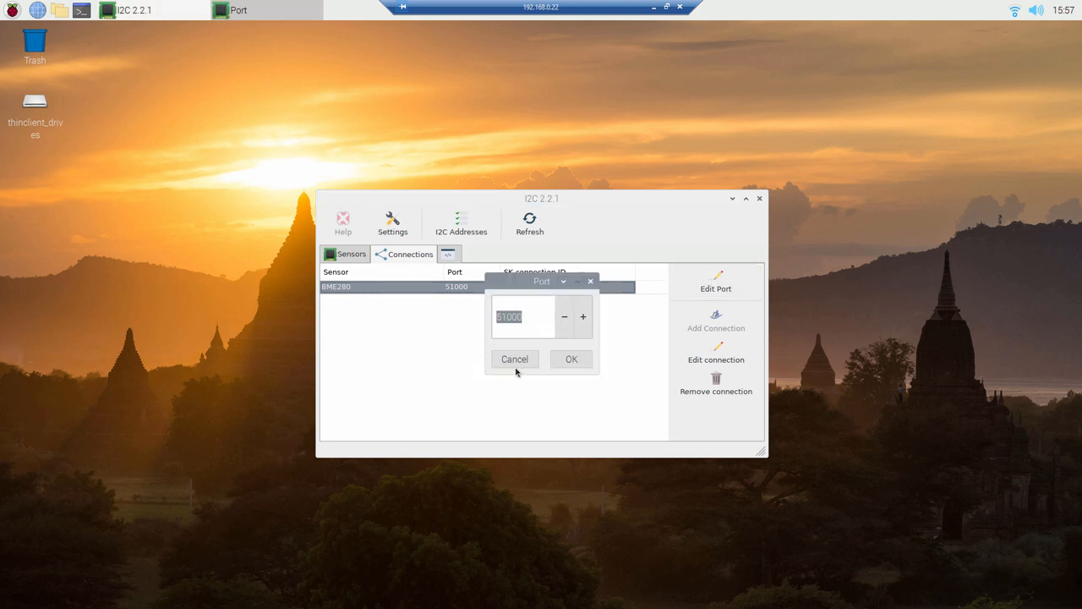
left_click(514, 359)
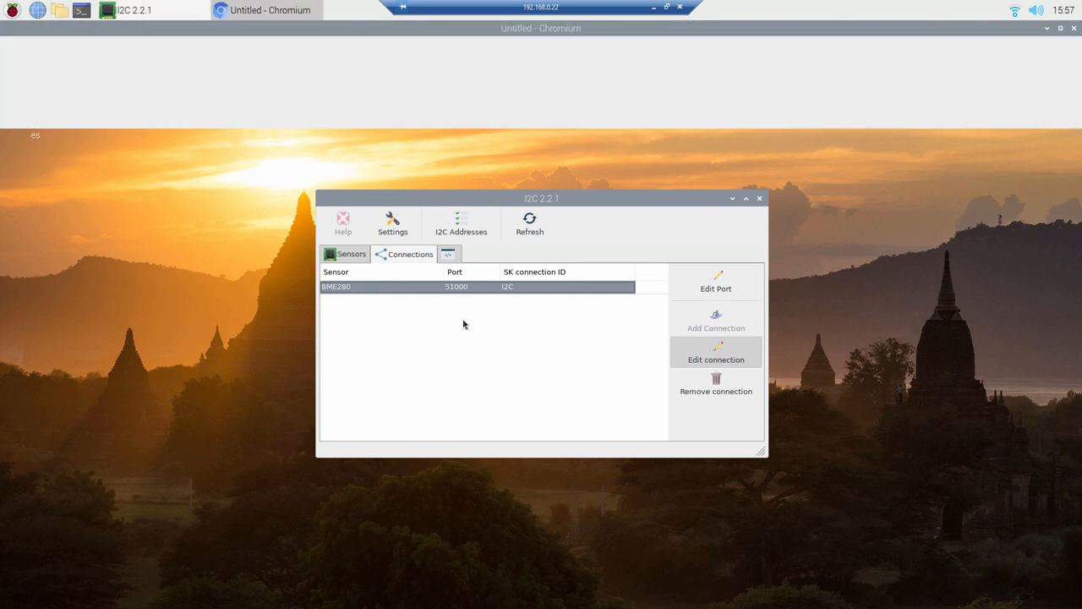
Log in to Signal K Server as user pi
left_click(267, 10)
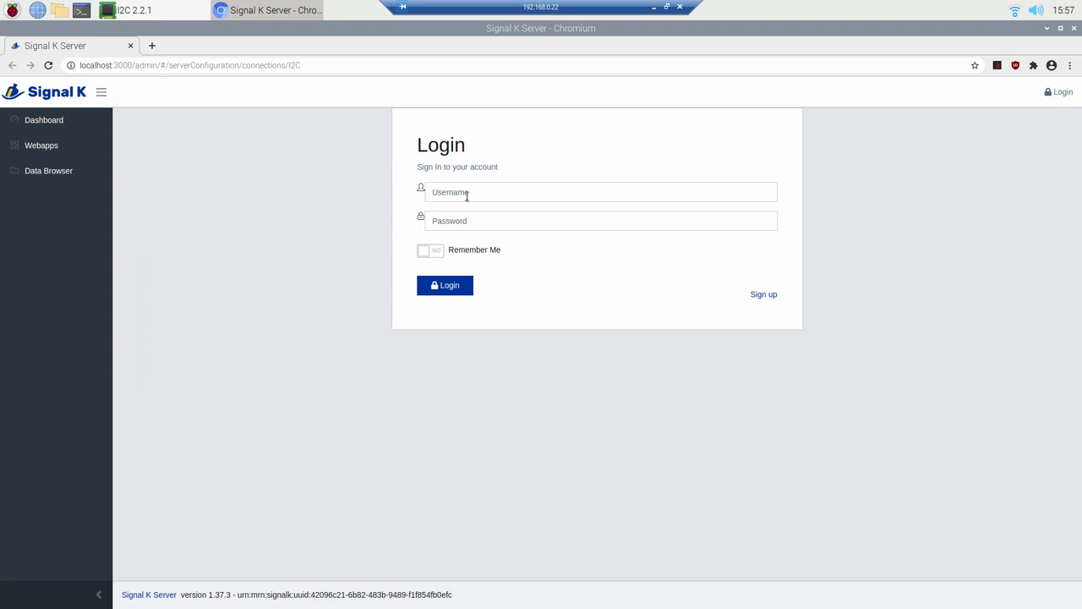
type("pi")
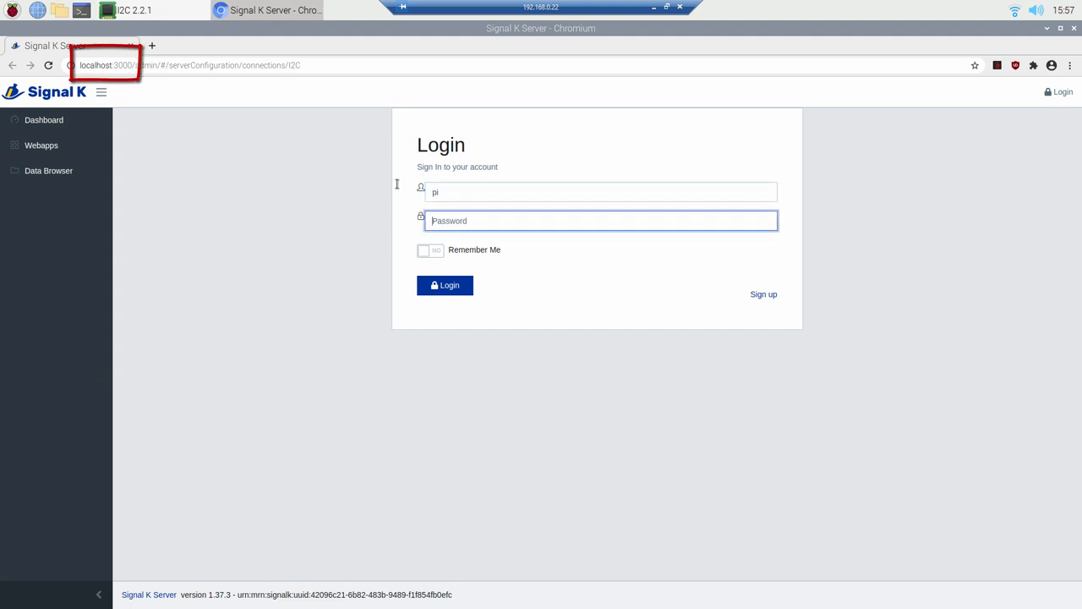
type("password")
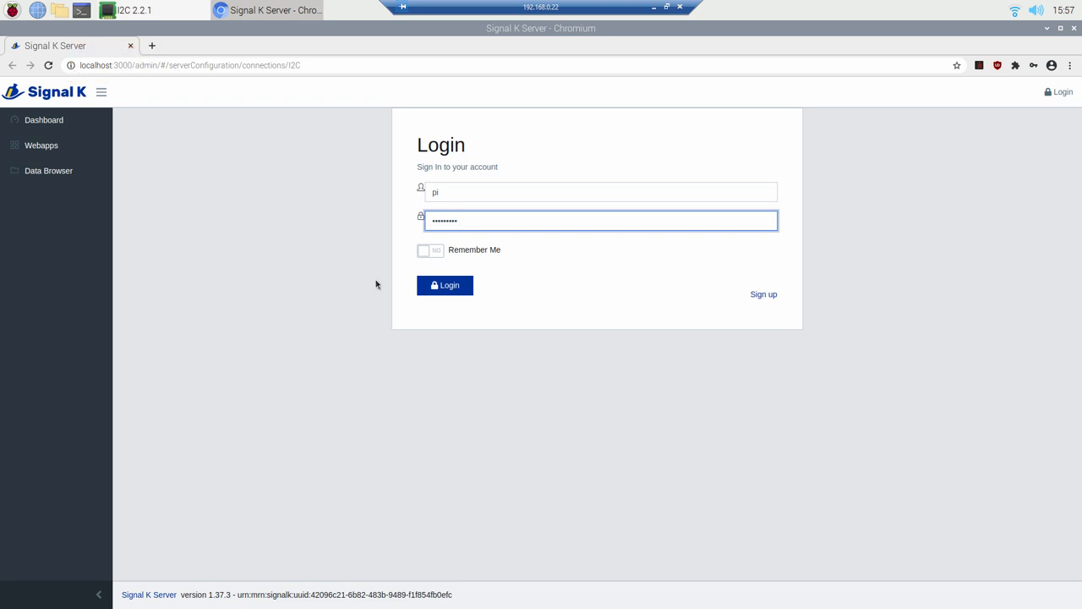
left_click(444, 284)
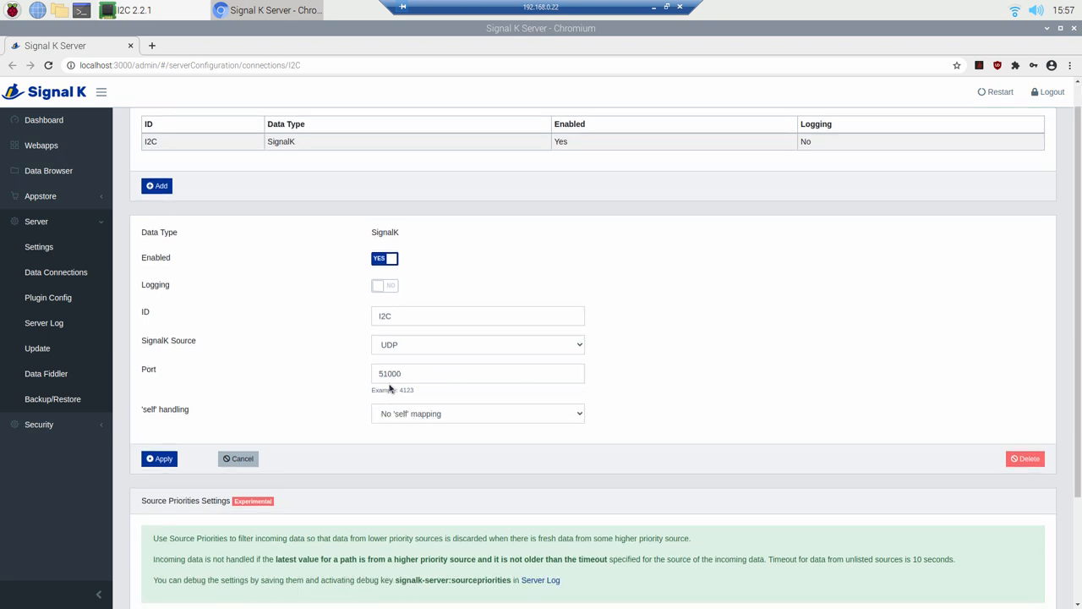
mouse_move(706, 328)
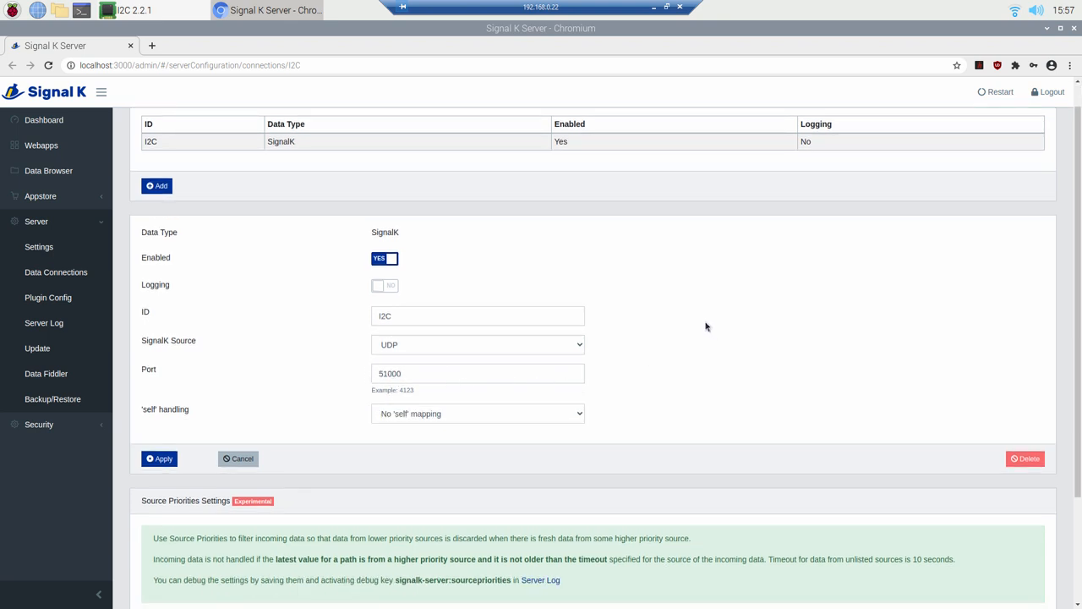
Review the I2C connection on UDP port 51000 and check I2C activity on the Dashboard
scroll("down", 3)
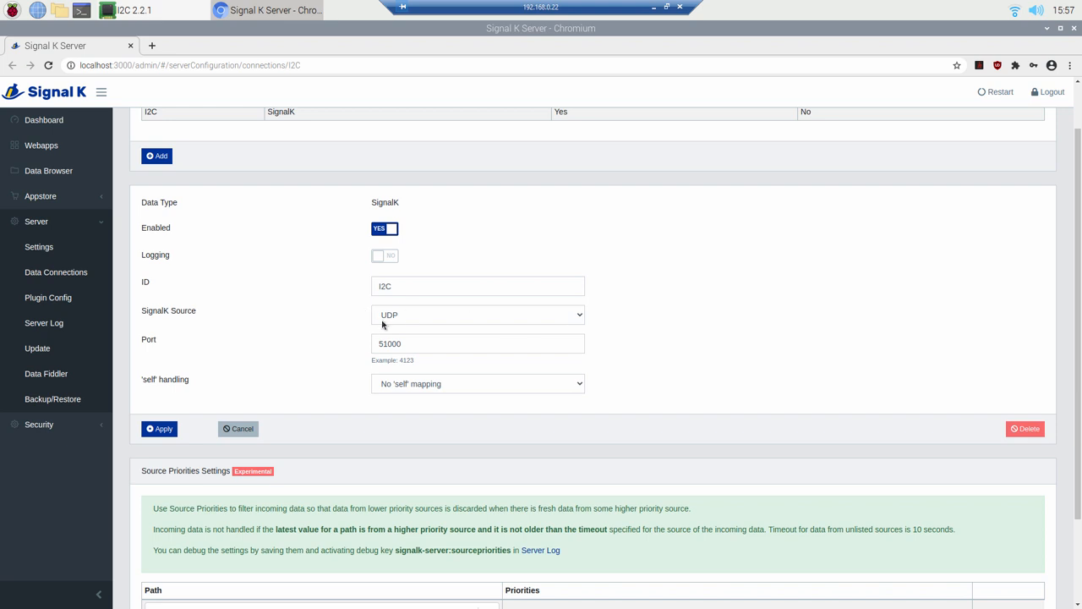
mouse_move(716, 296)
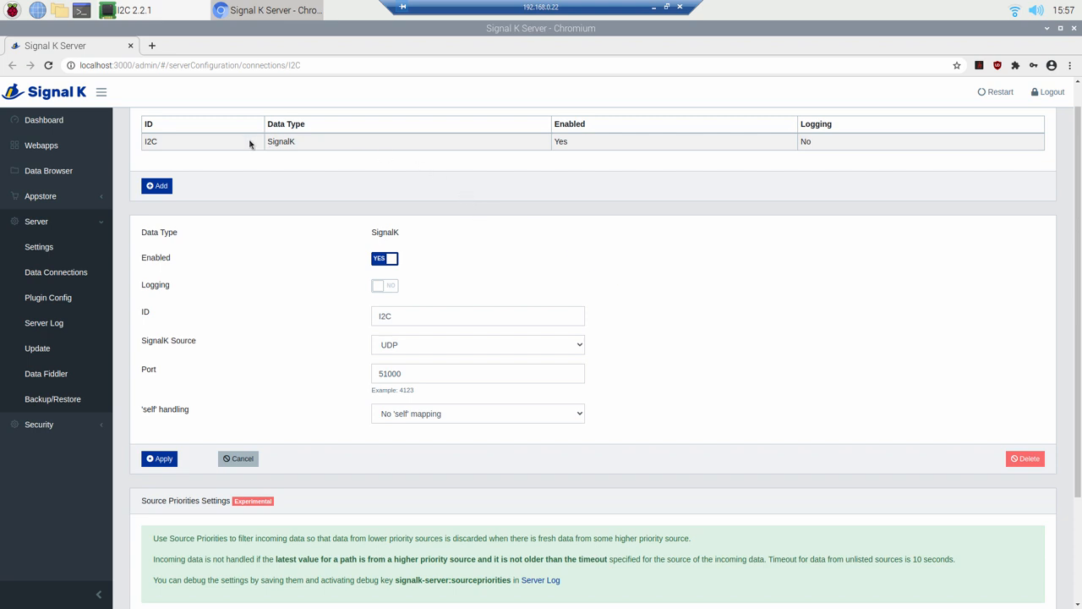
left_click(44, 120)
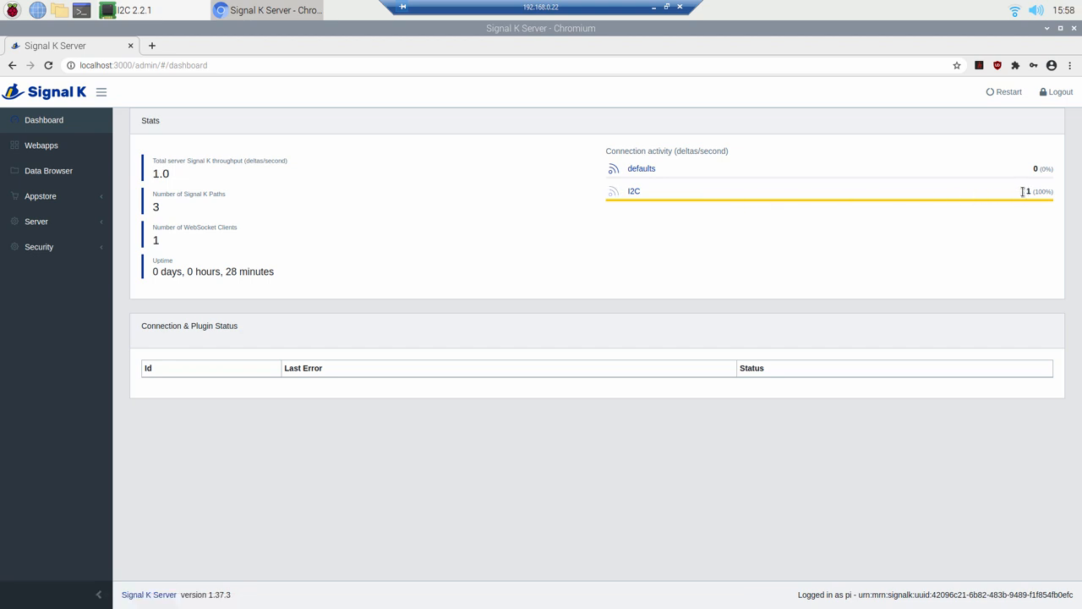
mouse_move(906, 207)
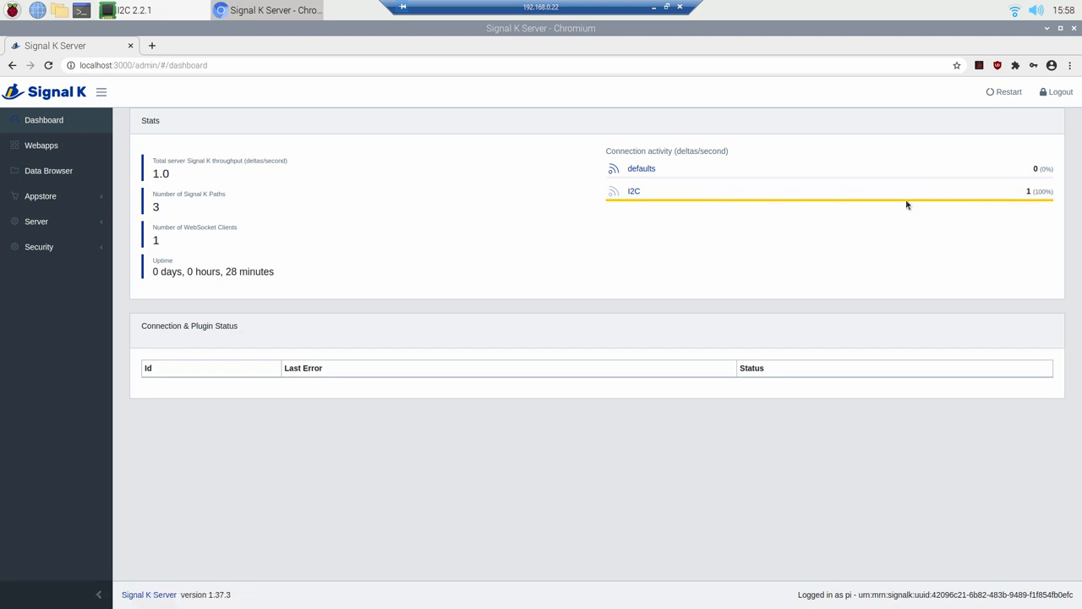
Switch to the OpenCPN chart window and bring up its Options dialog
left_click(8, 11)
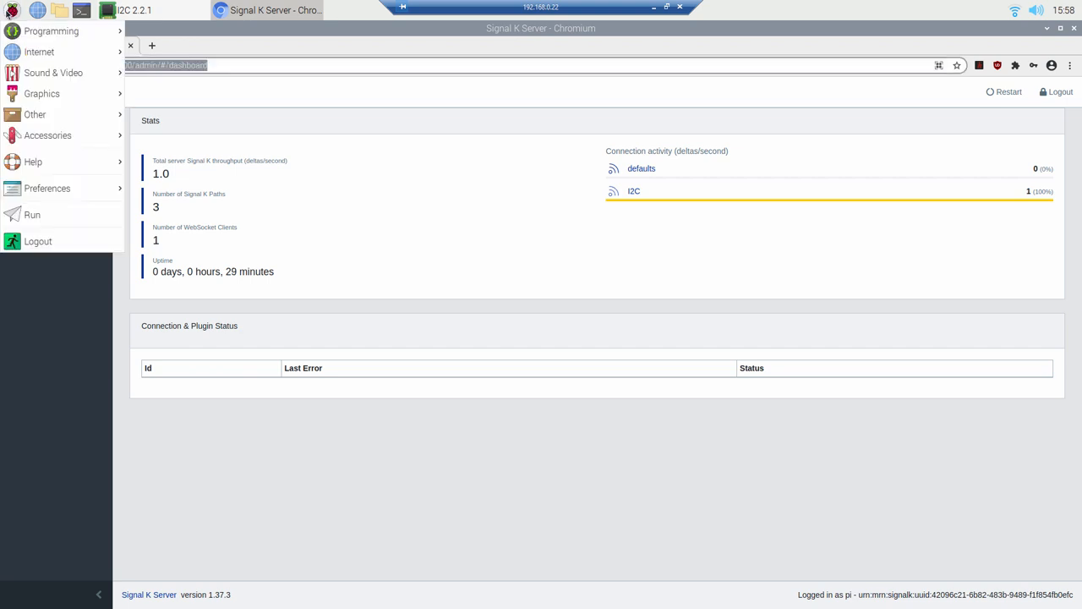
left_click(33, 115)
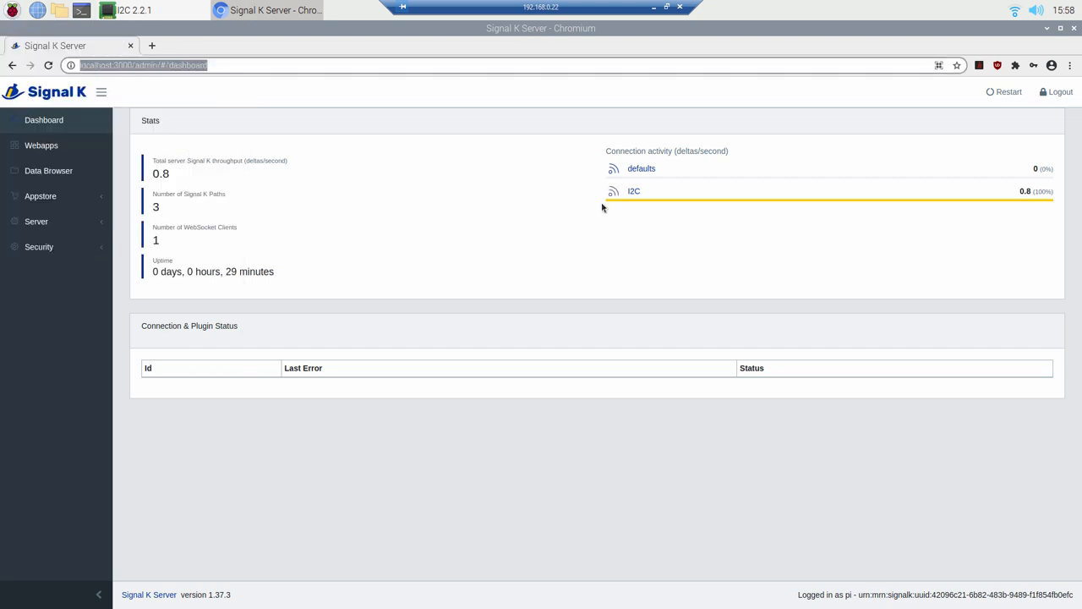
left_click(358, 10)
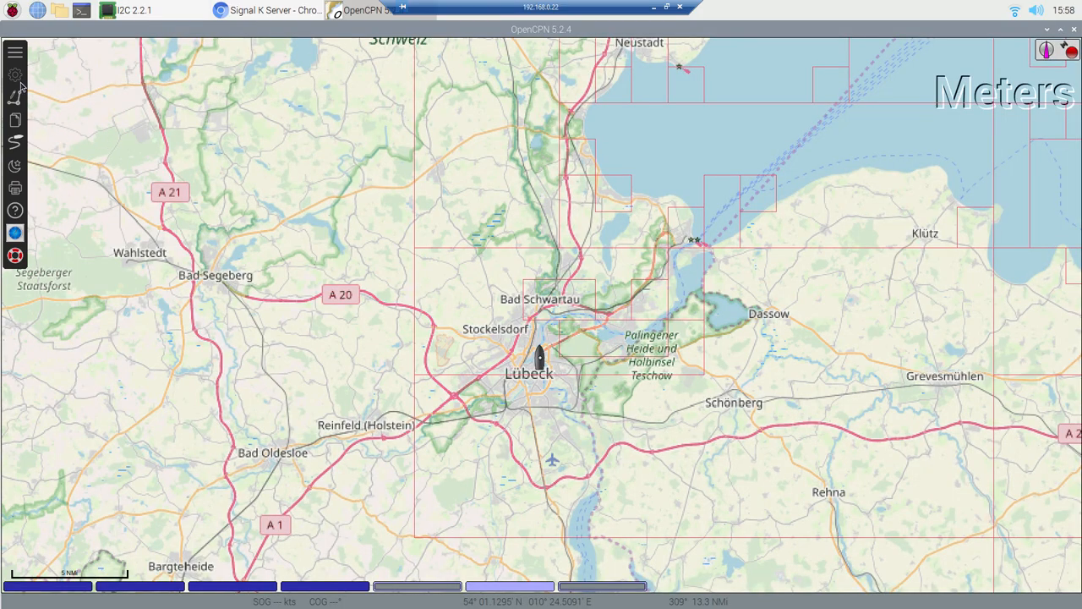
left_click(15, 74)
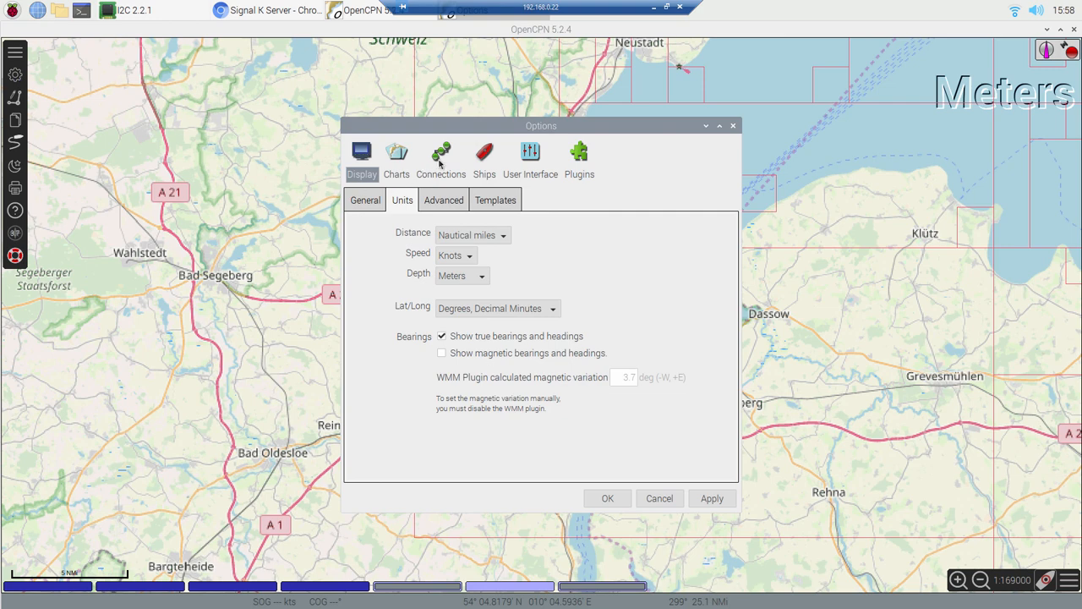
Add a Signal K network connection at 127.0.0.1 port 3000 commented Signal K Server, then apply and save
left_click(440, 156)
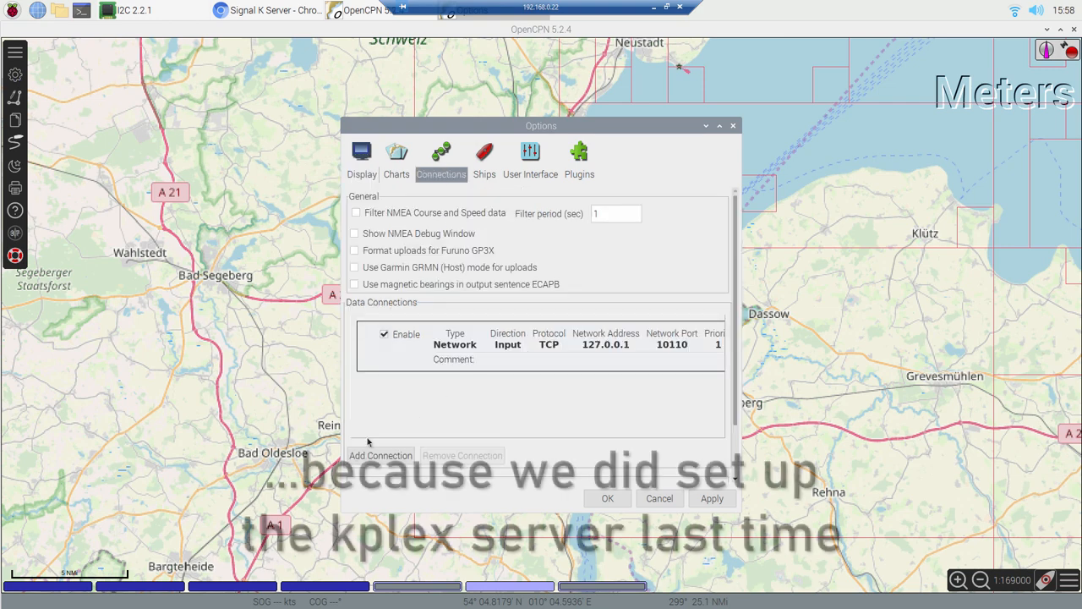
left_click(379, 454)
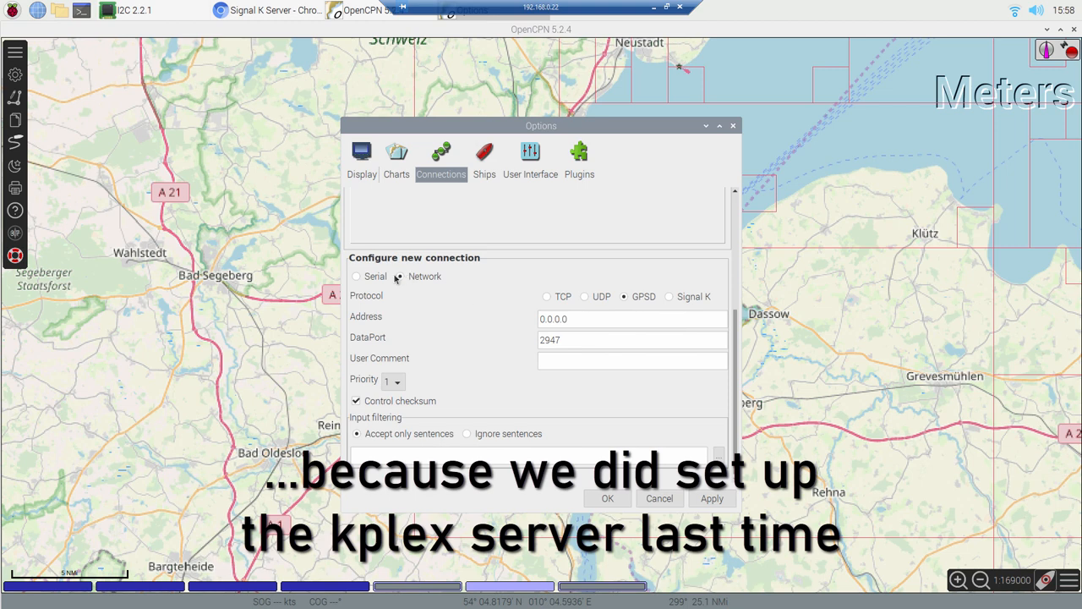
left_click(399, 277)
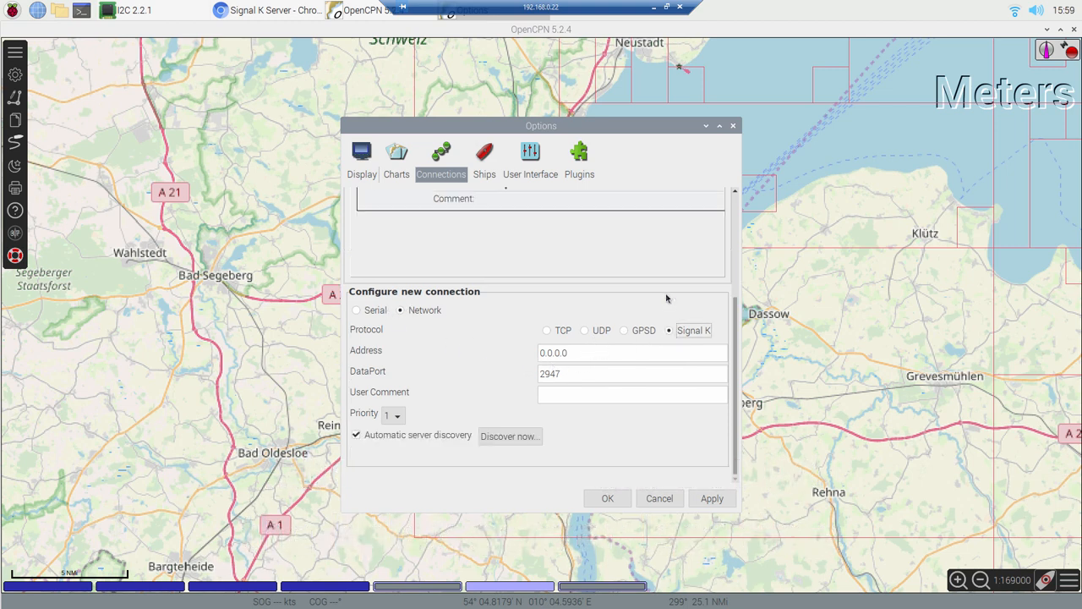
type("127")
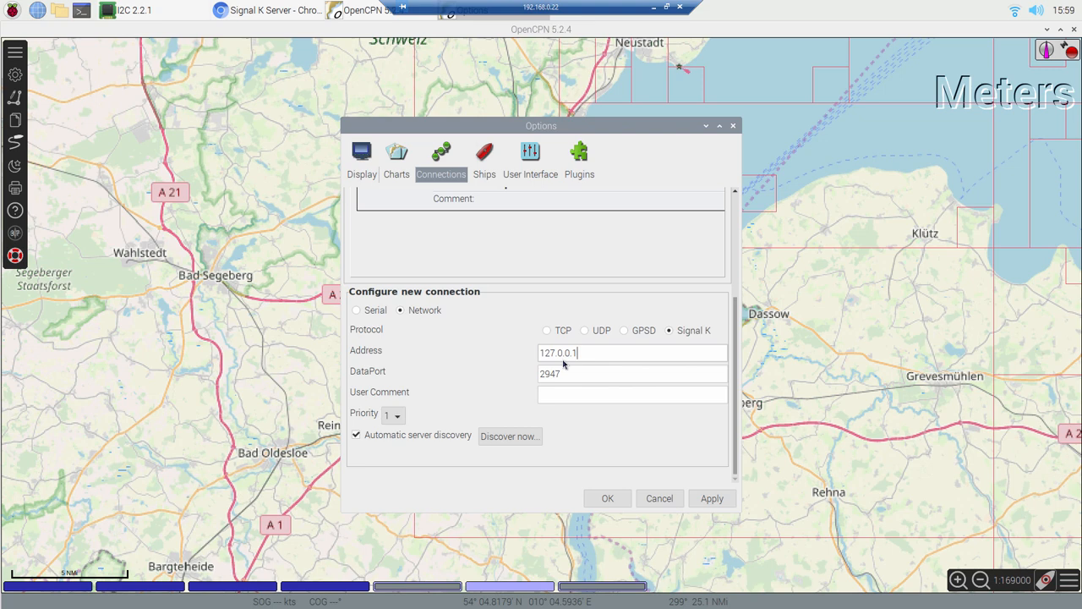
type("3000")
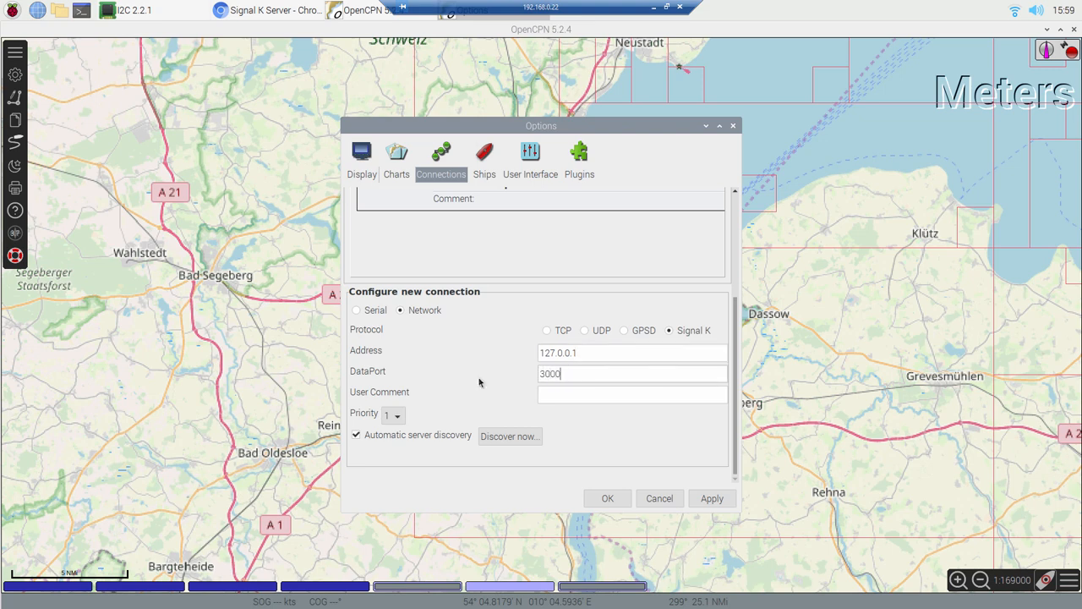
type("Signal K Server")
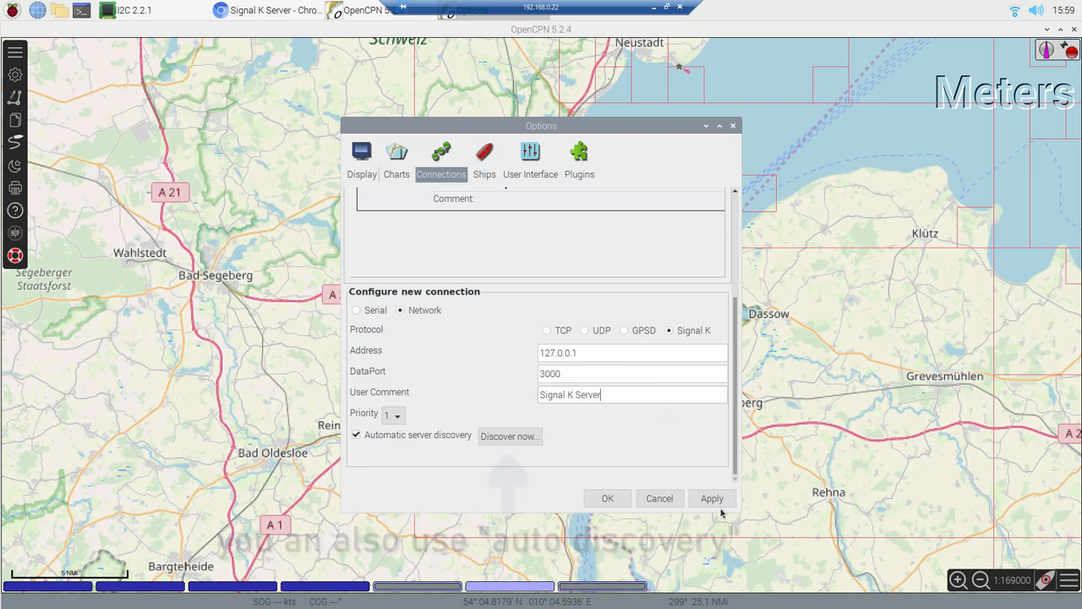
left_click(710, 497)
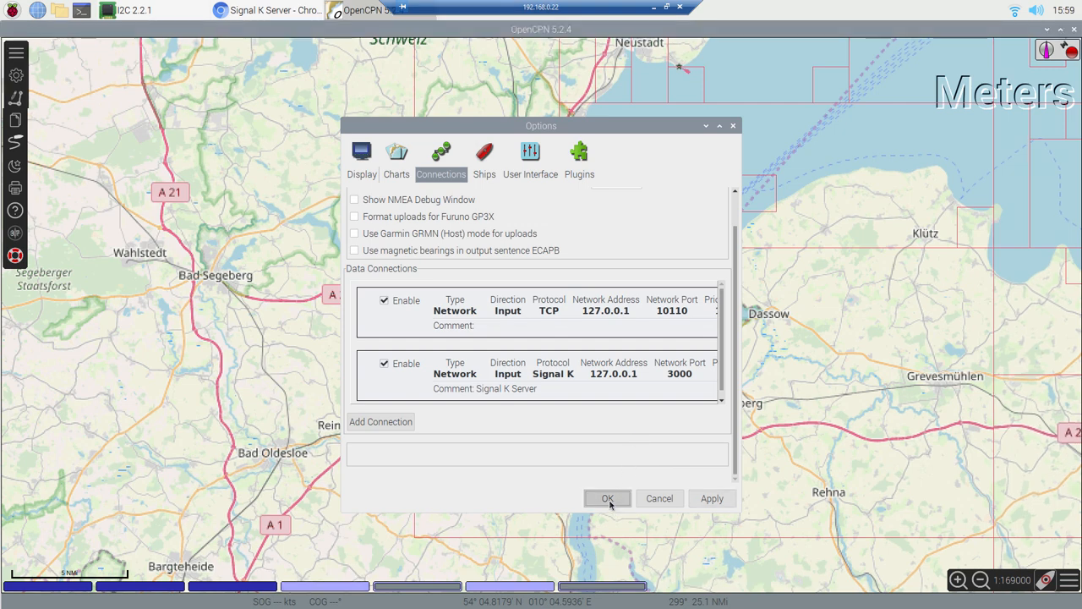
left_click(607, 497)
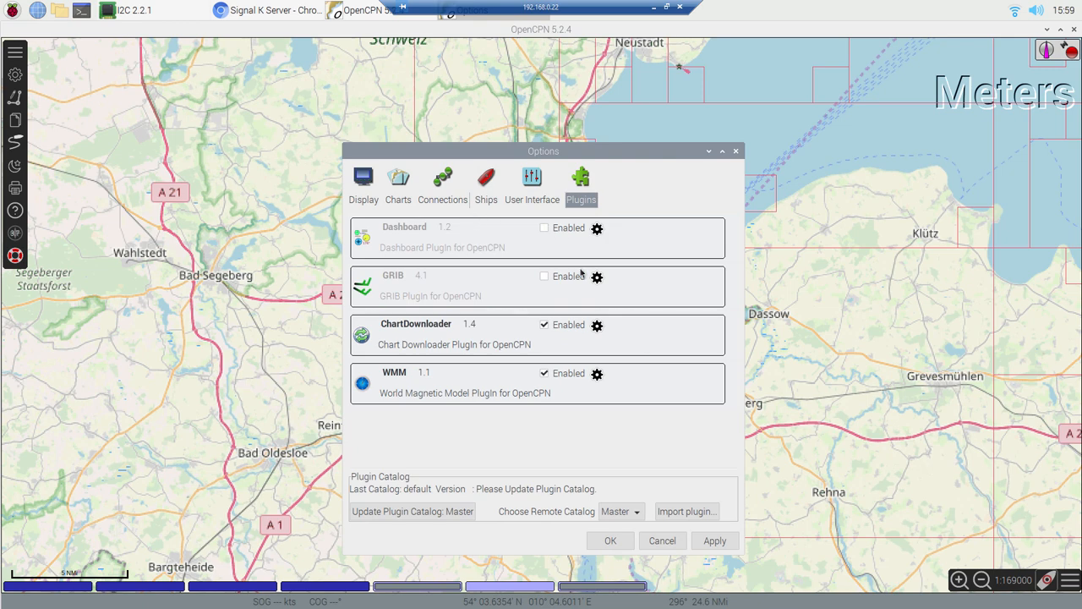
Enable the Dashboard plugin and make its dashboard visible in preferences
left_click(544, 226)
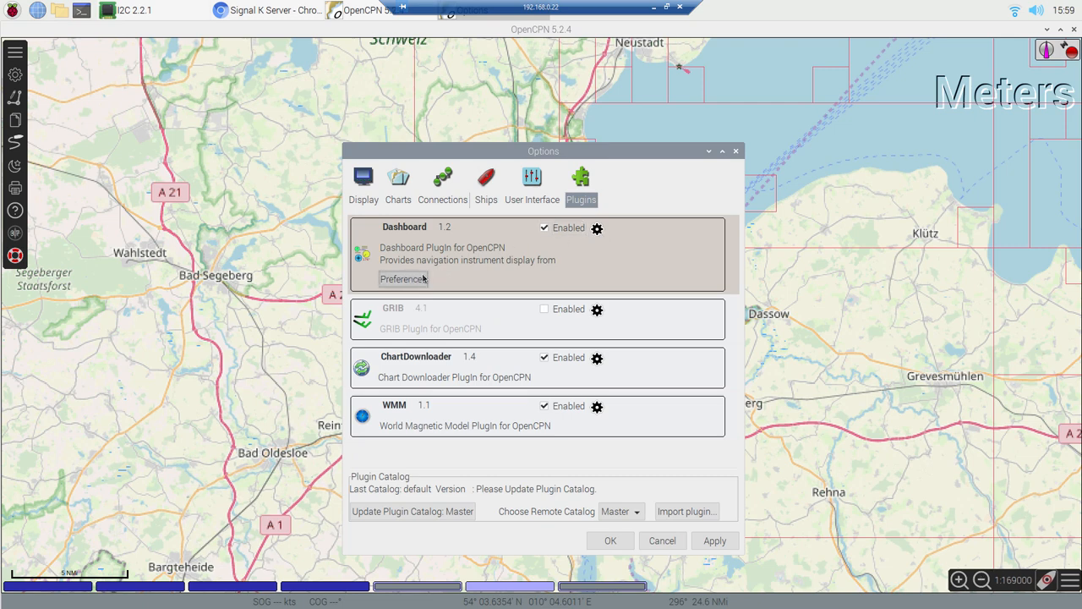
left_click(403, 279)
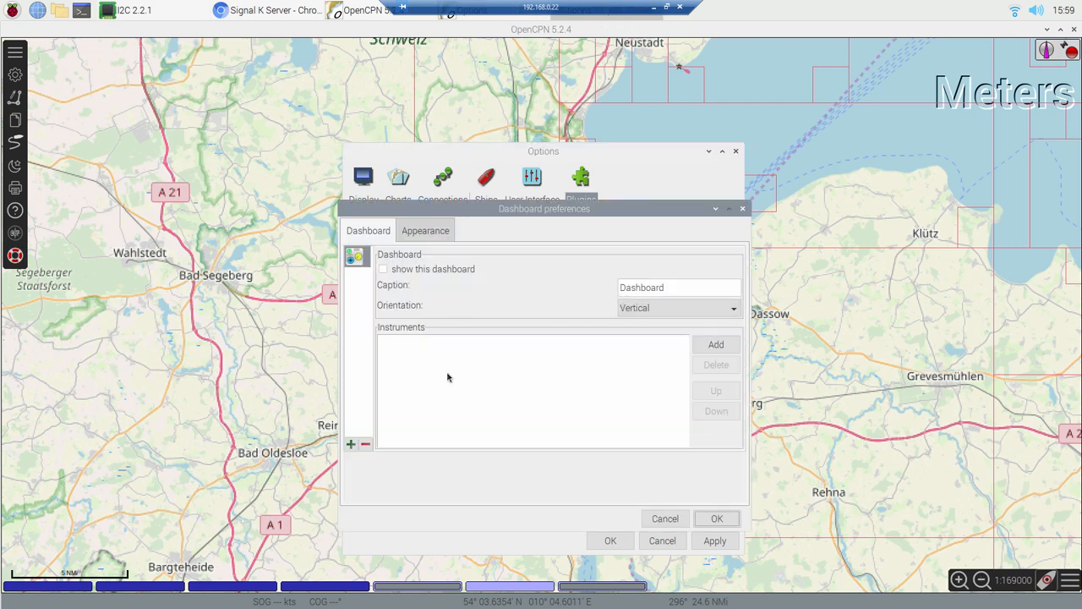
left_click(382, 269)
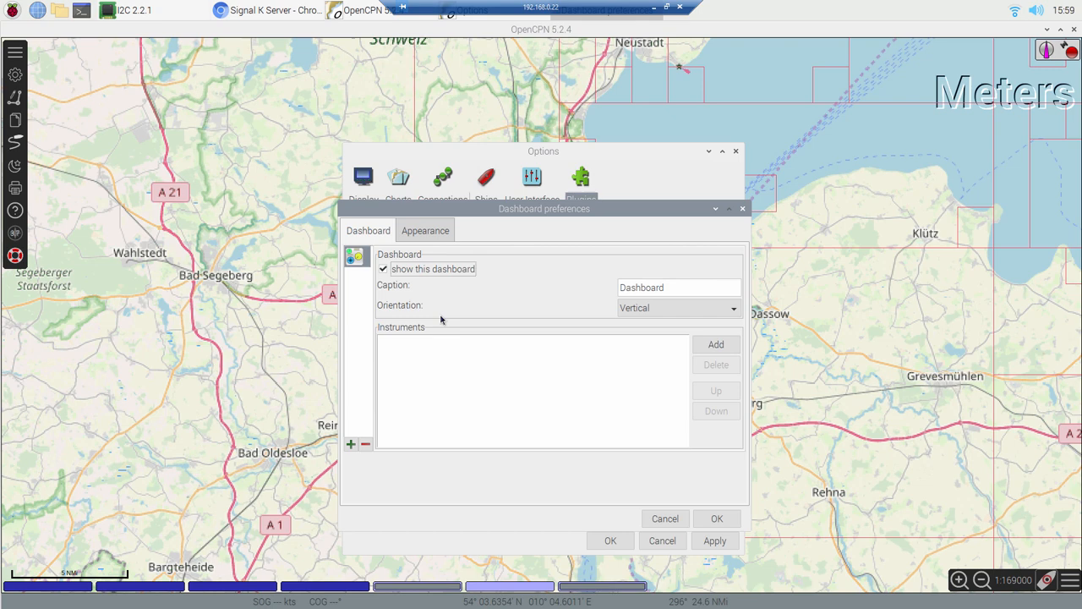
Add Barometric pressure and Barometric history instruments and save the dashboard
left_click(715, 345)
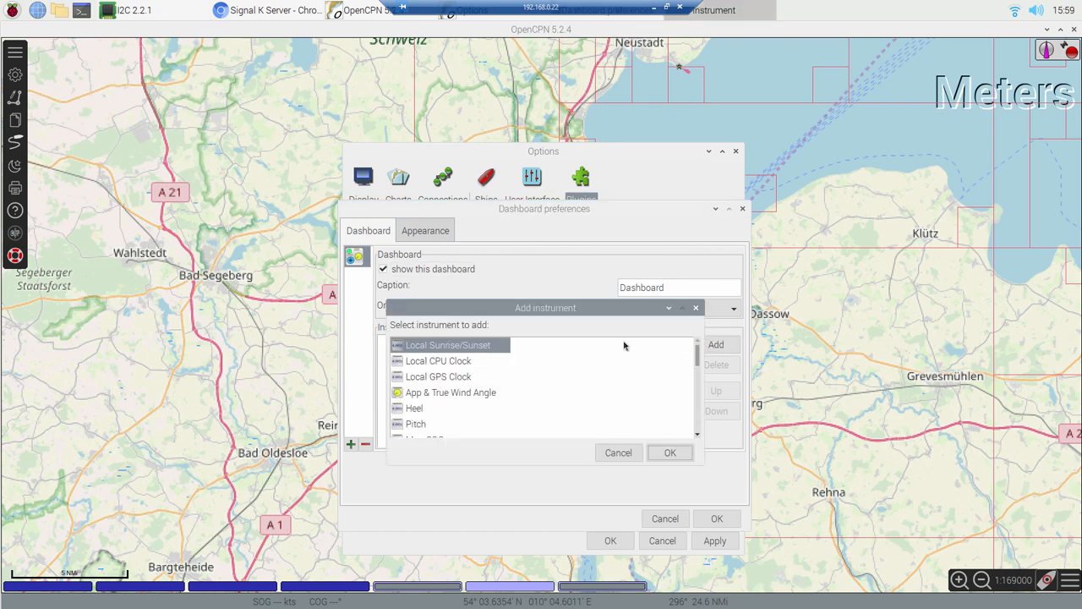
scroll("down", 3)
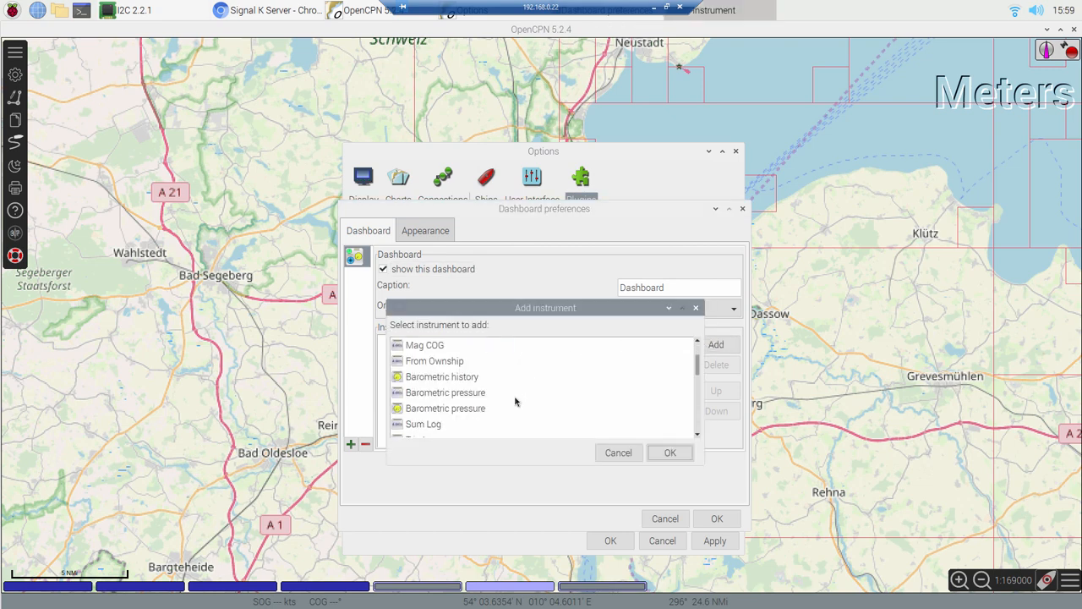
left_click(444, 407)
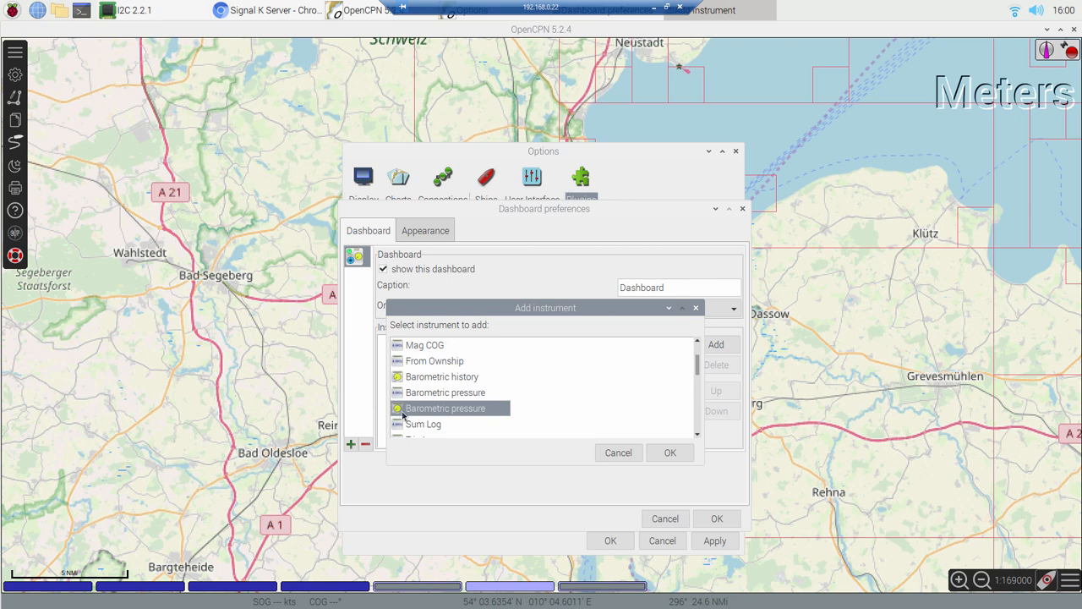
left_click(669, 453)
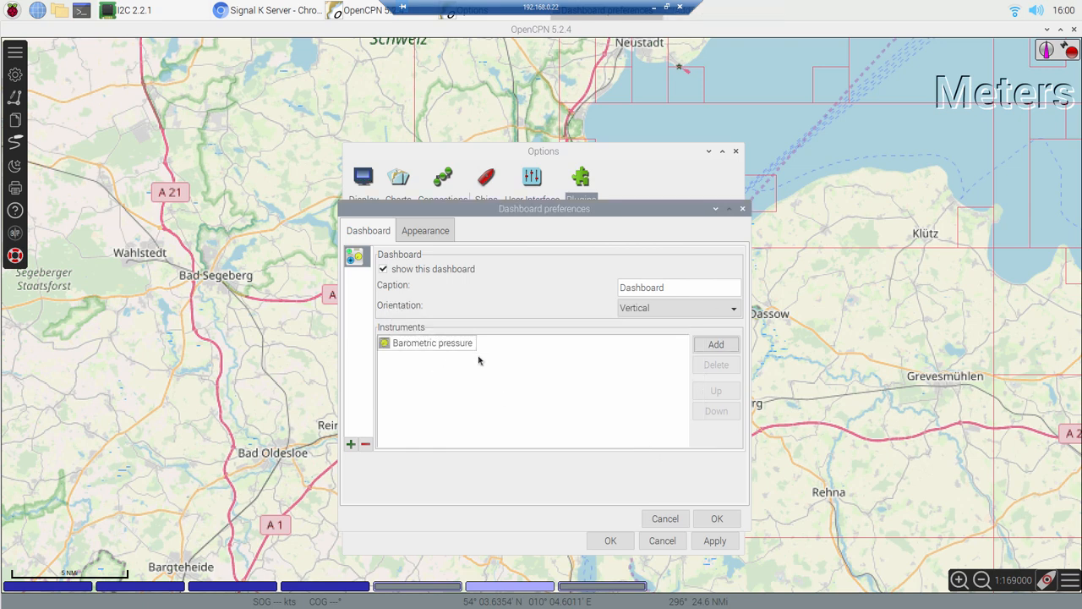
left_click(715, 345)
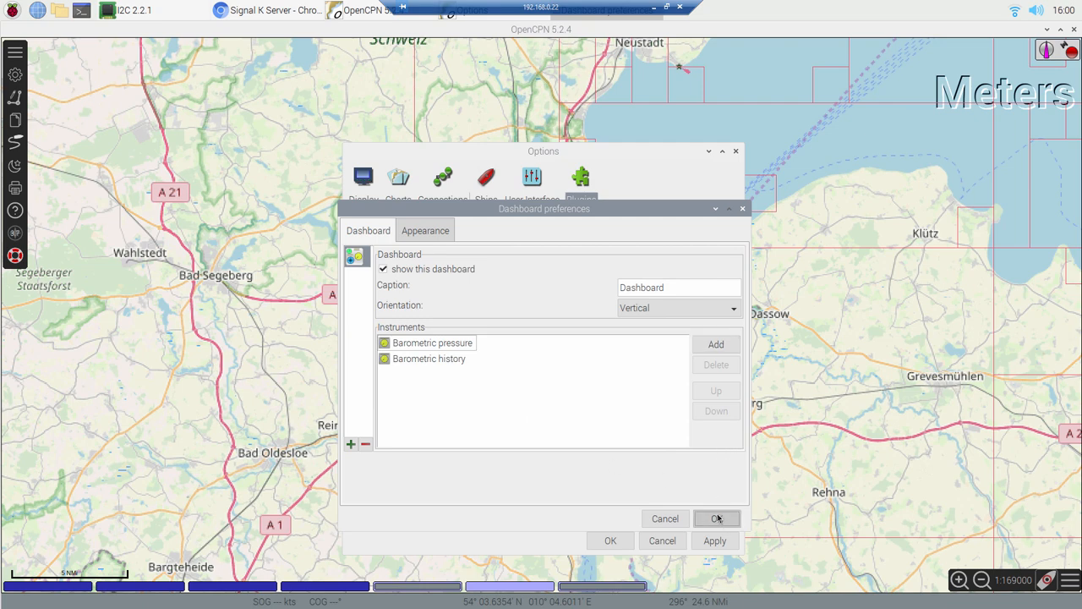
left_click(717, 517)
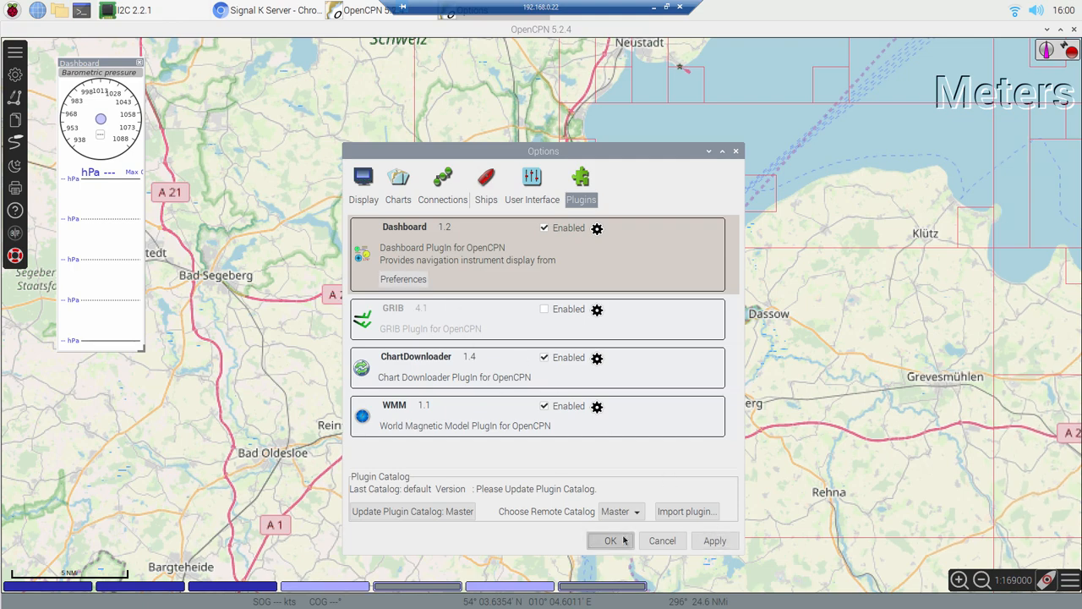
Confirm the Options dialog with OK and quit OpenCPN back to the desktop
left_click(611, 541)
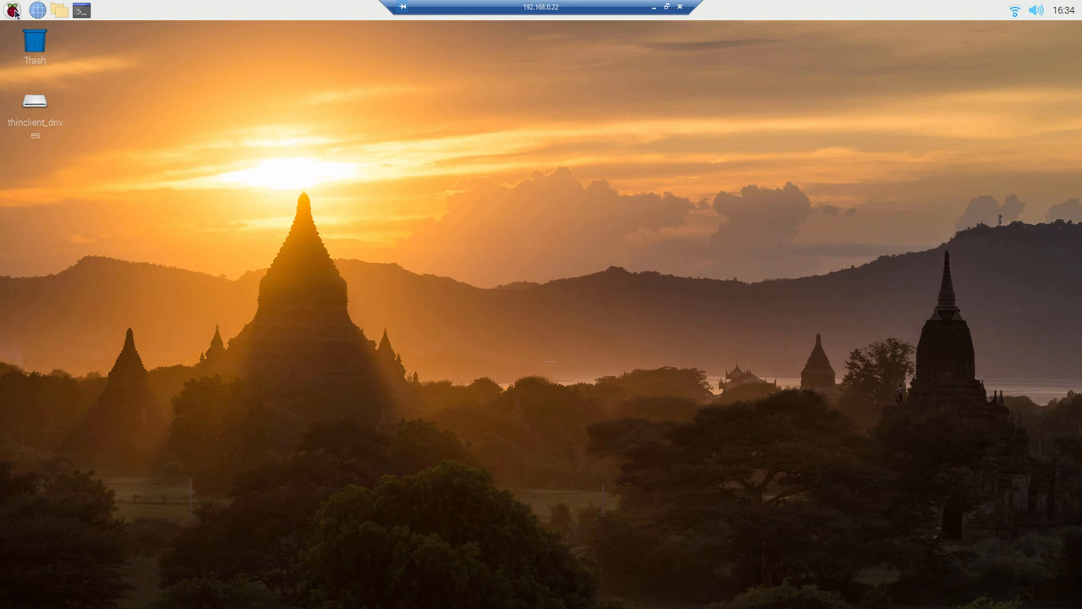
Launch Pypilot and add the Signal K heading, heel and pitch connection from its Connections list
left_click(8, 10)
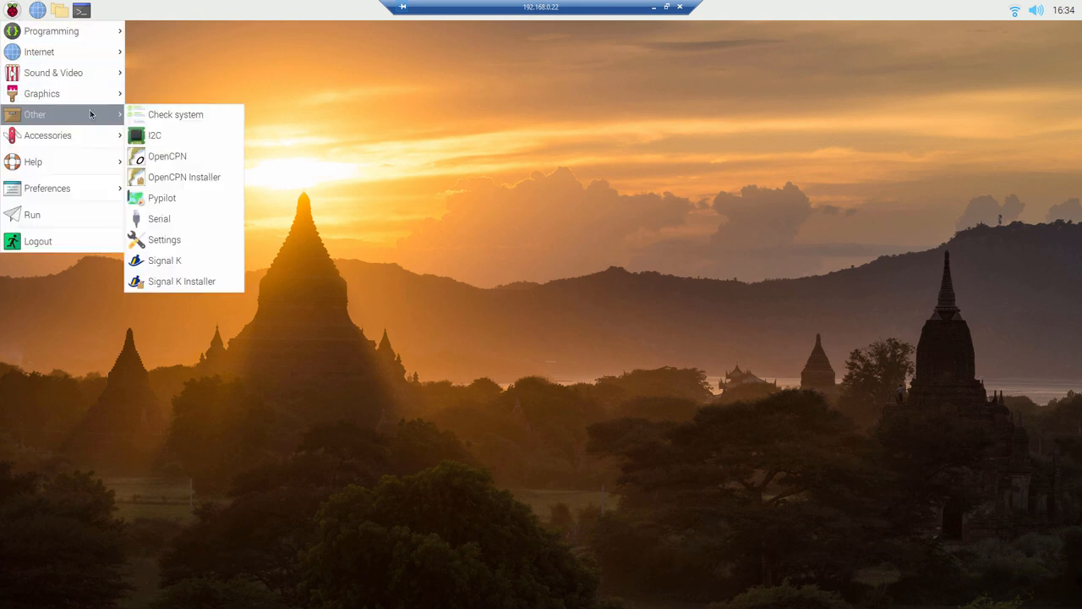
mouse_move(183, 177)
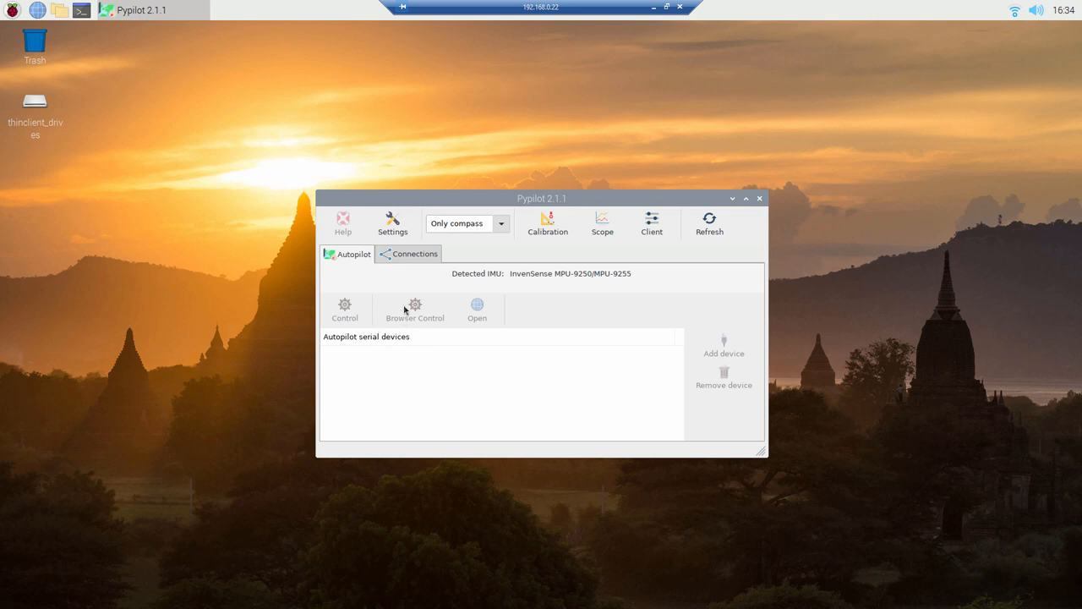
left_click(412, 253)
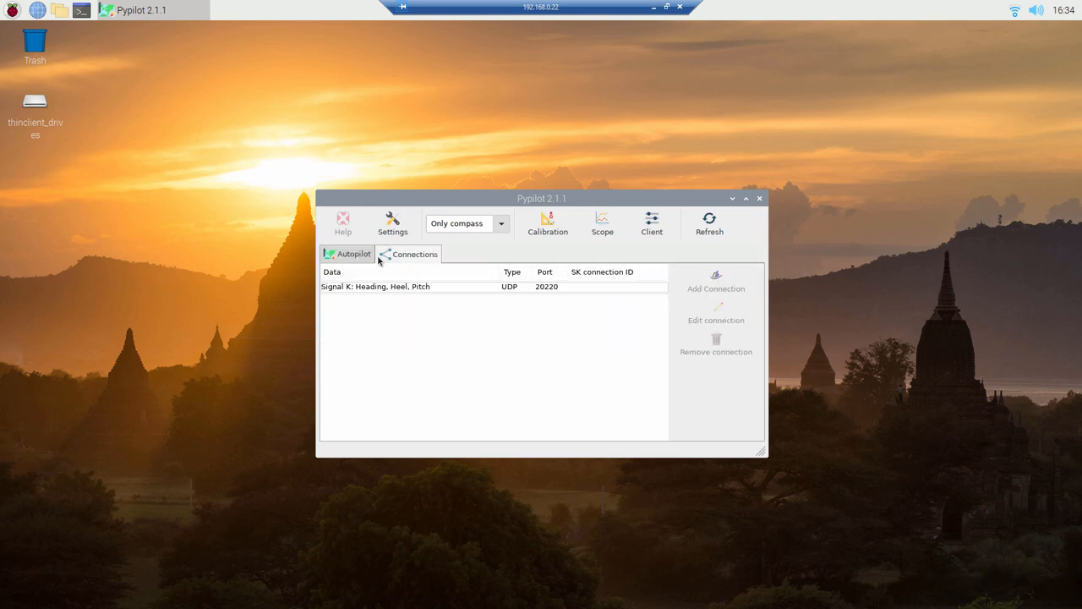
left_click(352, 253)
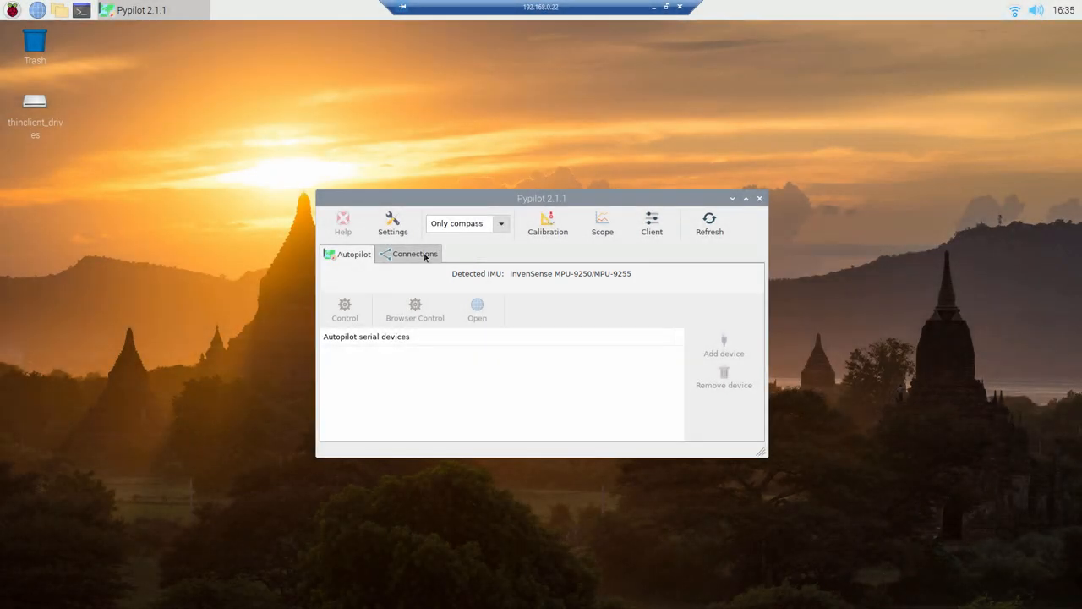
left_click(414, 254)
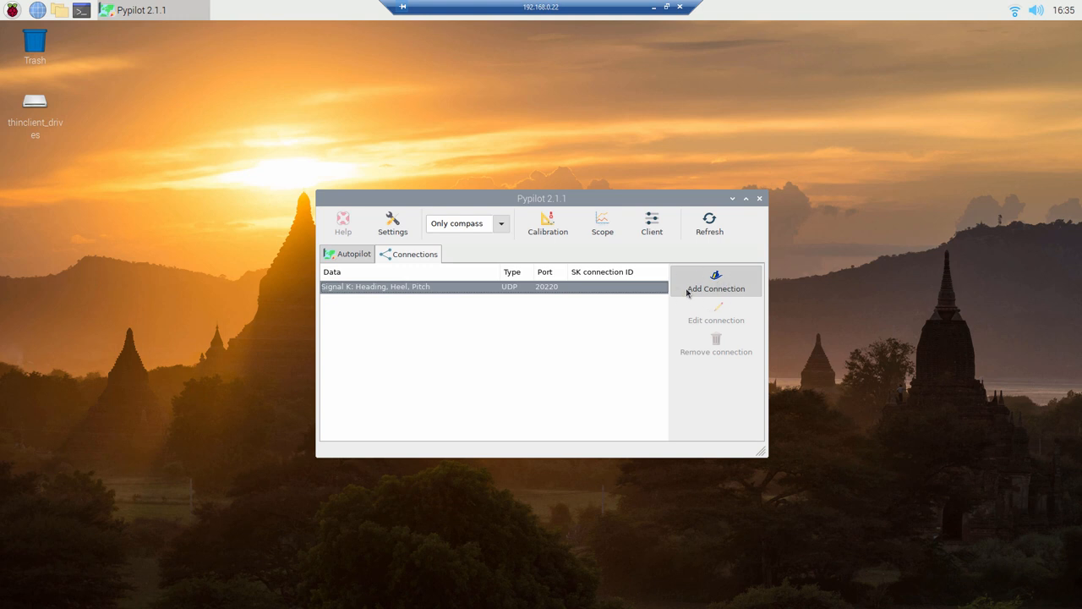
left_click(716, 280)
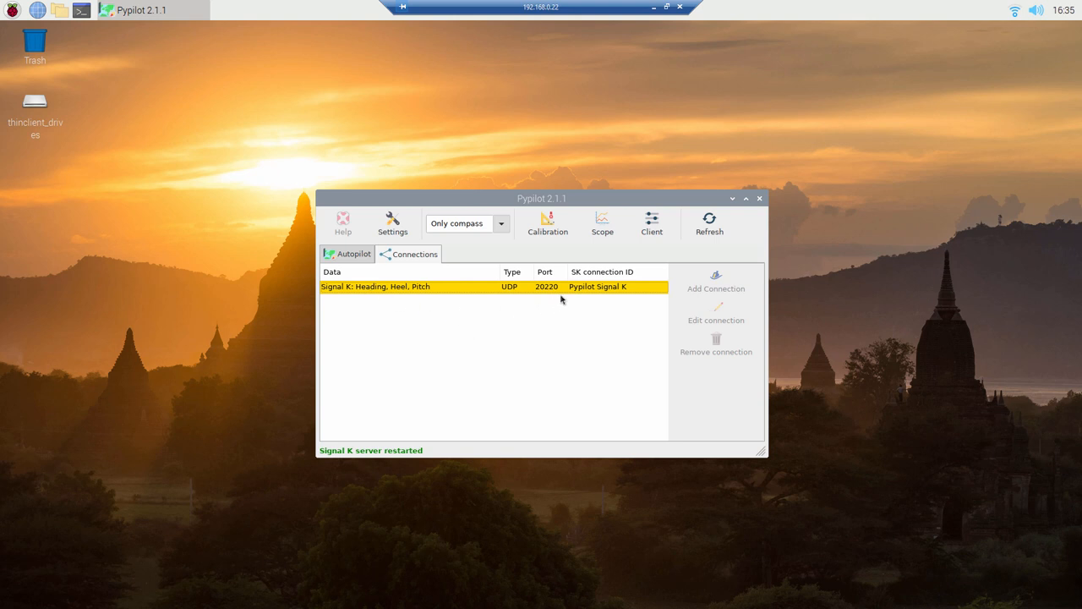
mouse_move(405, 273)
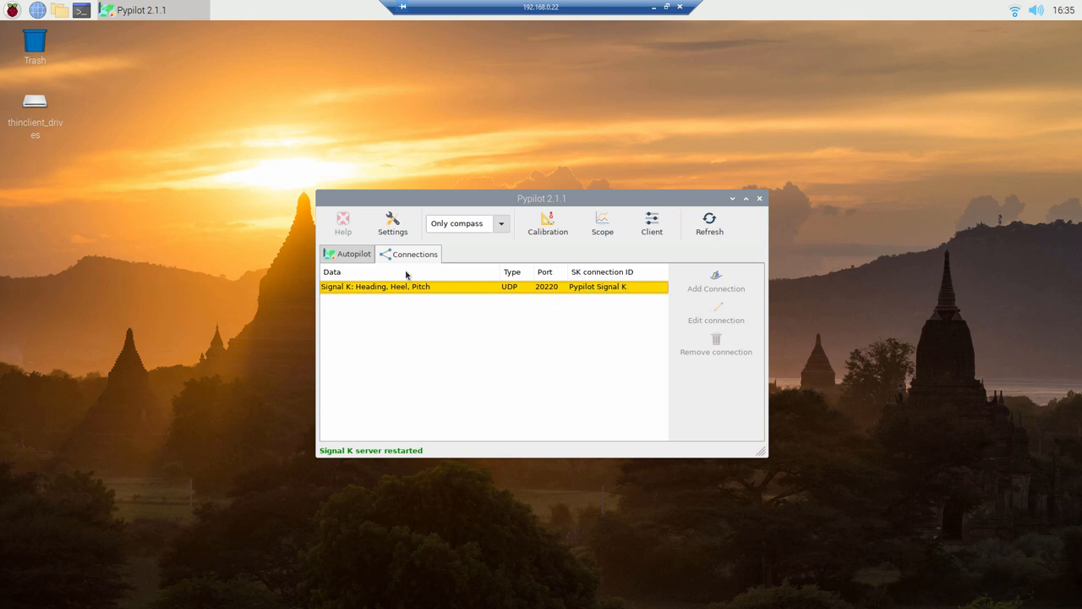
View the live IMU readings in the Pypilot scope, close Pypilot and show the applications list
left_click(602, 223)
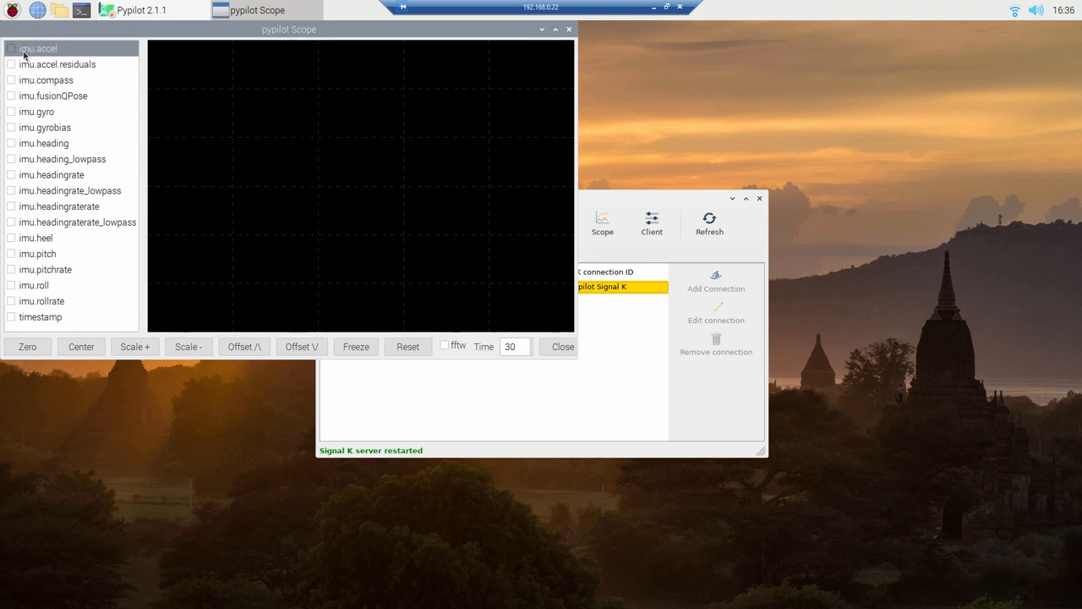
left_click(11, 47)
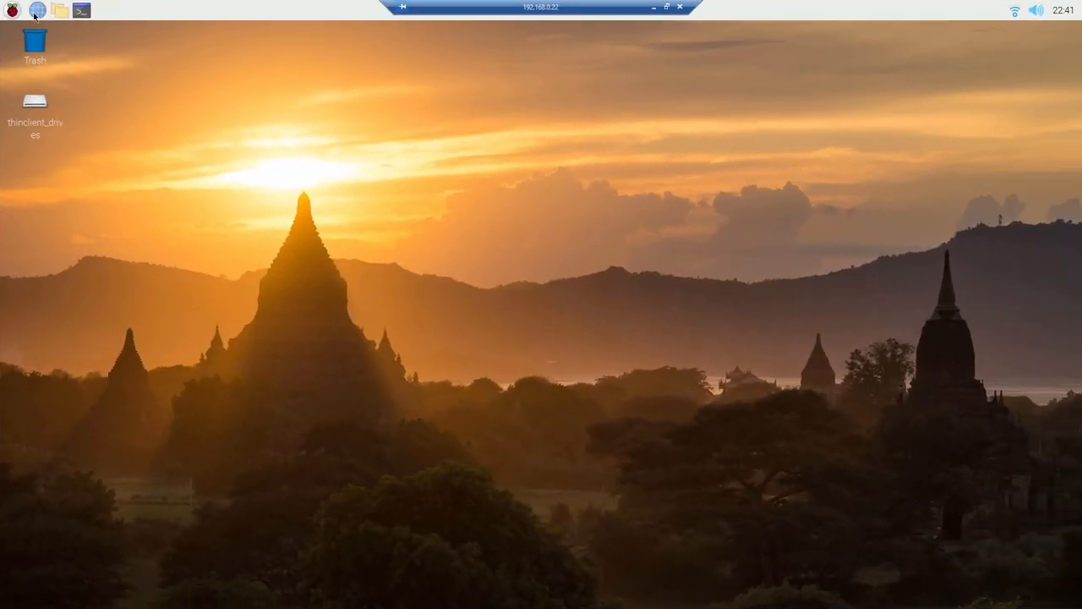
left_click(10, 10)
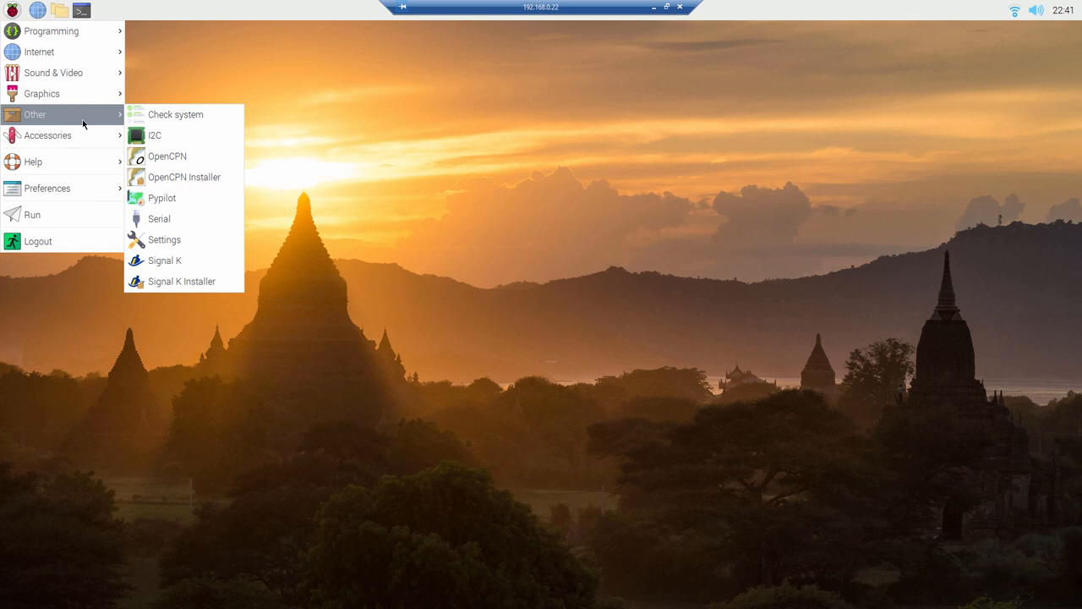
mouse_move(166, 261)
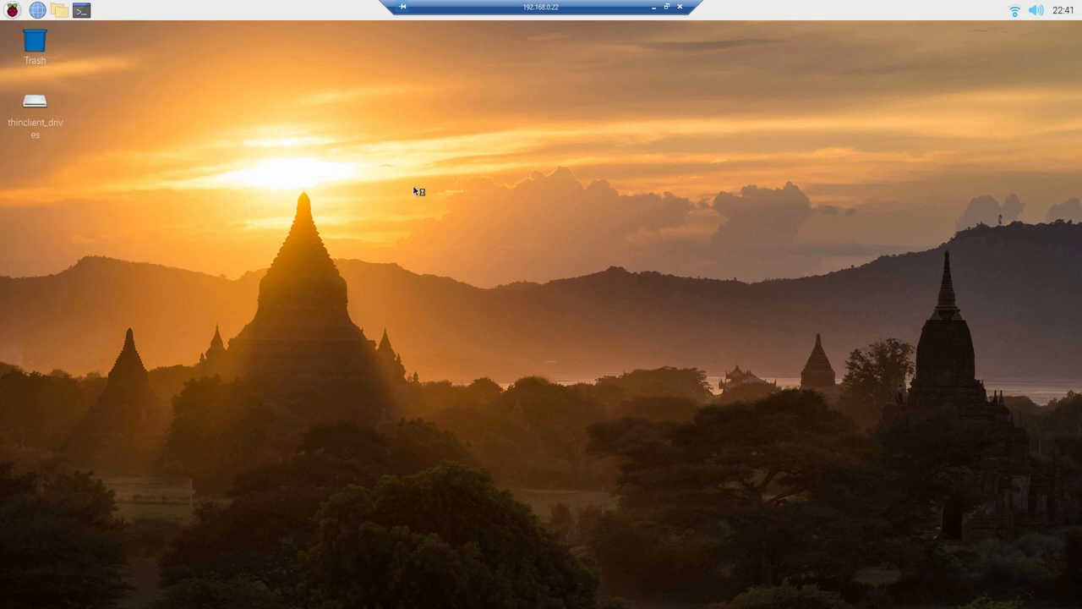
Check the Pypilot Signal K connection is enabled and browse the arriving heading and attitude data
left_click(81, 11)
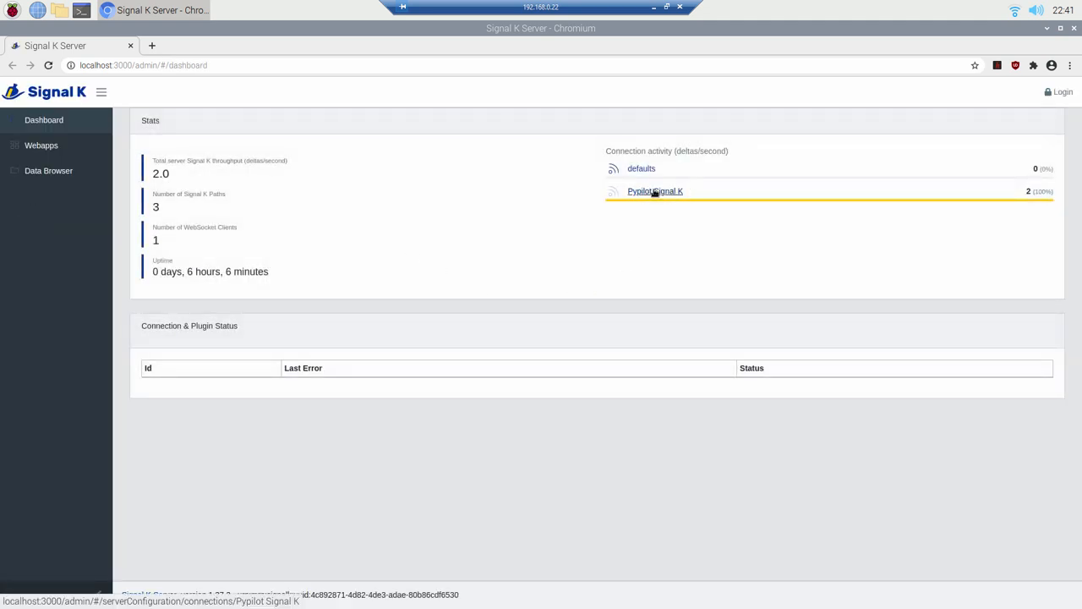
left_click(654, 189)
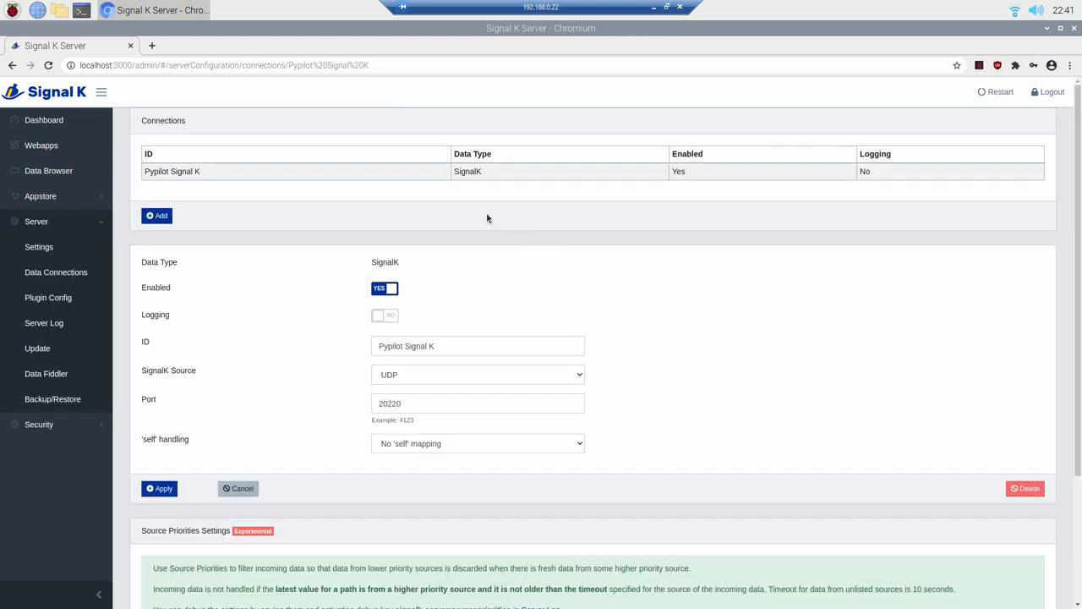
mouse_move(172, 196)
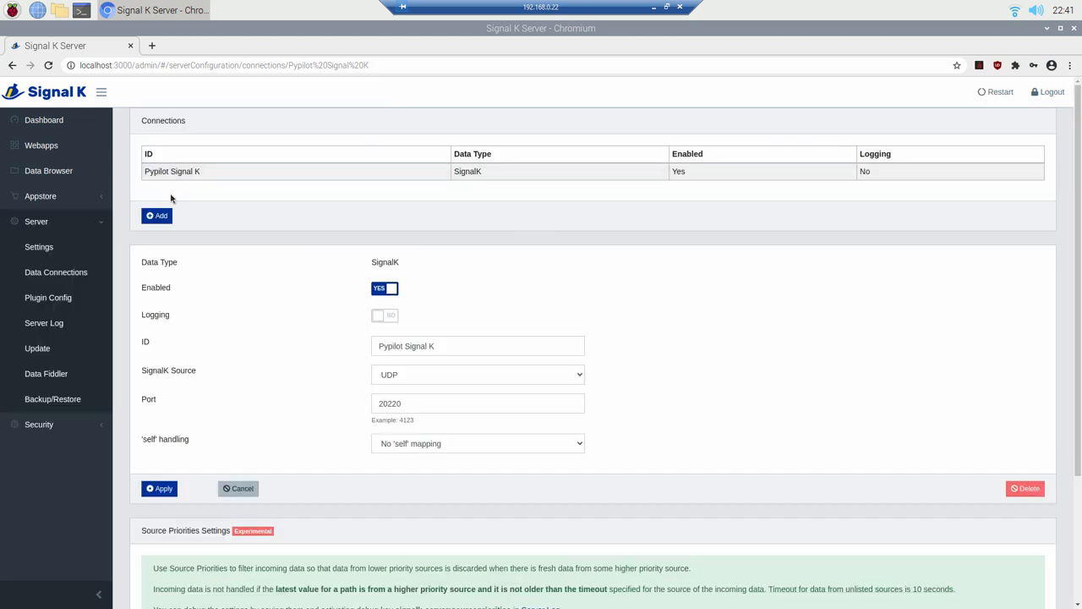
left_click(47, 171)
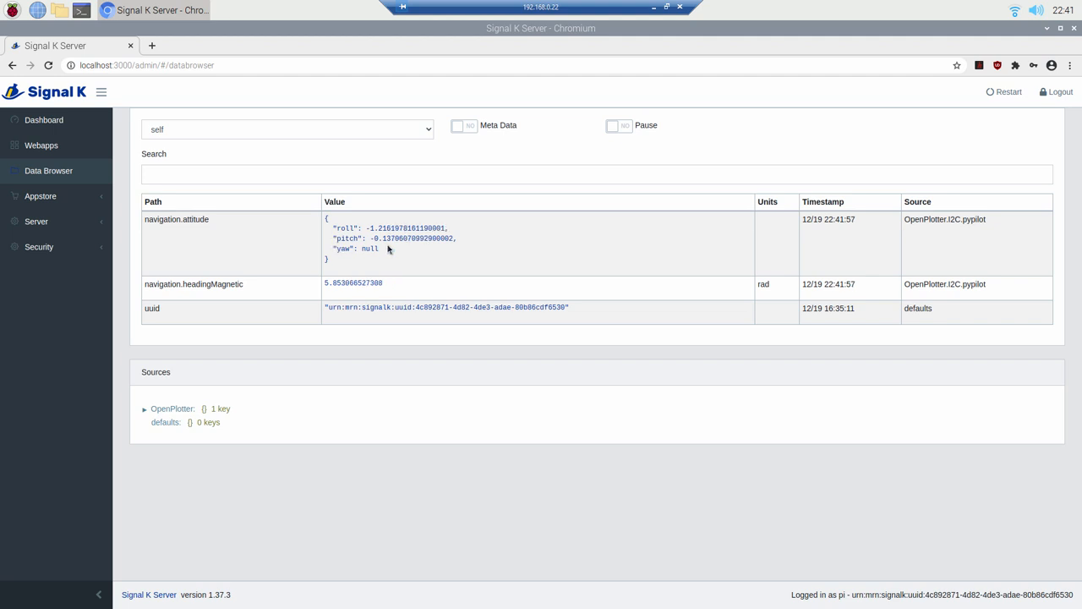
mouse_move(399, 290)
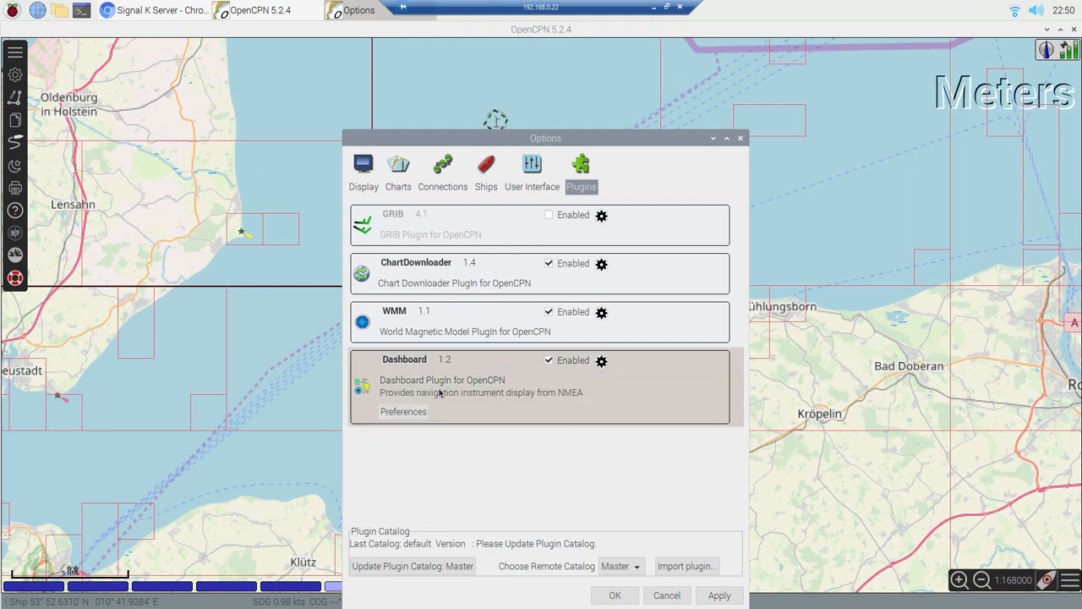
Add Heel, Pitch and Mag HDG instruments in Dashboard Preferences and show the dashboard over the chart
left_click(403, 412)
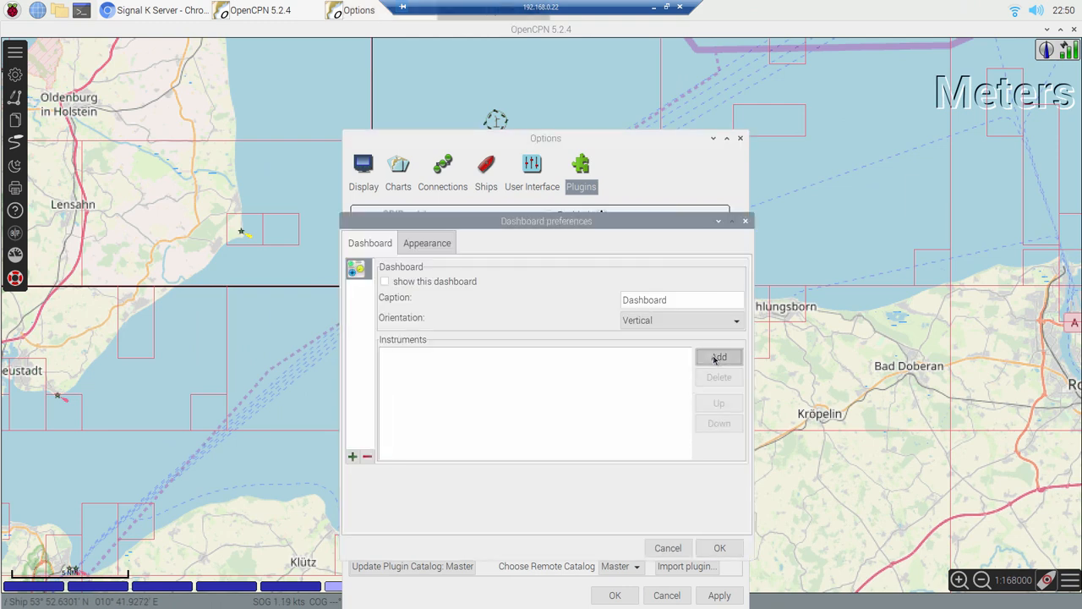
left_click(719, 355)
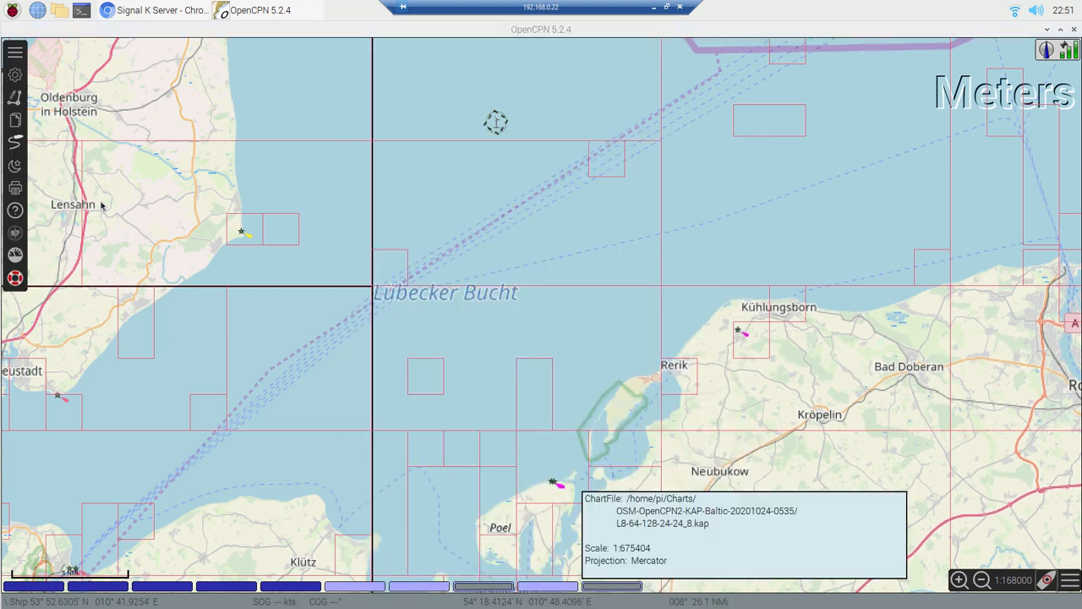
mouse_move(15, 254)
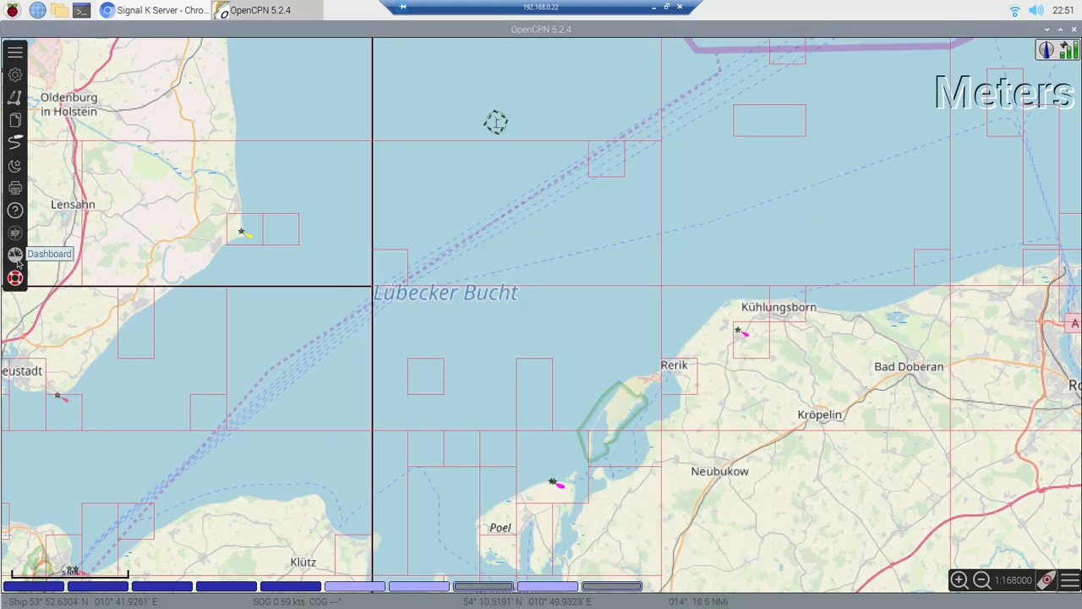
left_click(16, 254)
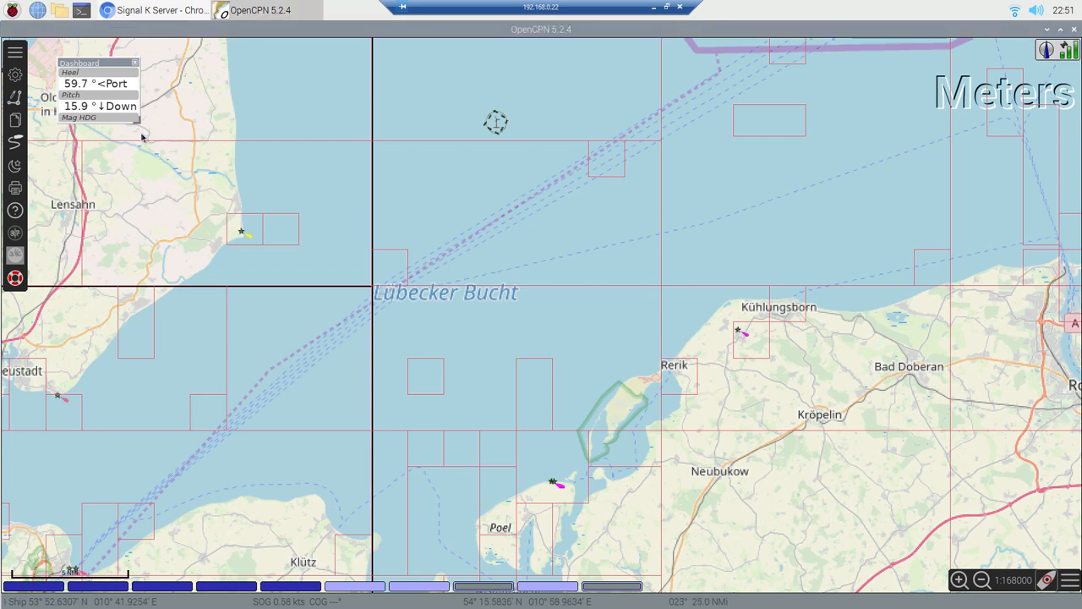
mouse_move(211, 189)
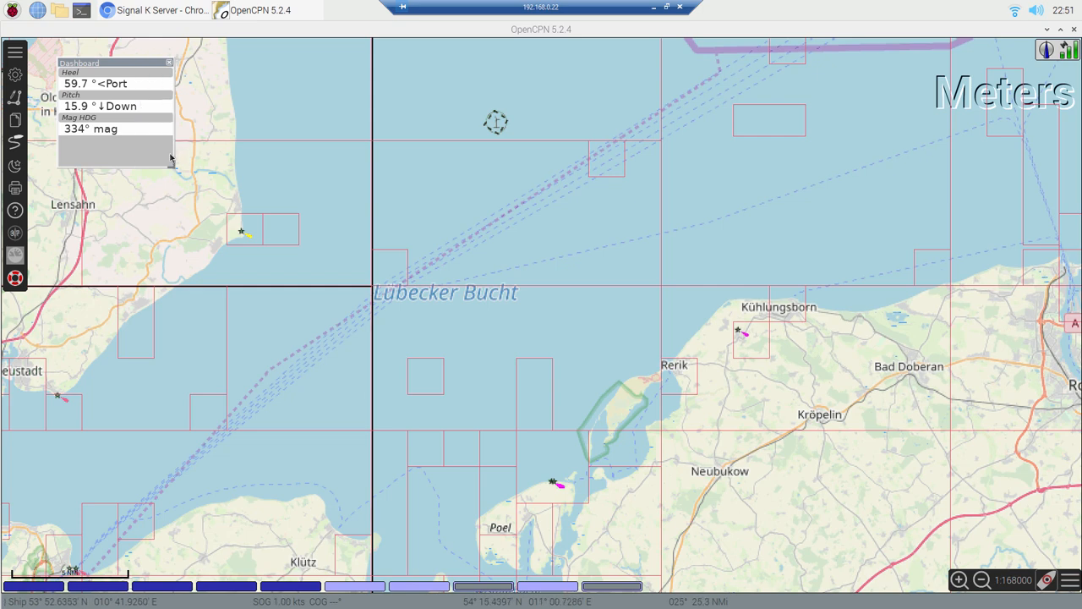
mouse_move(294, 159)
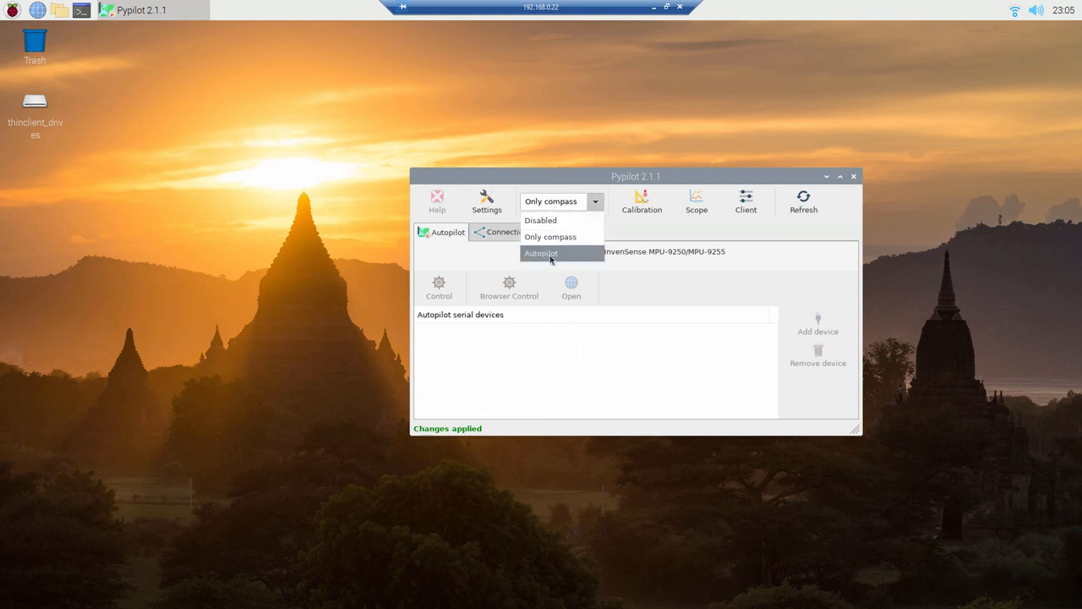
Switch Pypilot to full autopilot mode, cancel adding a serial device, and bring up Autopilot Control
left_click(541, 254)
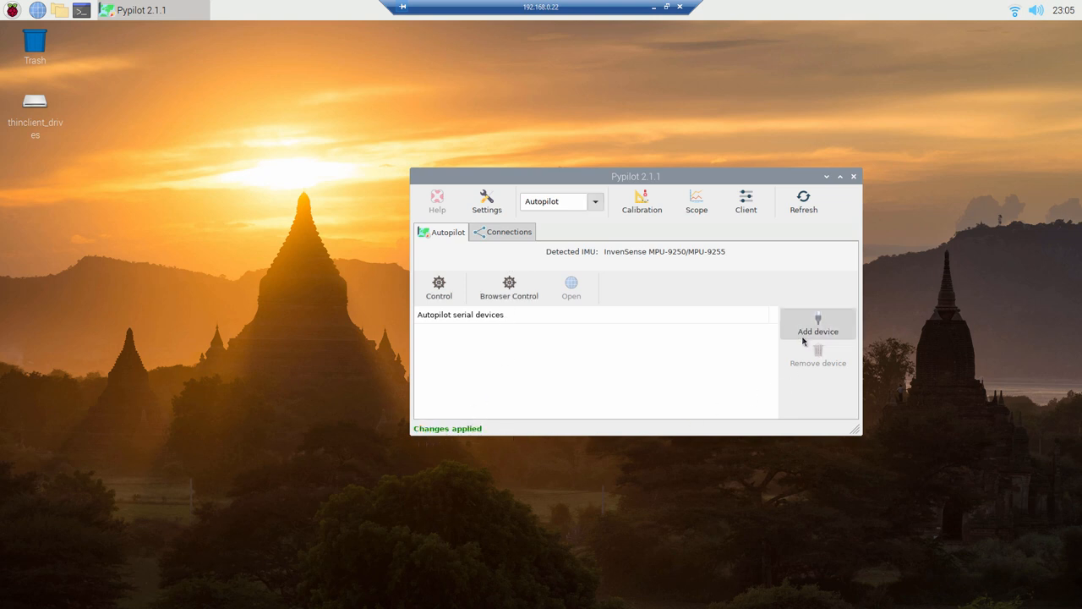
mouse_move(673, 291)
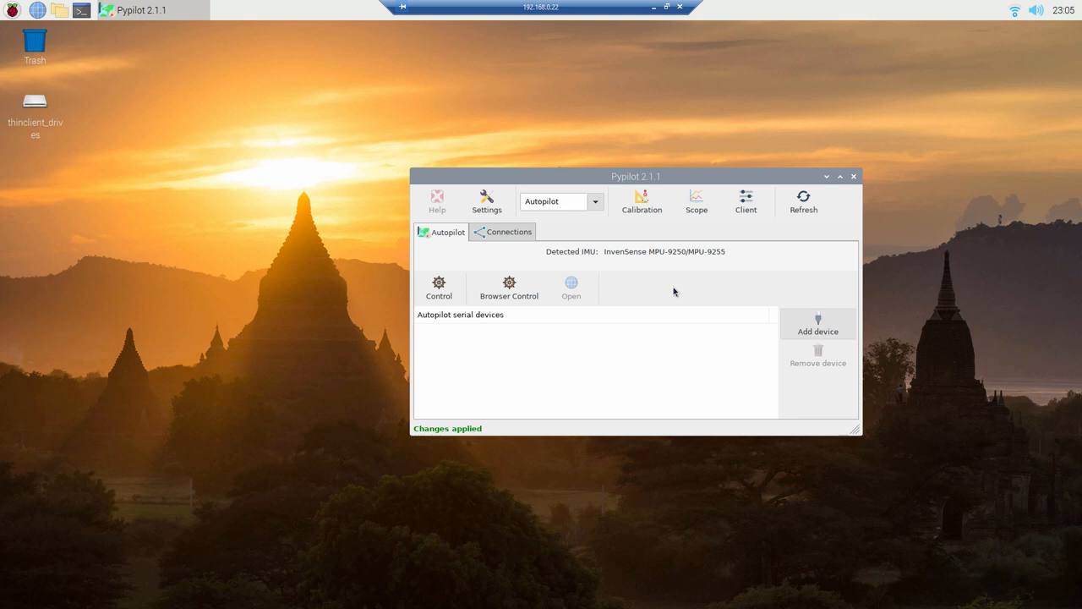
left_click(818, 325)
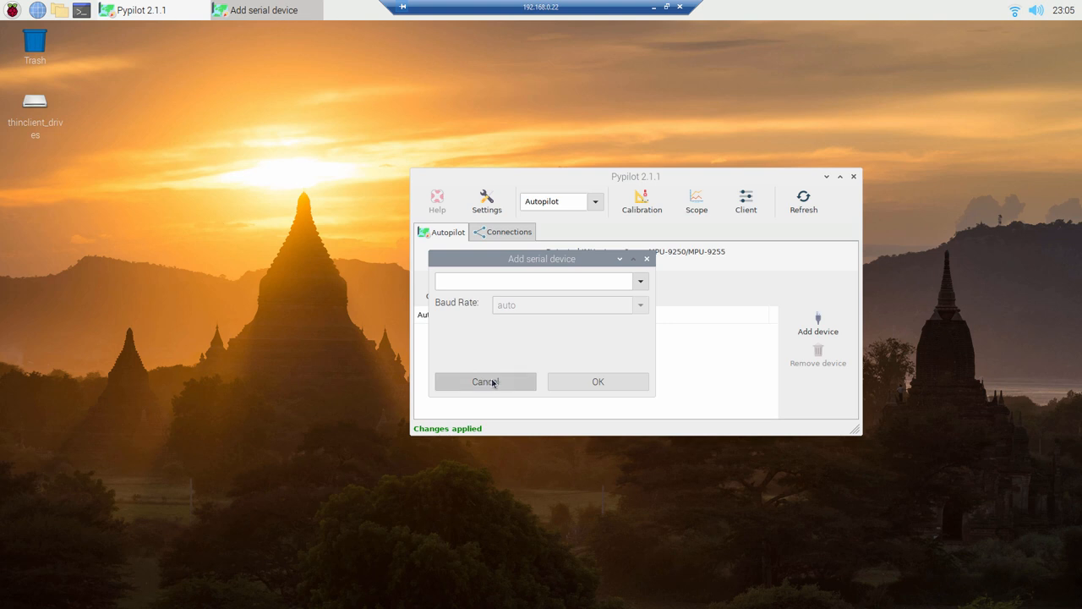
left_click(483, 382)
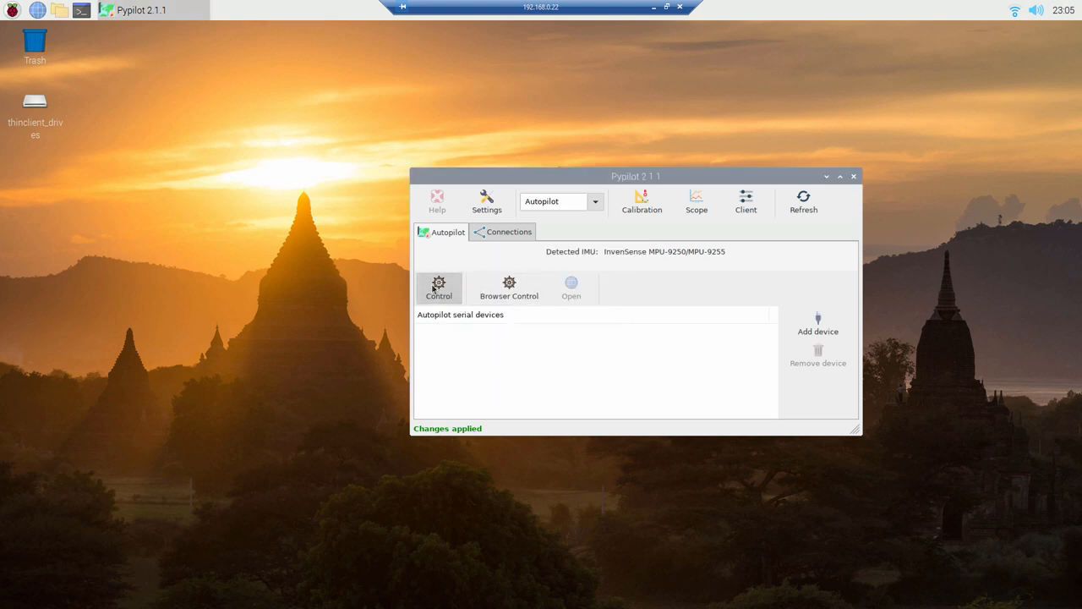
left_click(439, 287)
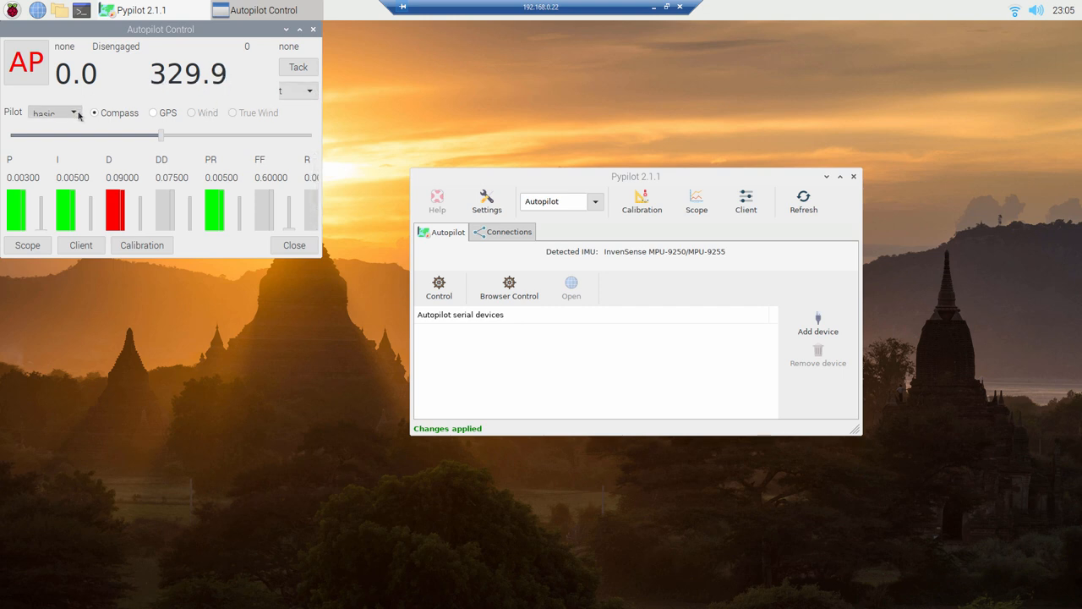
Select the simple pilot type, choose the tack direction and engage the autopilot
left_click(54, 112)
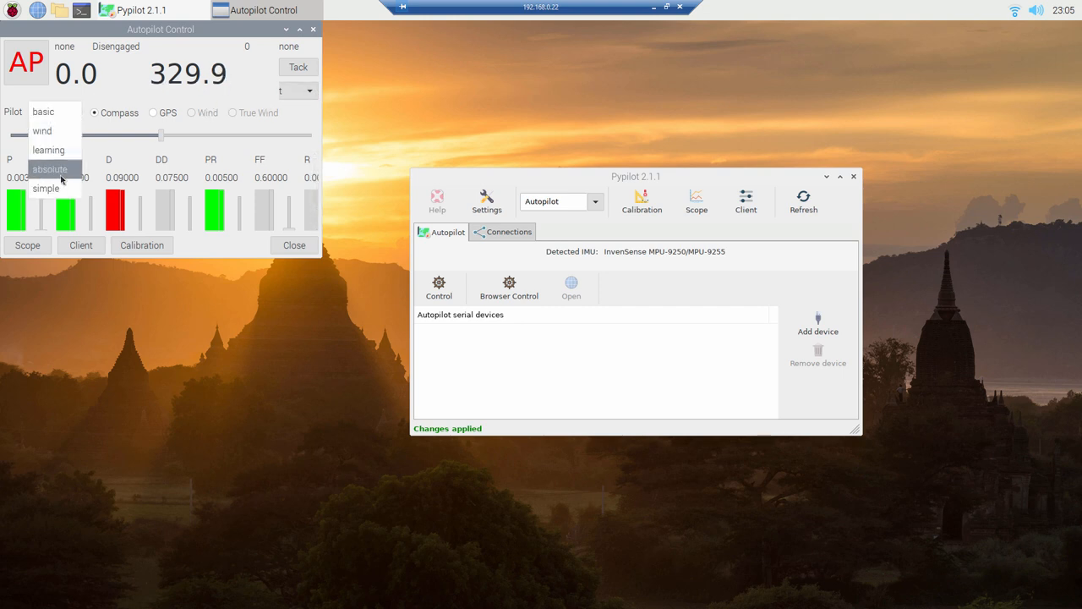
left_click(49, 169)
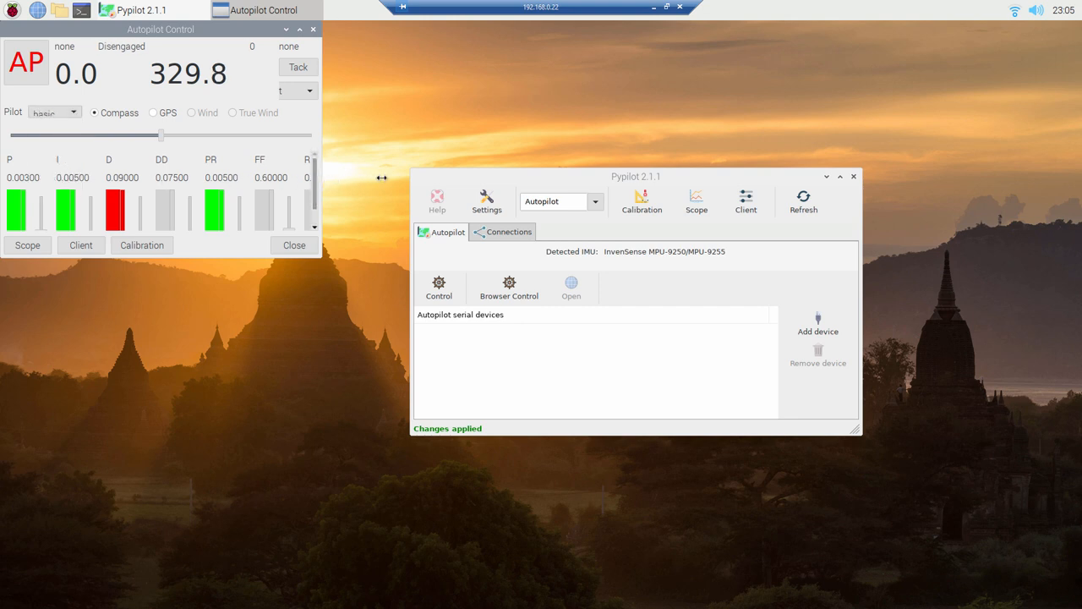
left_click(54, 111)
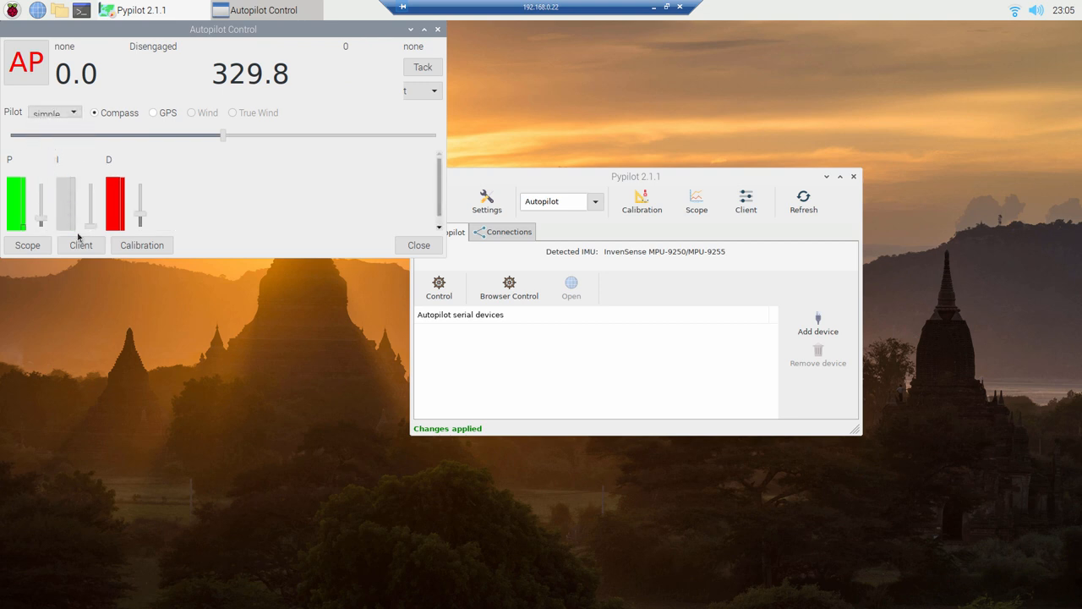
mouse_move(151, 209)
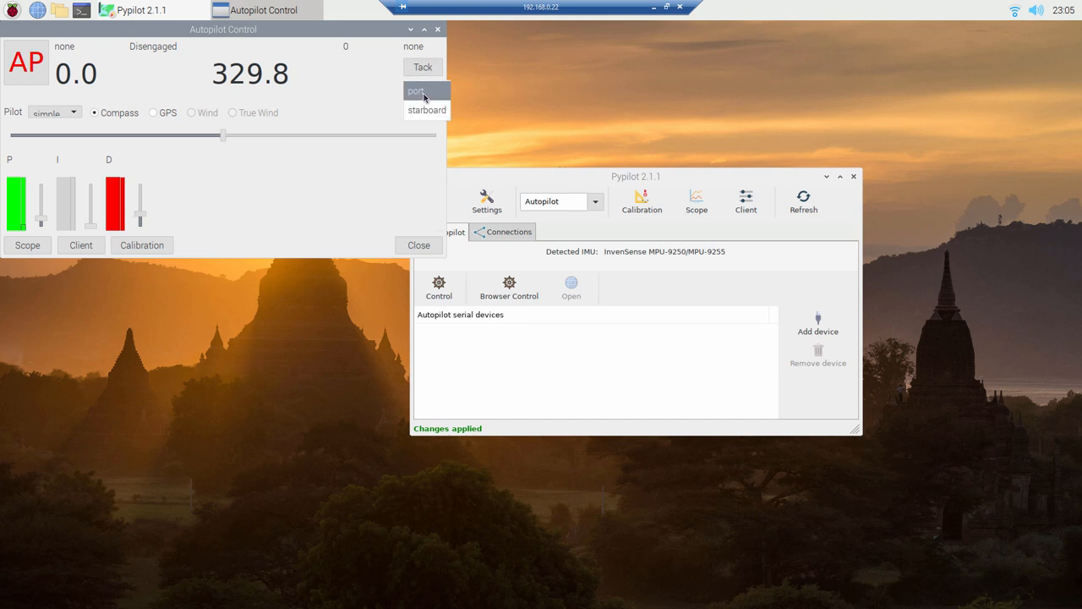
left_click(416, 91)
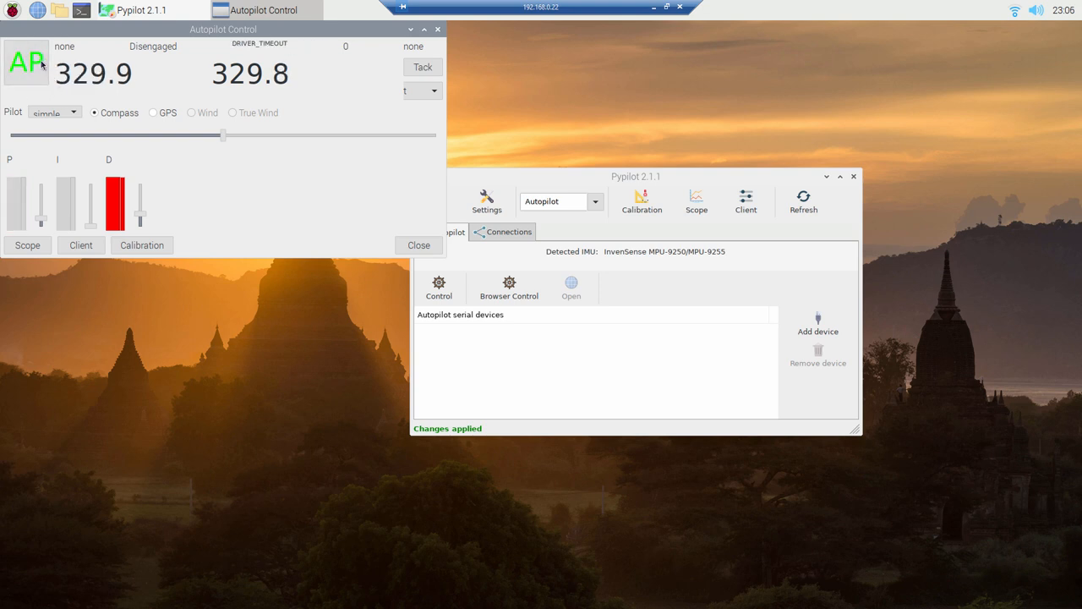
mouse_move(264, 93)
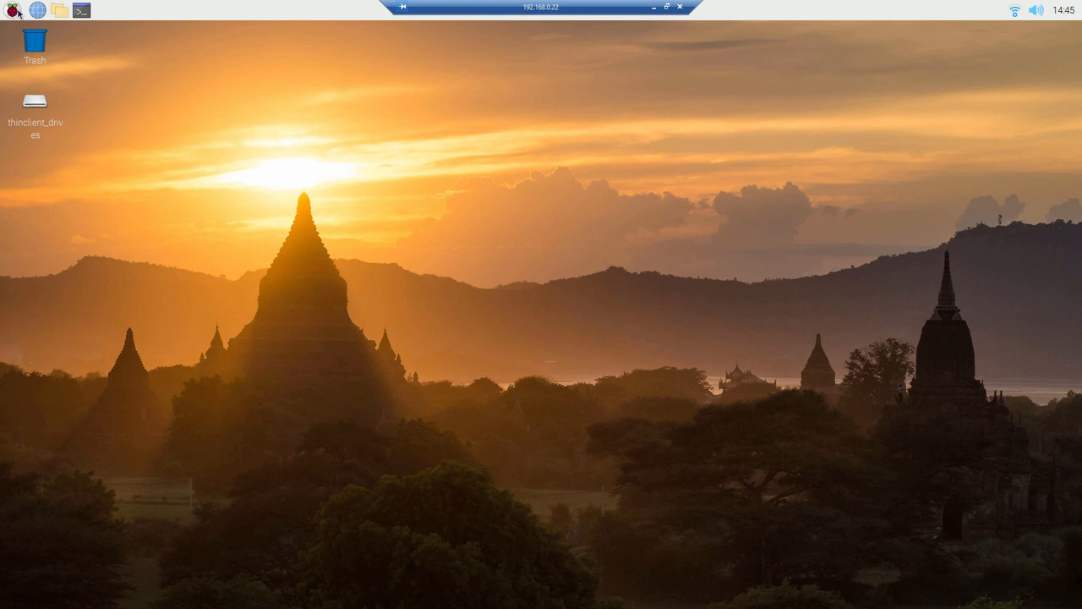
Detect the USB GPS on ttyACM0 and save it as alias gps with NMEA 0183 data
left_click(11, 10)
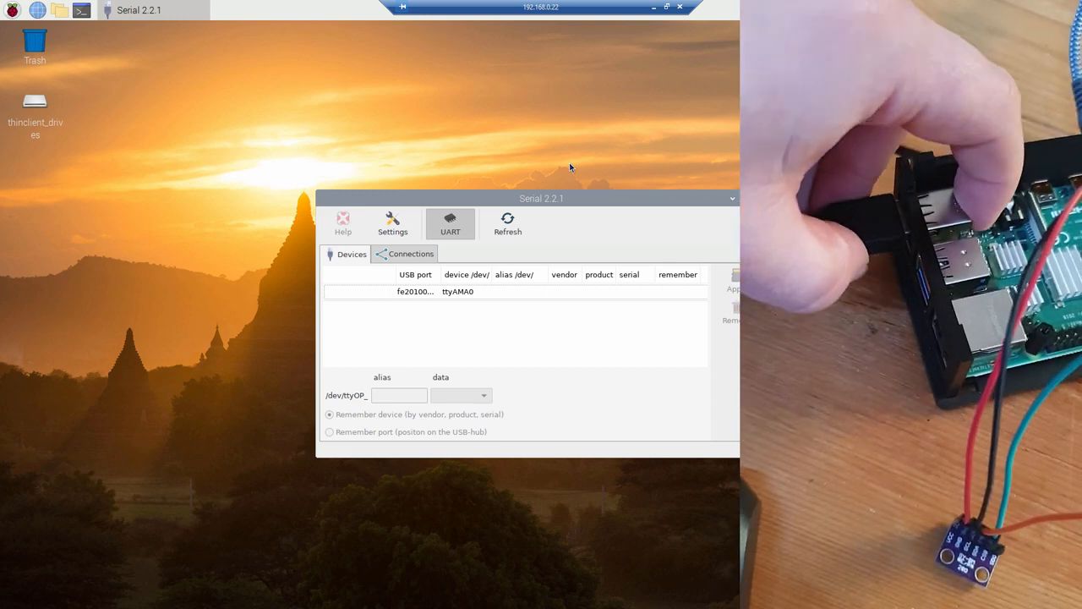
mouse_move(549, 100)
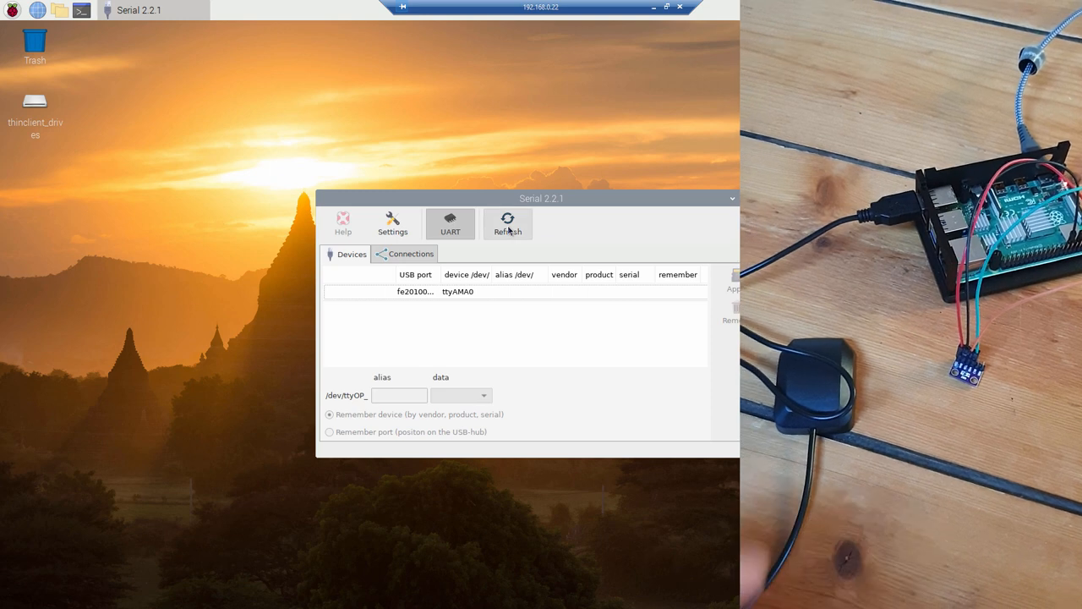
left_click(507, 223)
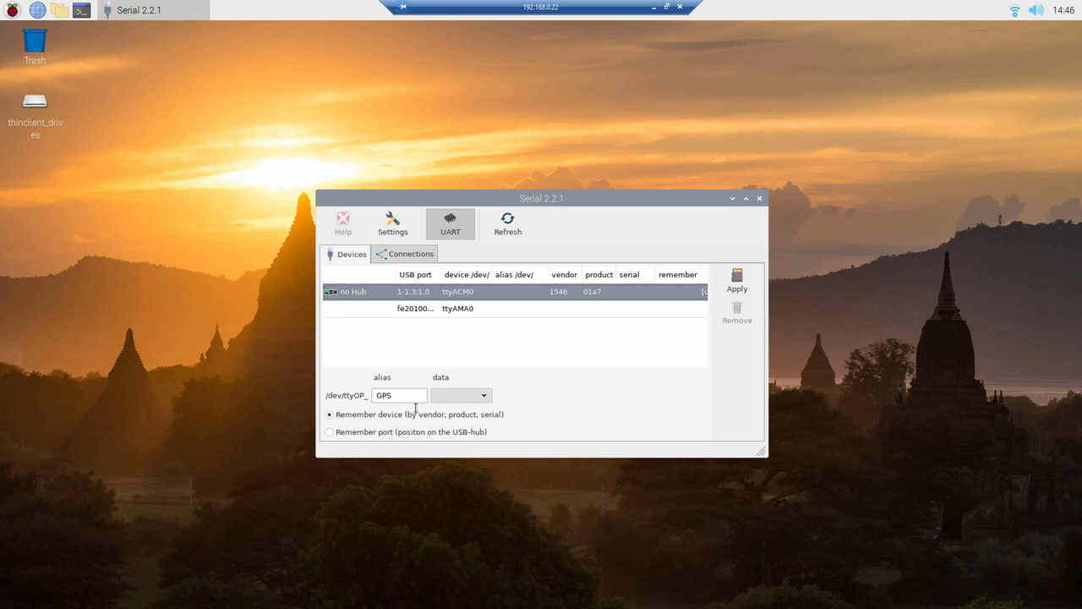
left_click(484, 395)
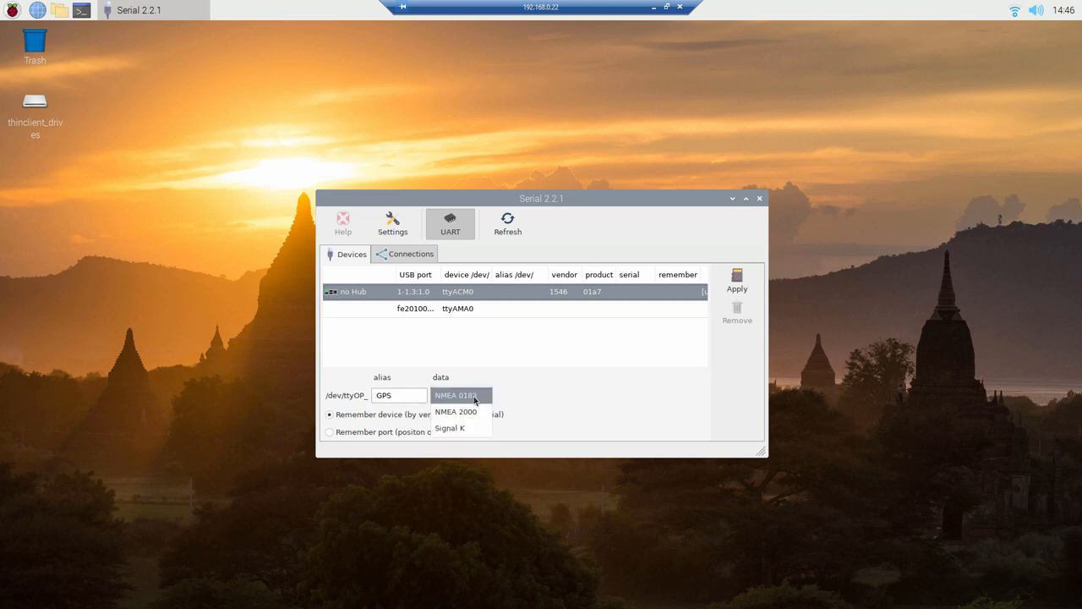
left_click(458, 395)
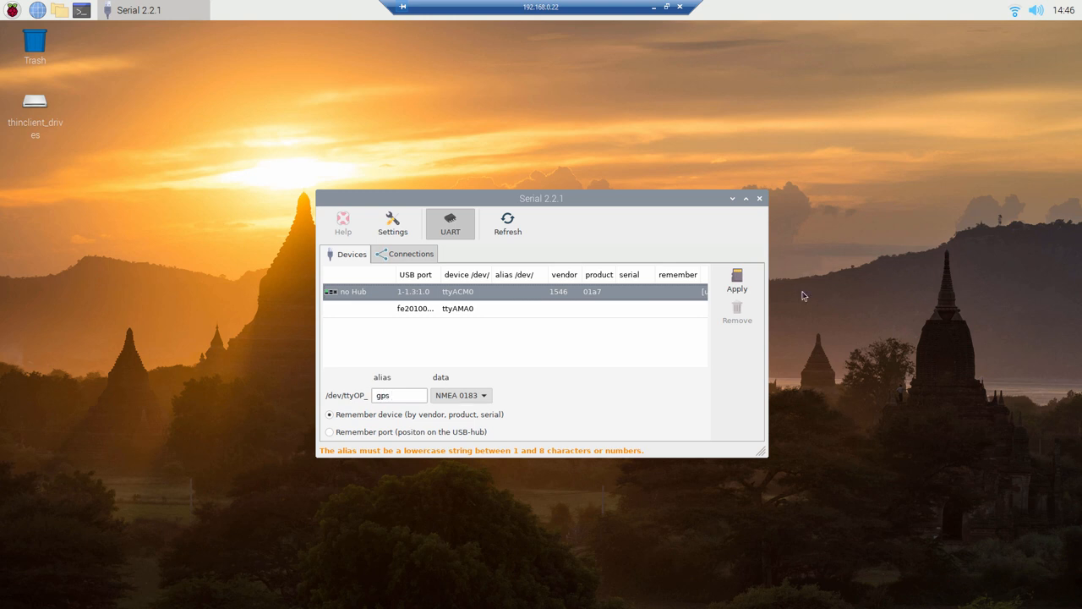
left_click(737, 281)
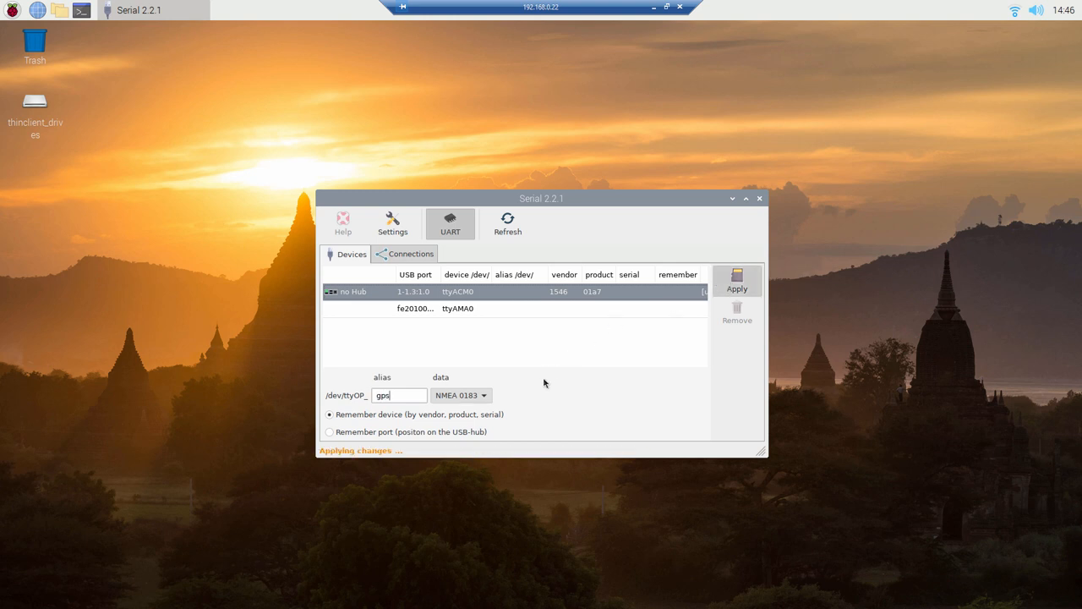
left_click(737, 281)
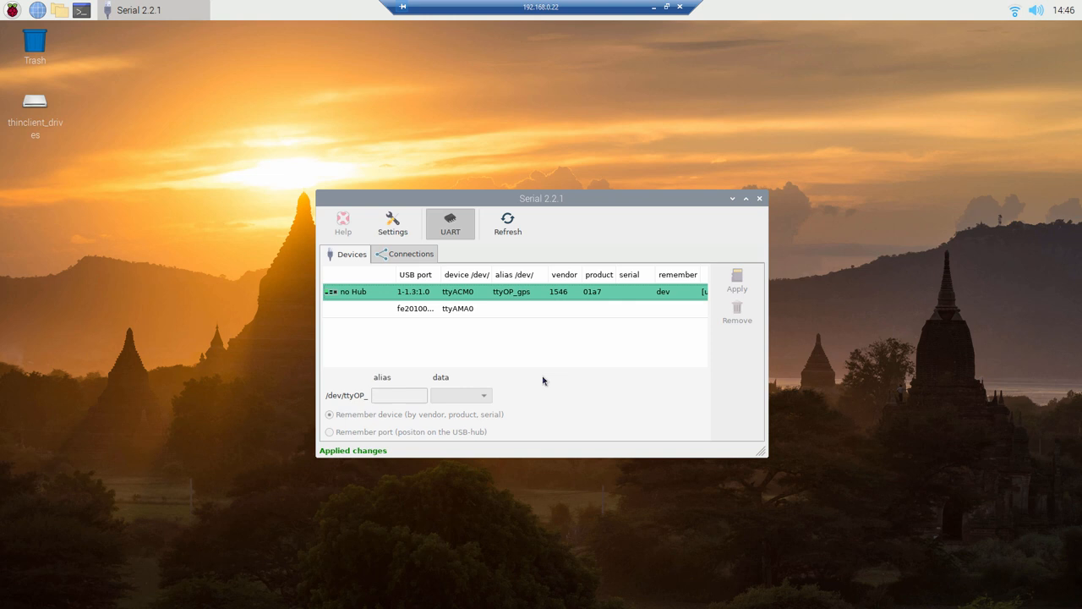
mouse_move(520, 325)
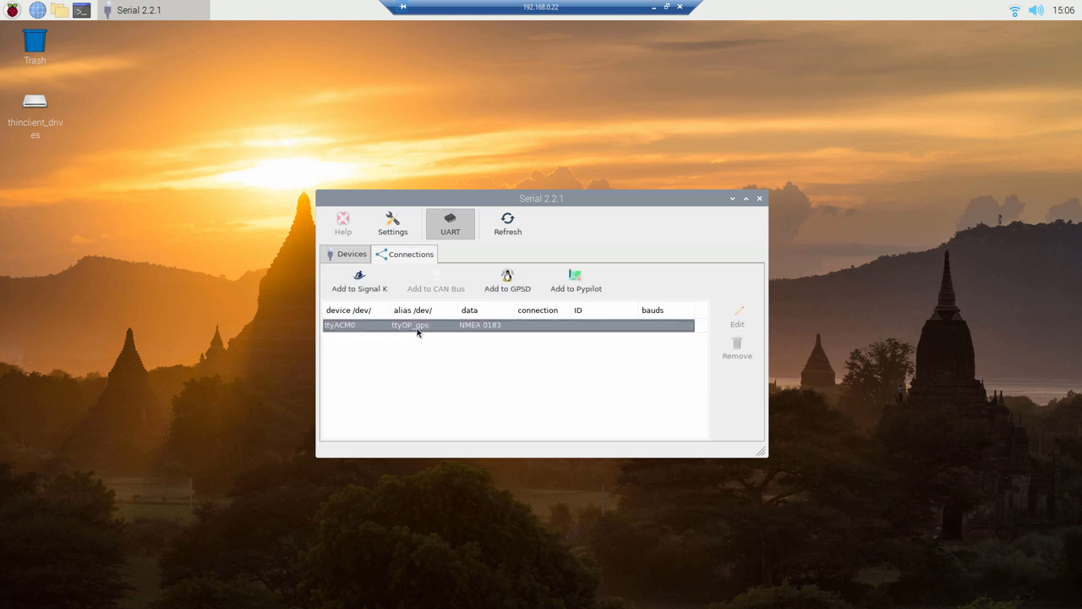
Send ttyOP_gps to Signal K as an AUTO connection, restarting the Signal K server
left_click(359, 279)
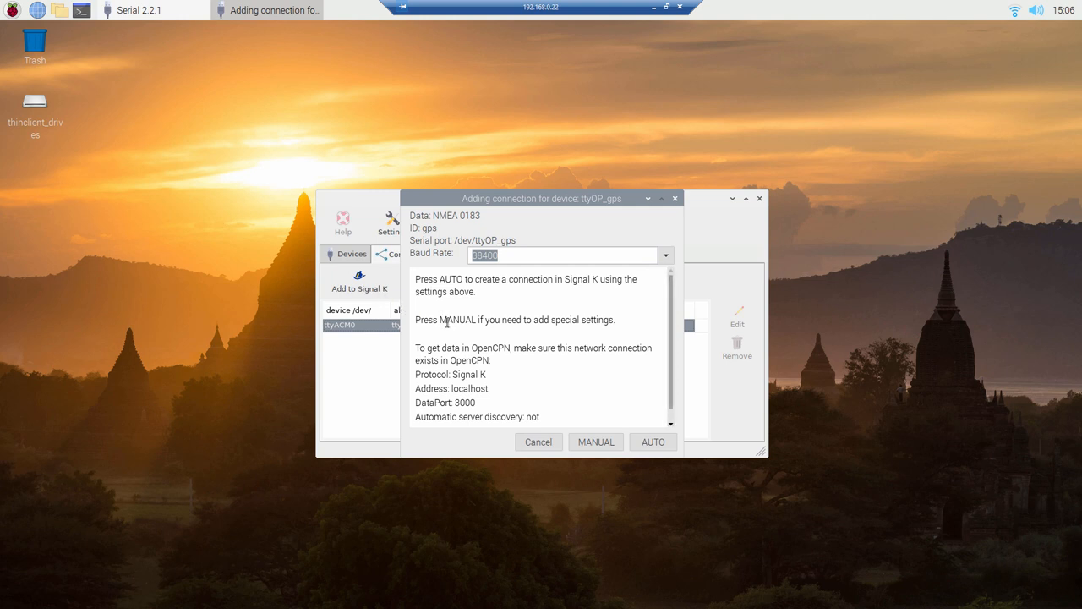
left_click(653, 441)
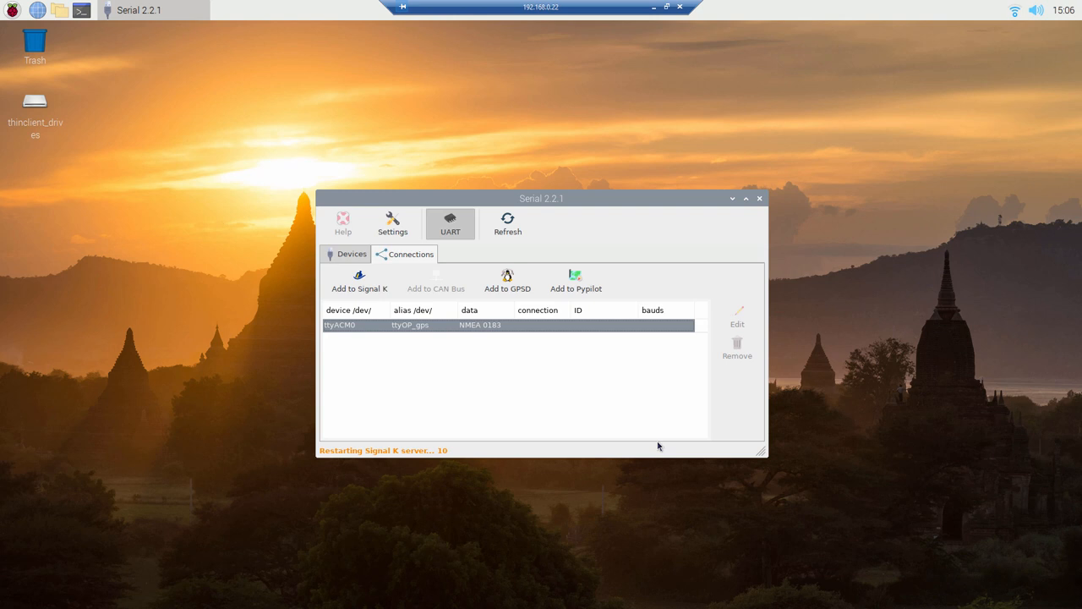
mouse_move(216, 431)
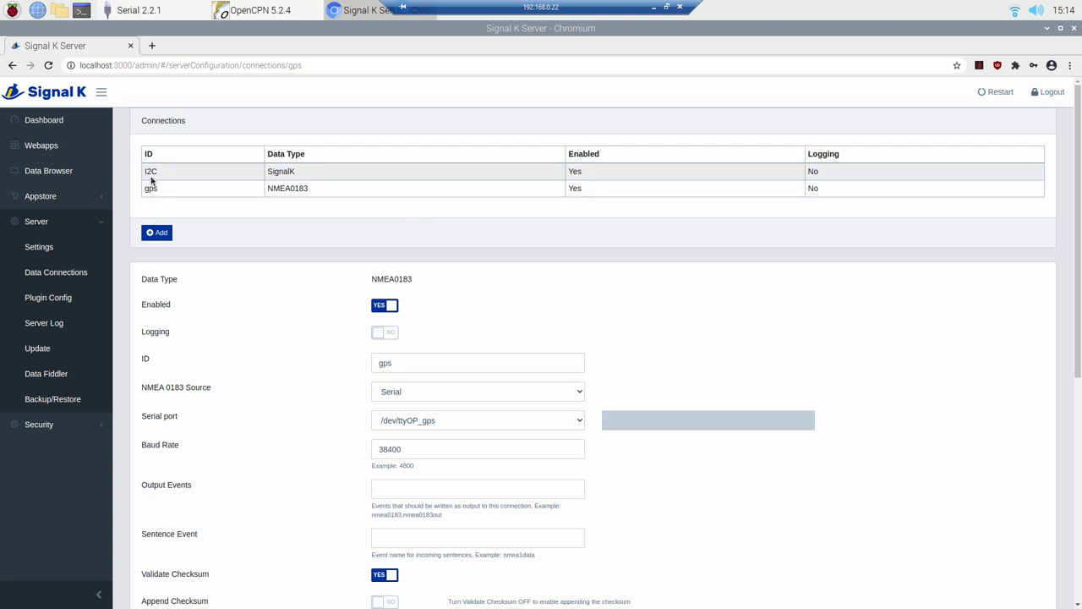
View the gps connection's settings: NMEA0183 serial on /dev/ttyOP_gps at 38400 baud
left_click(253, 10)
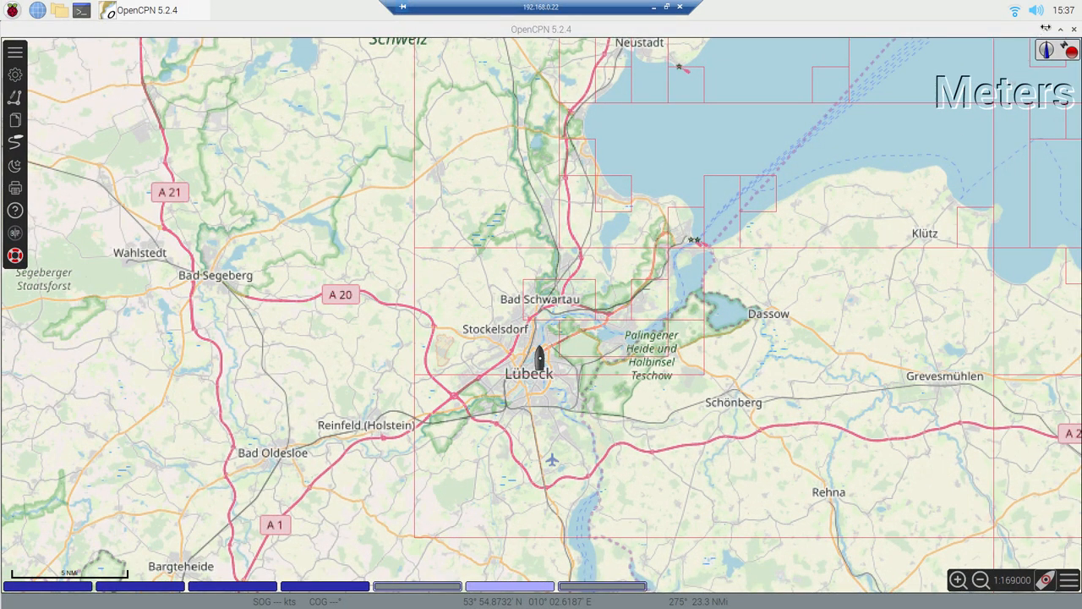
Launch the OpenPlotter Serial app from Menu > Other over the OpenCPN chart
left_click(653, 7)
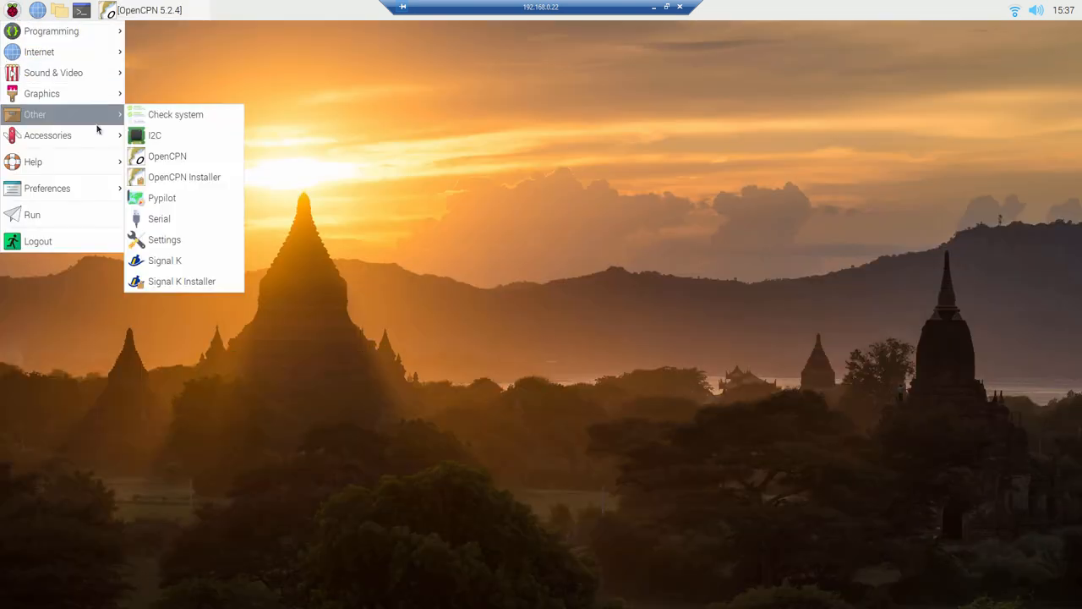
mouse_move(164, 240)
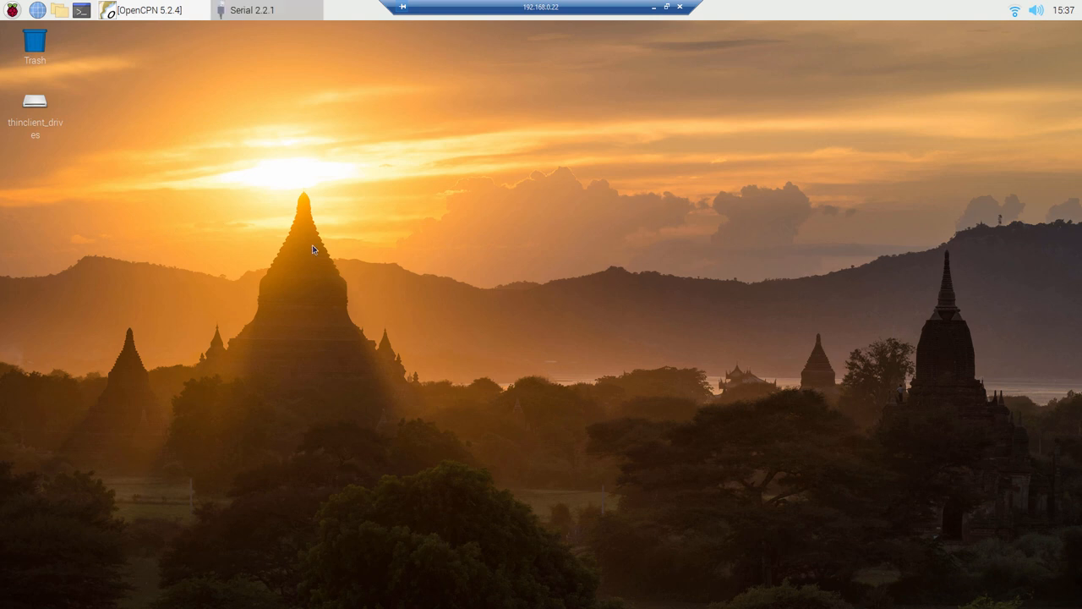
left_click(247, 11)
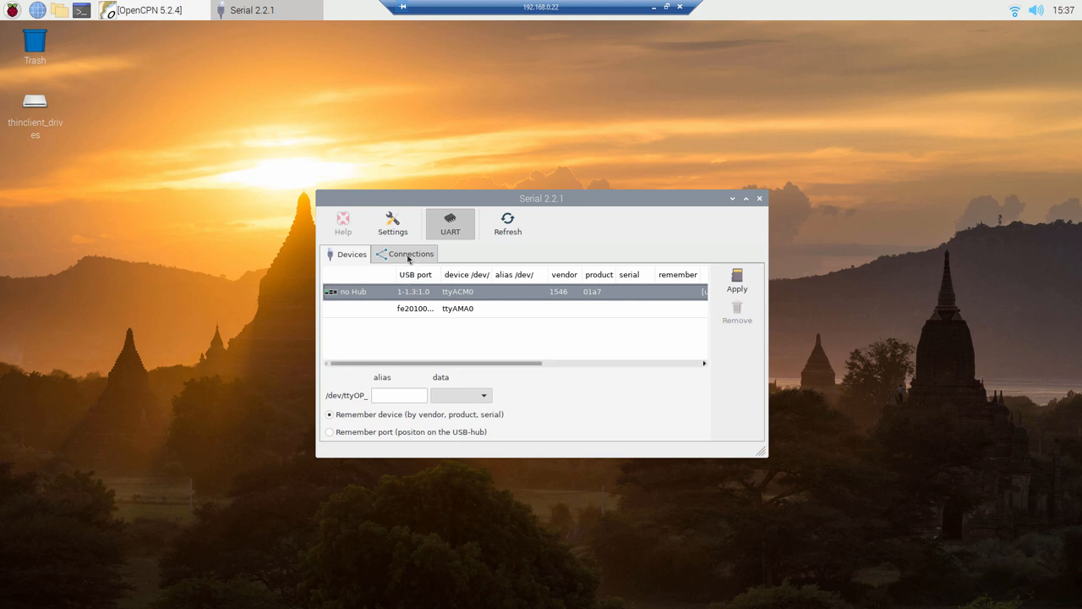
Check the ttyACM0 GPS entry in Serial's Devices list and bring up a terminal
left_click(410, 254)
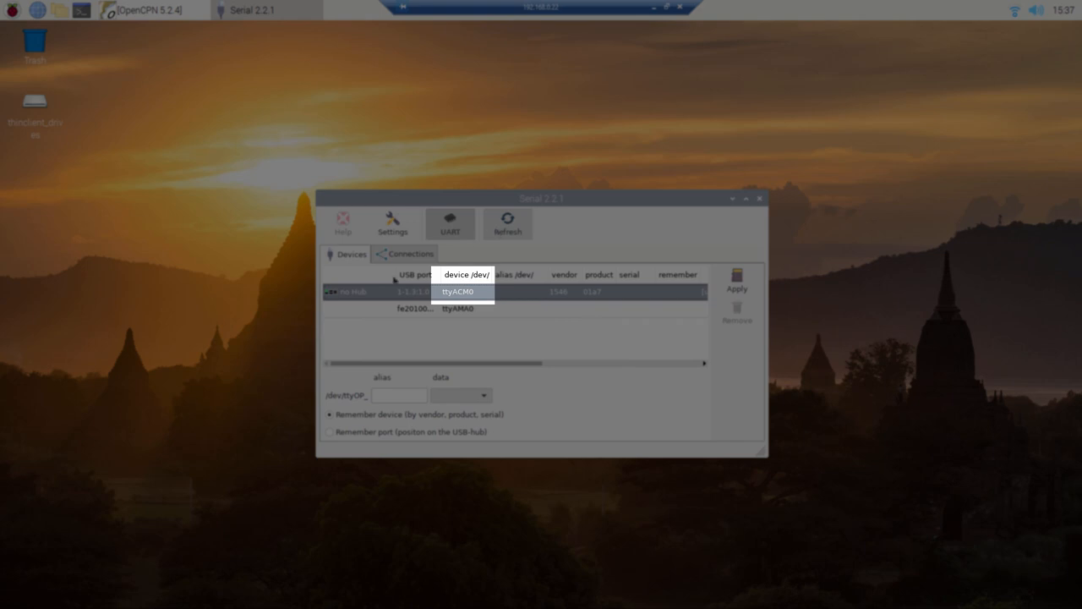
left_click(456, 290)
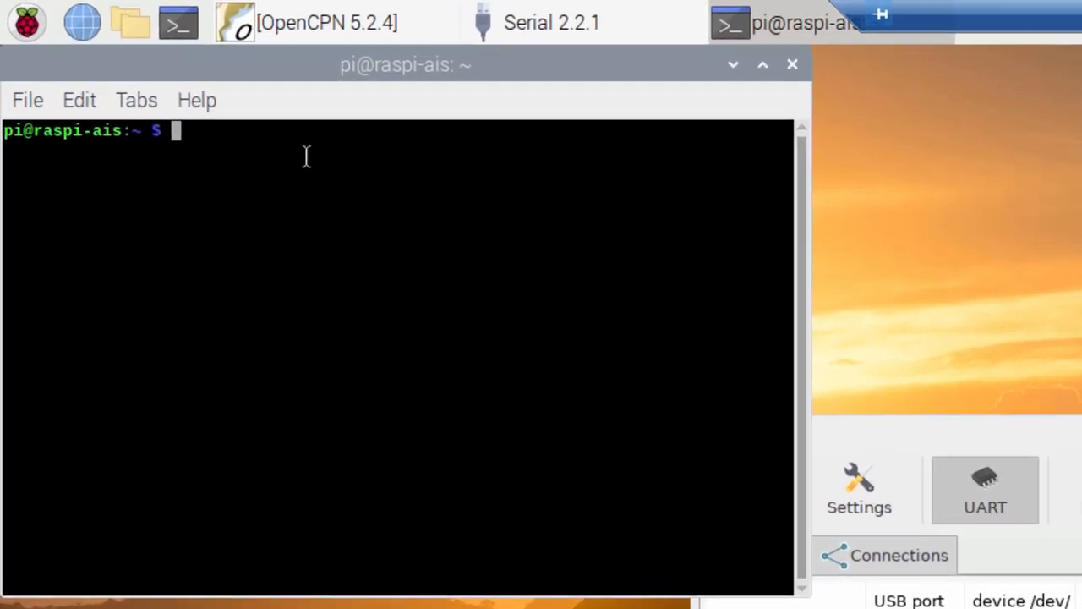
Stop the kplex service, then load /etc/kplex.conf into nano with sudo
type("sudo")
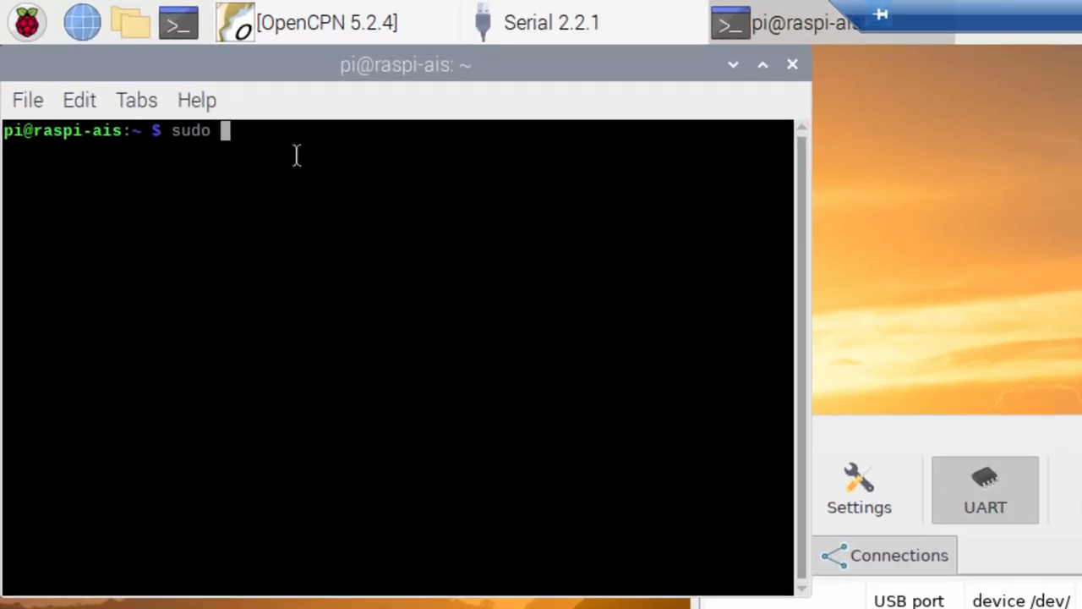
type("service kplex stop")
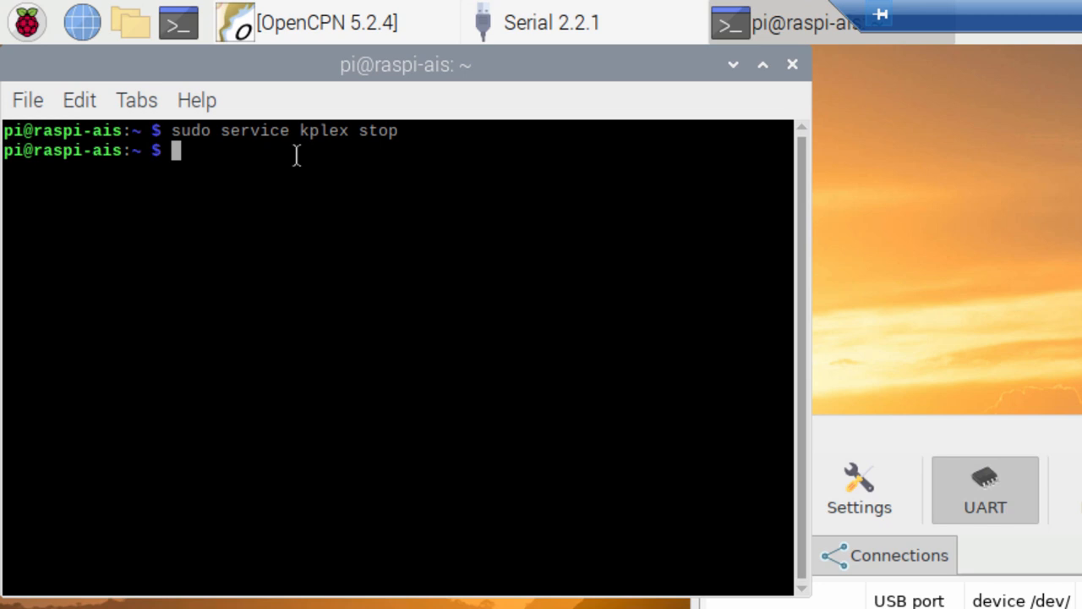
type("sudo nano /")
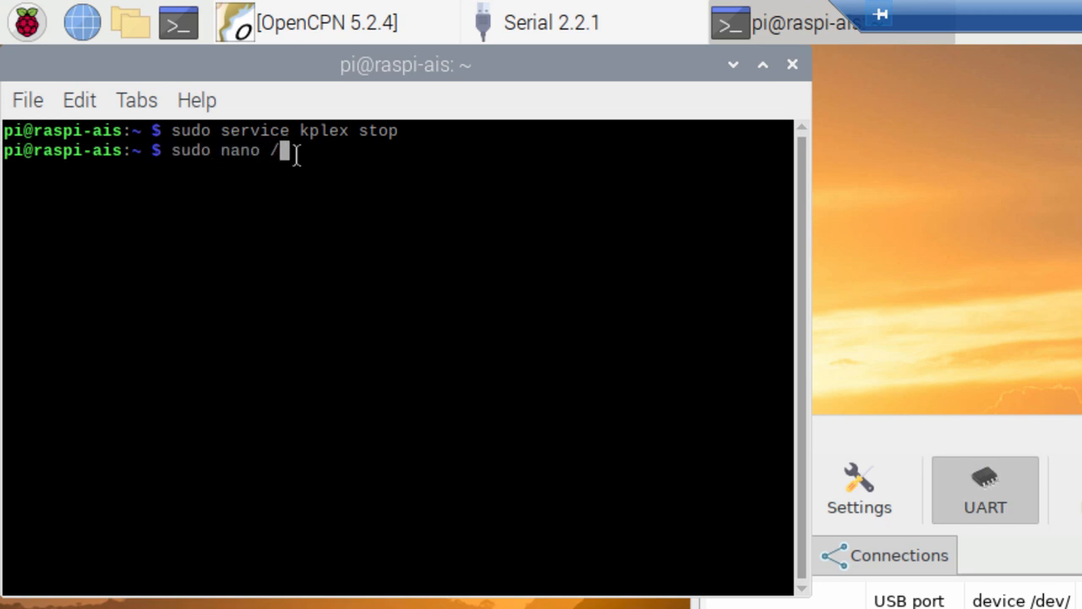
type("etc")
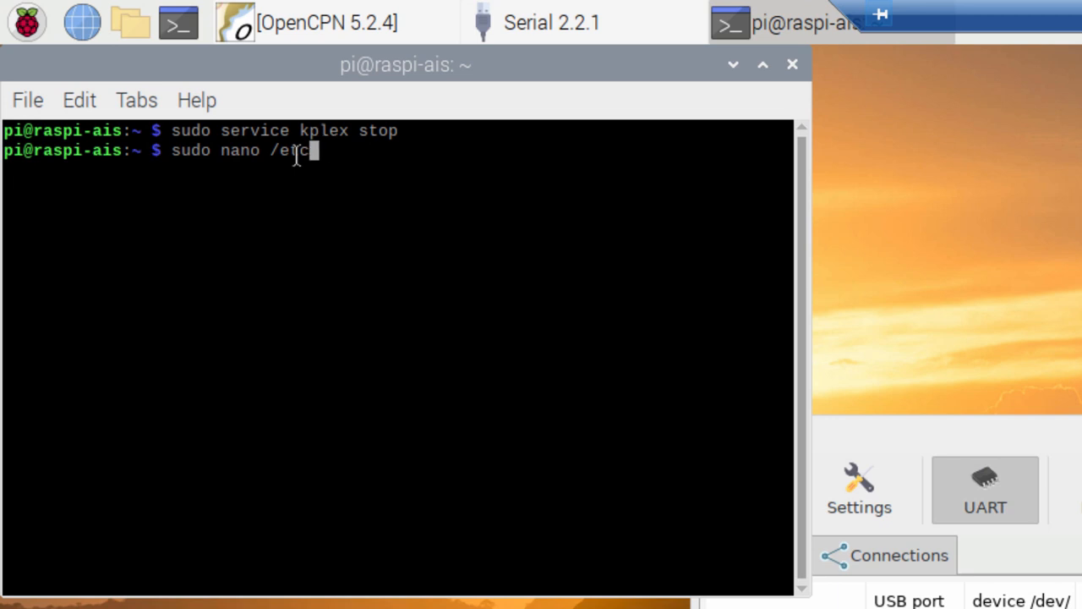
type("/kplex.c")
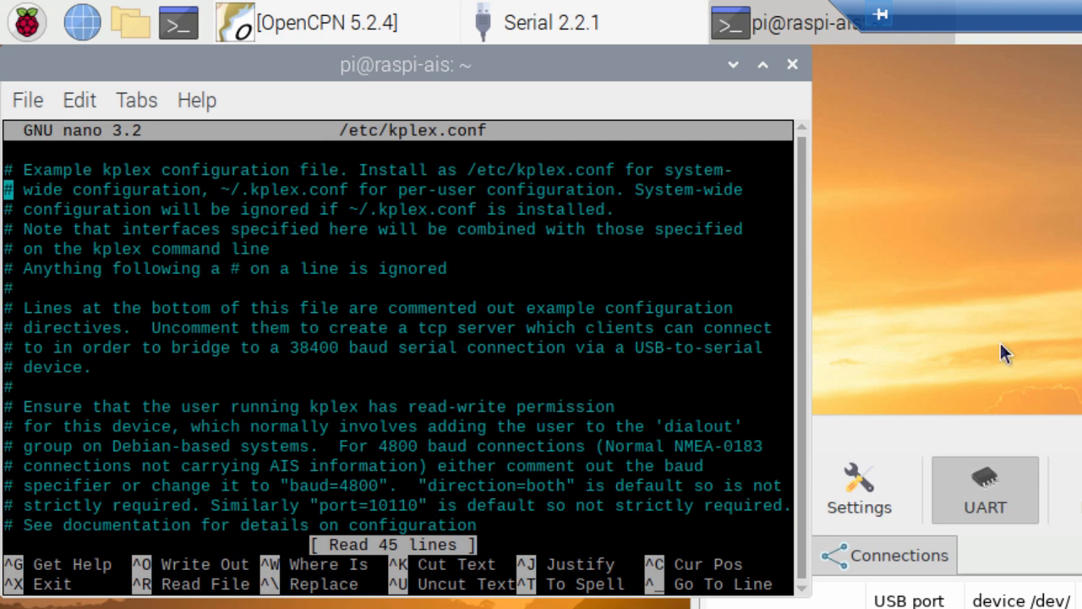
Below the AIS block, add a '#GPS NMEA Kplex' comment and filename=/dev/ttyACM0
scroll("down", 3)
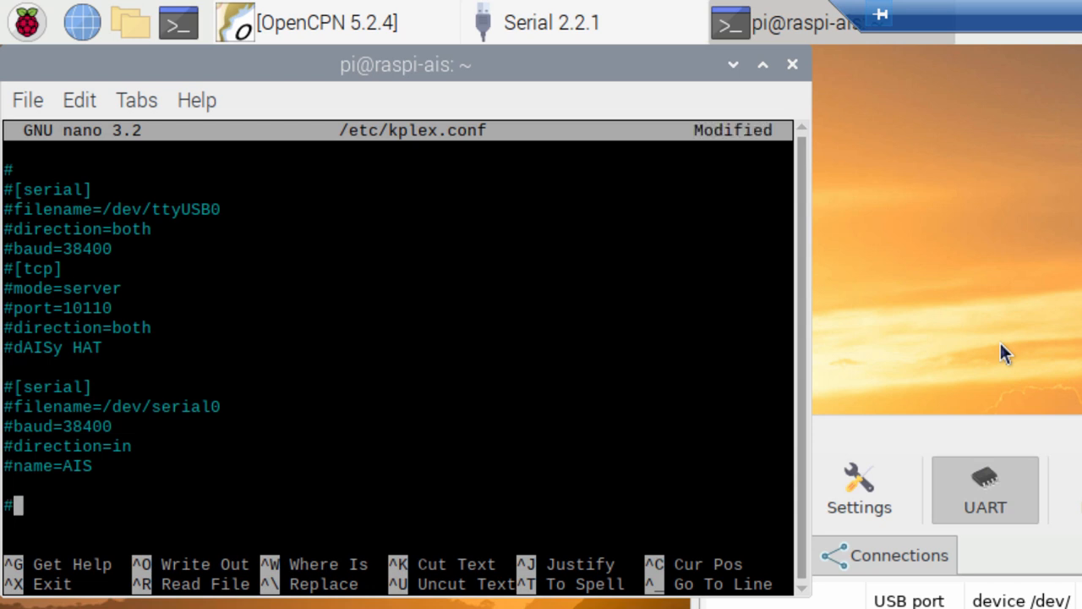
type("GPS")
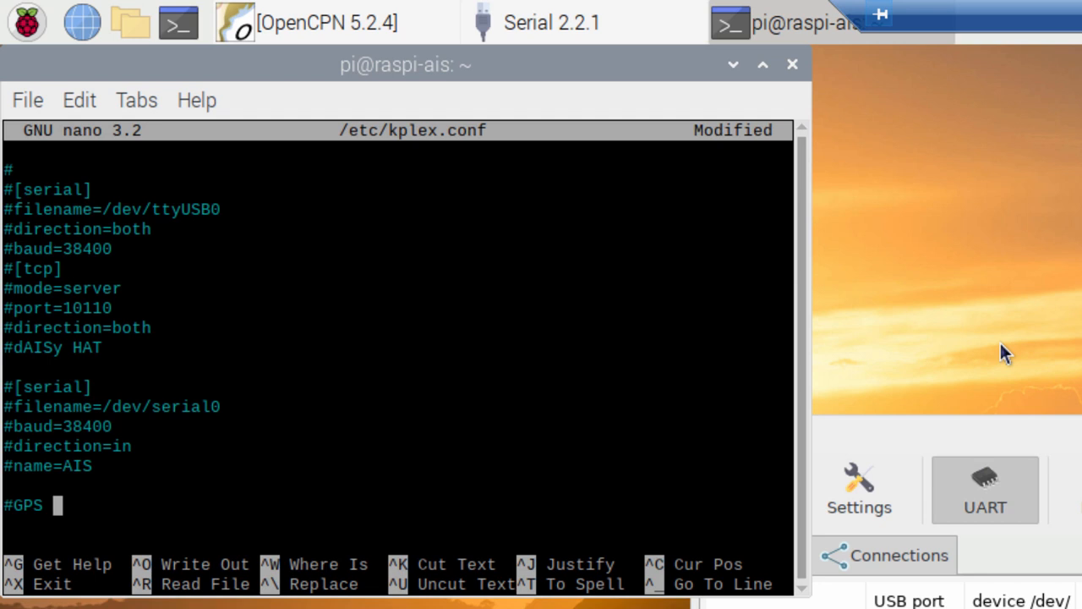
type("NMEA Kple")
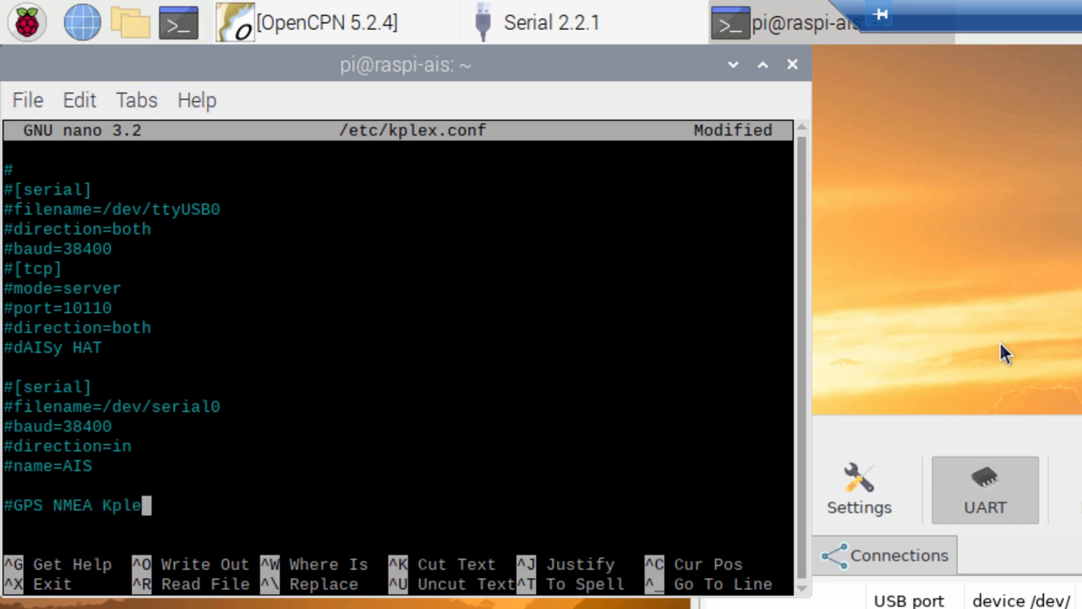
type("x")
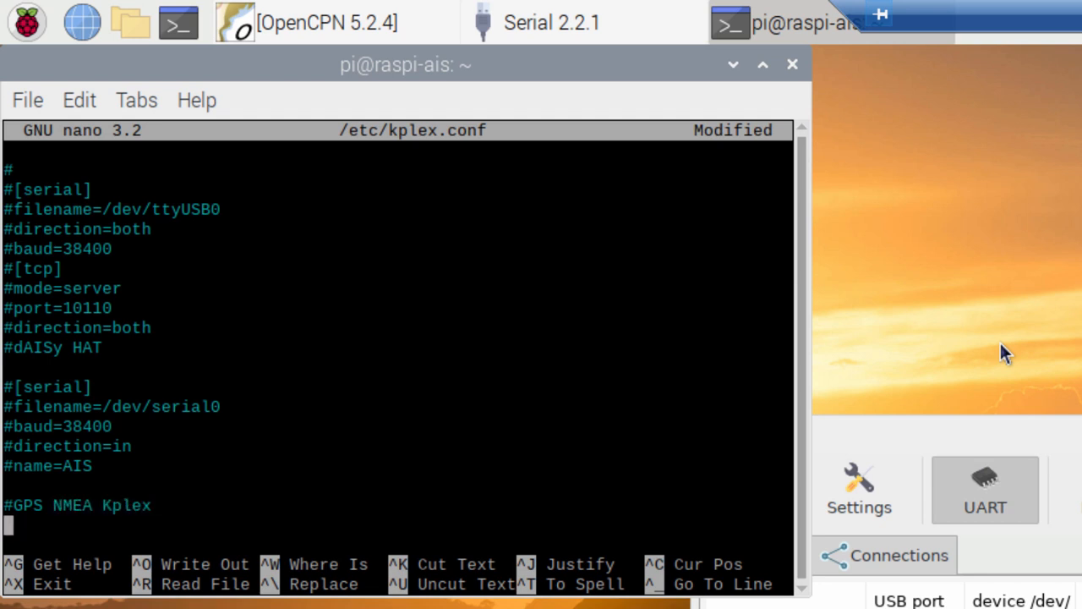
type("filenam")
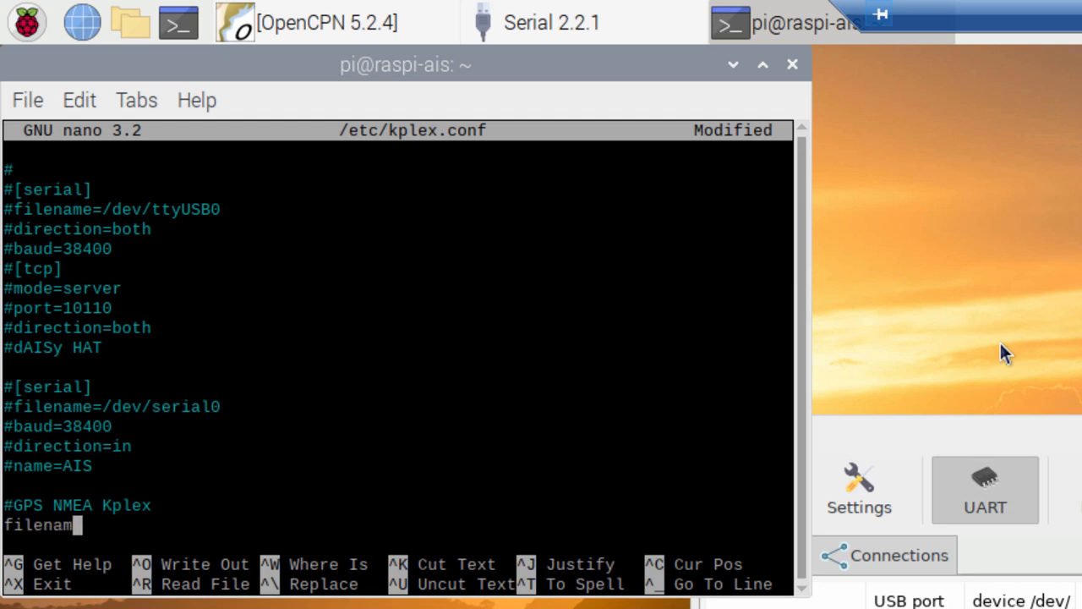
type("e=/d")
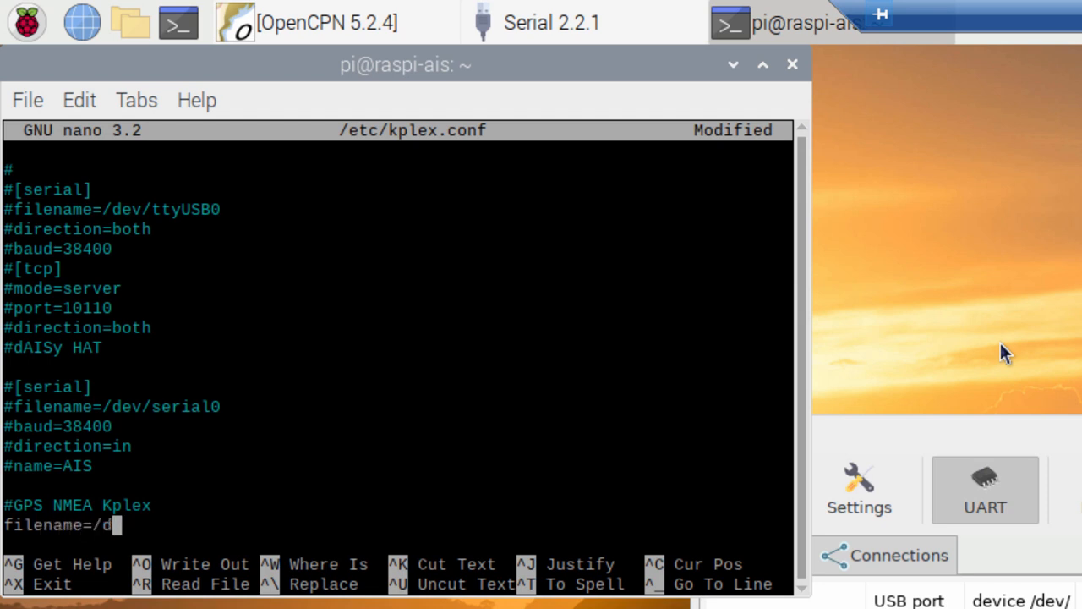
type("ev/")
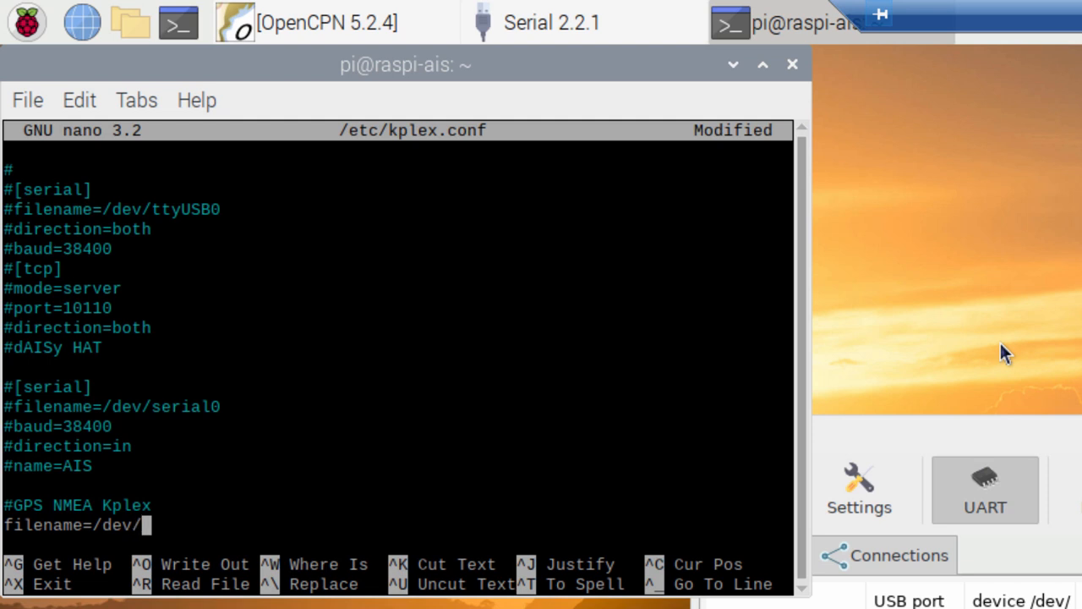
type("ttyA")
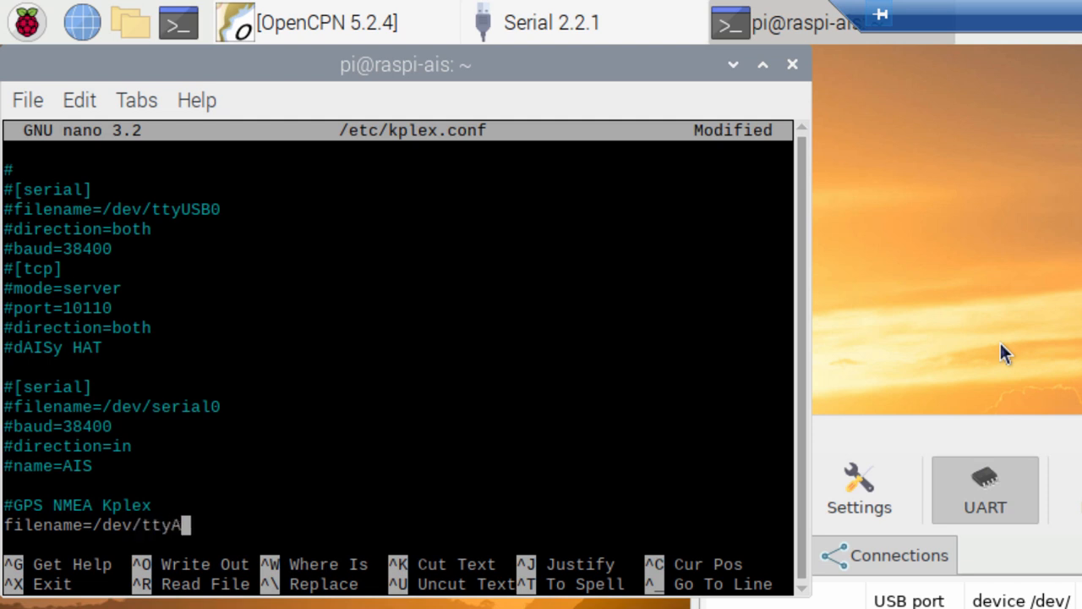
type("CM0")
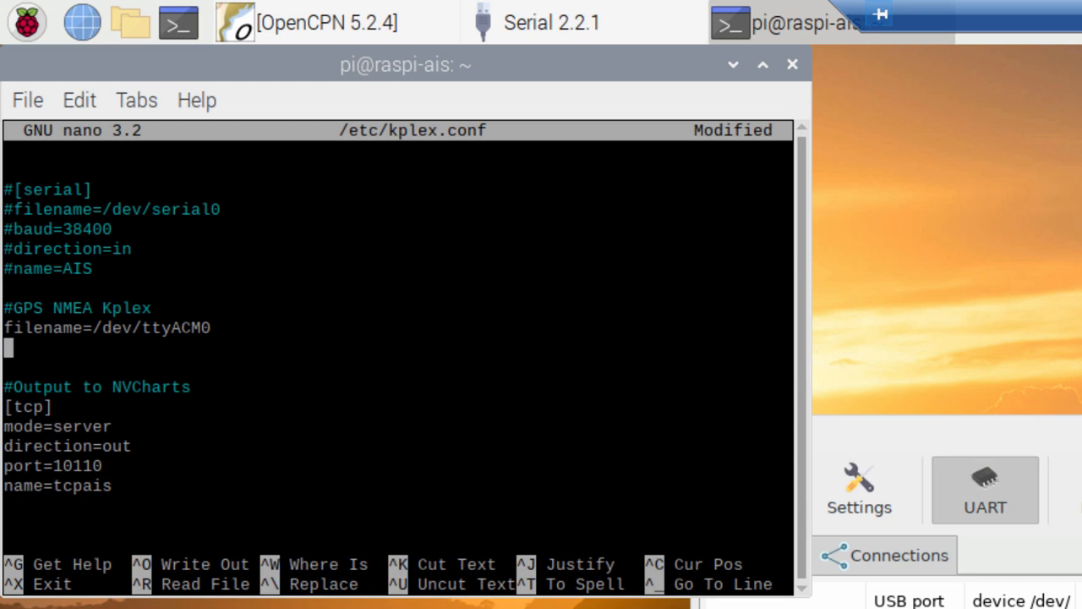
Complete the GPS input with baud=38400, direction=in and name=gps, then save and exit
type("ba")
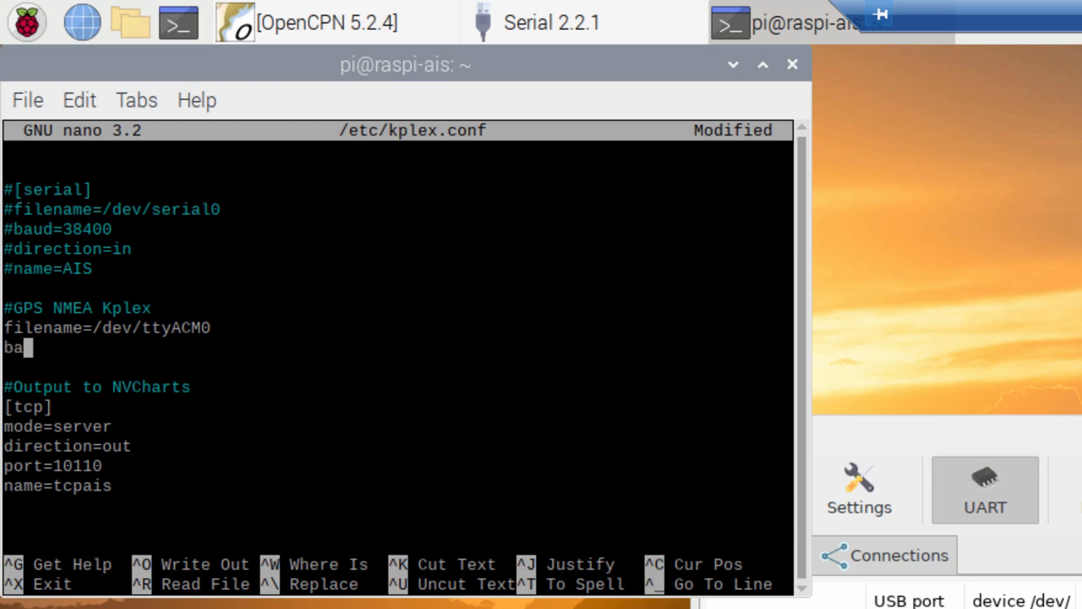
type("ud=")
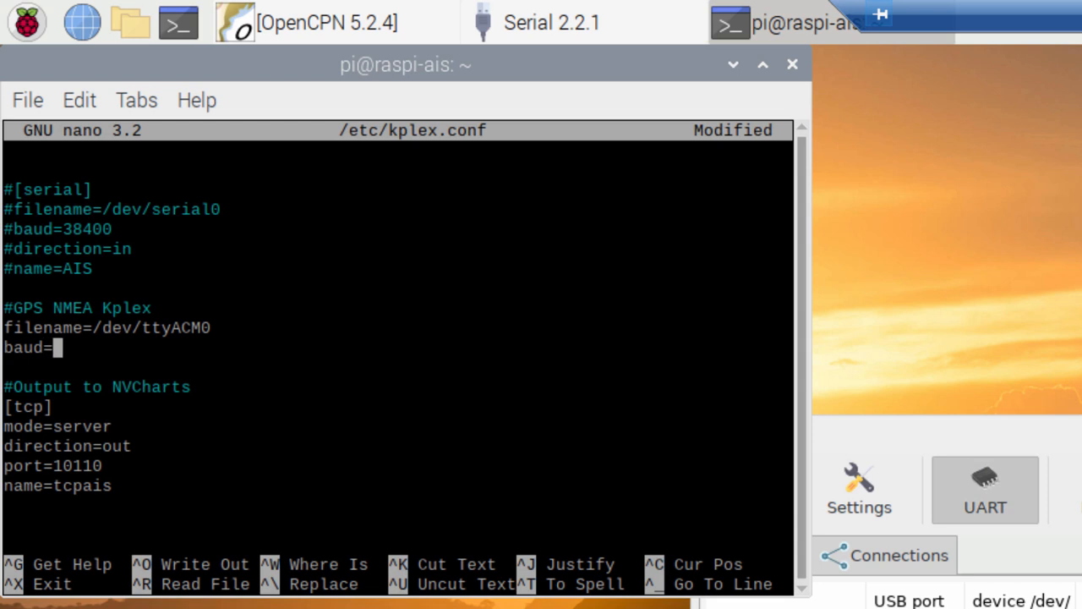
type("2")
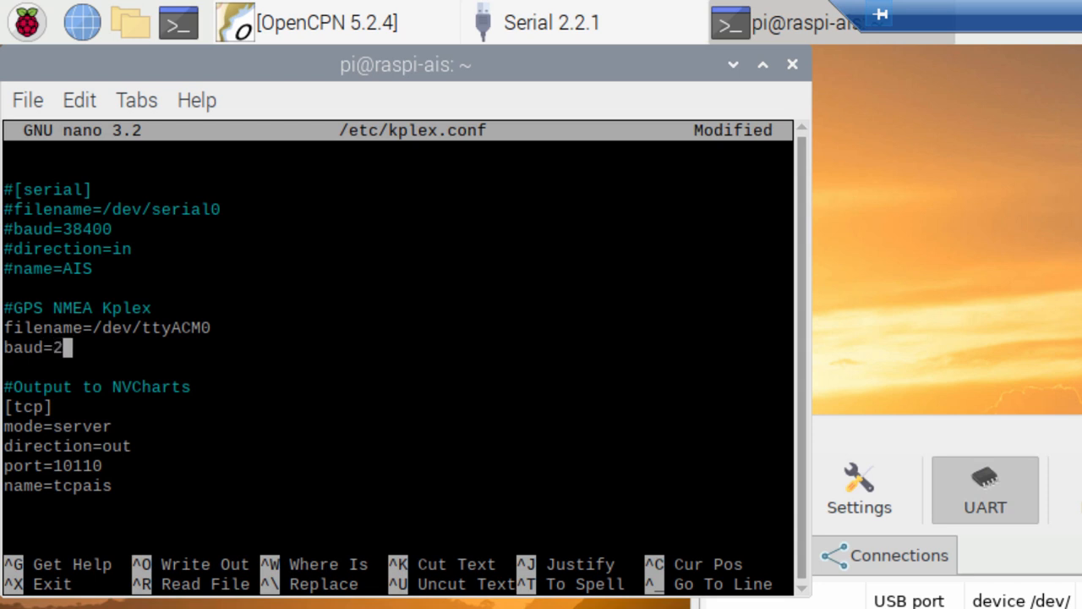
type("8400")
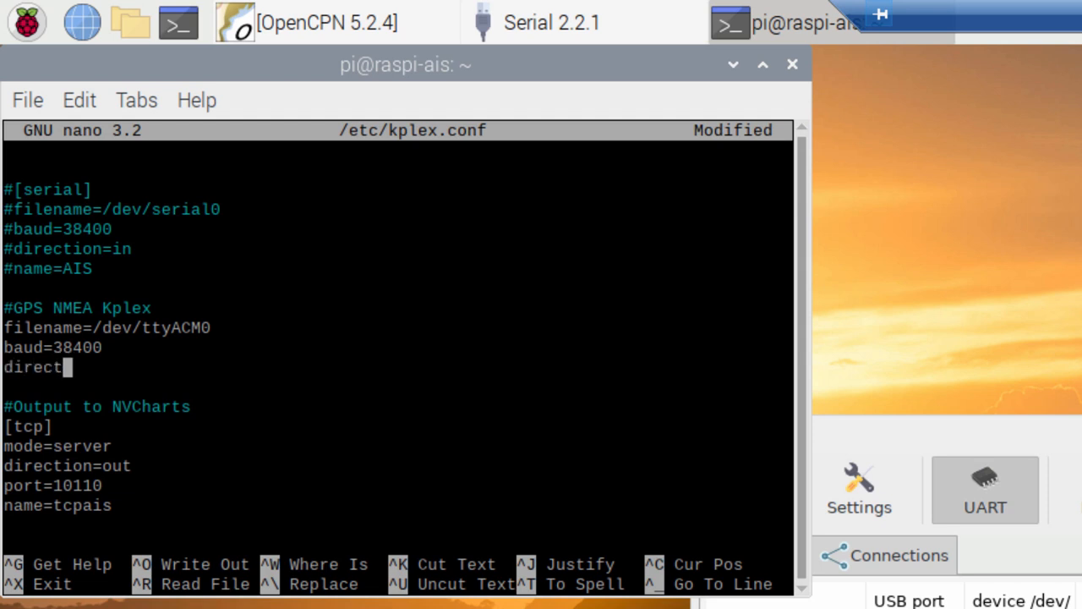
type("ion=in")
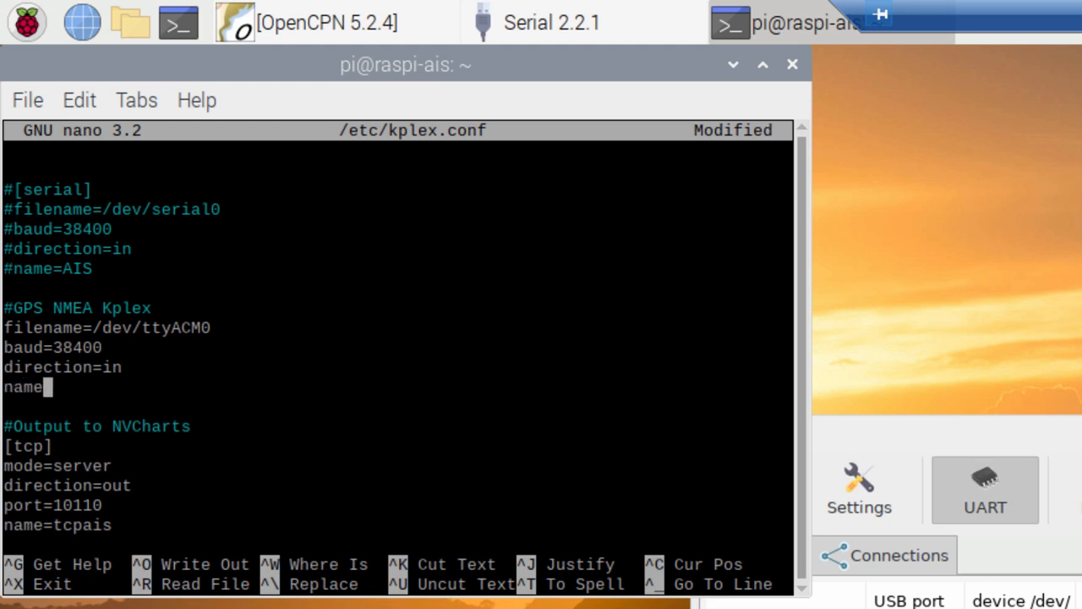
type("gps")
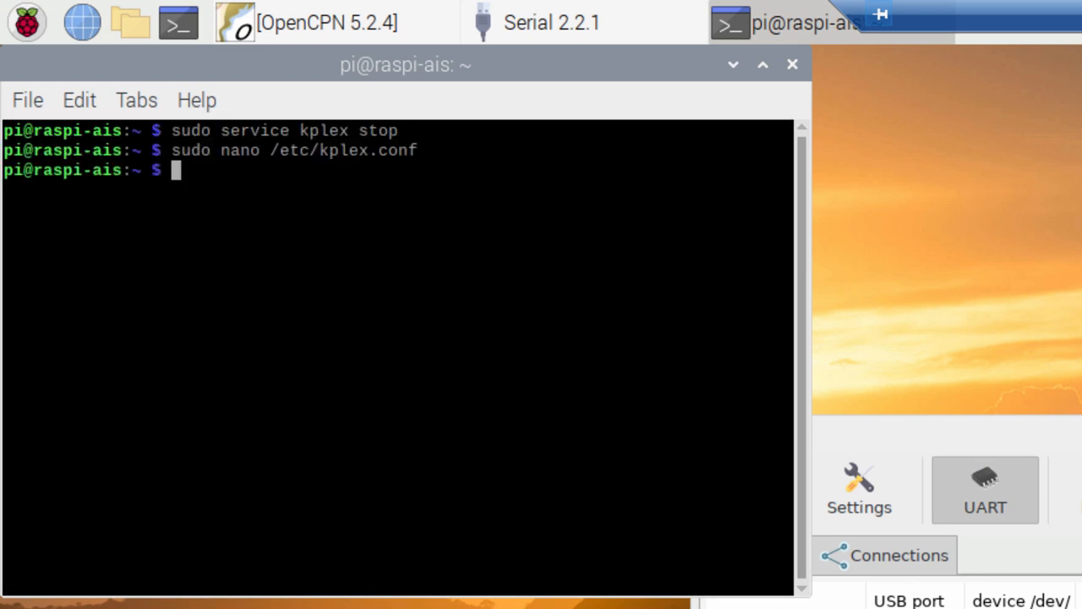
Run 'kplex -f /etc/kplex.conf', hit the line 39 parse error, and reopen the file in nano
type("kplex")
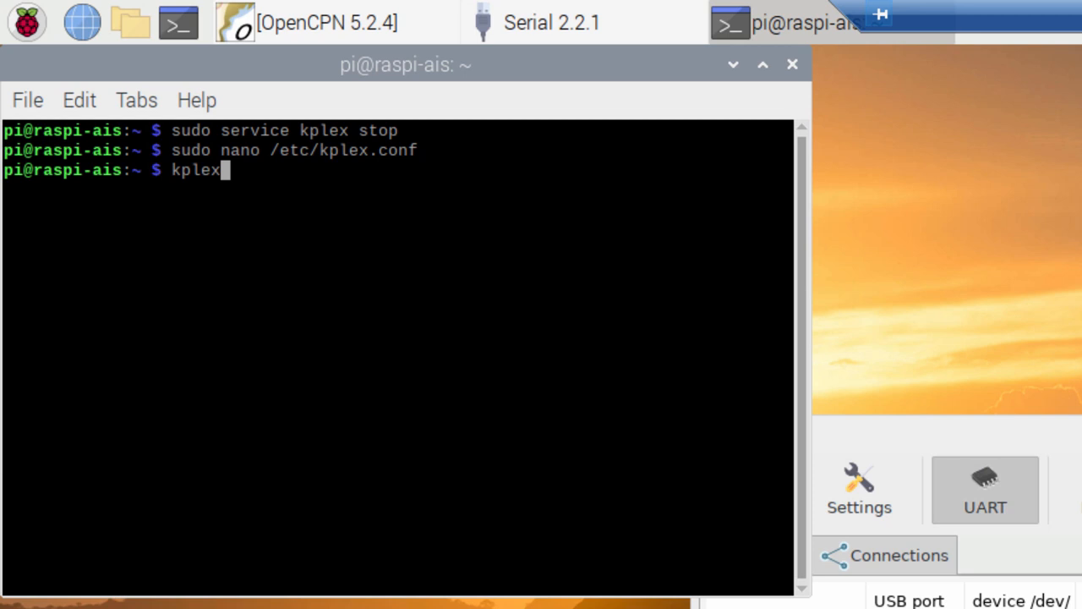
type("-f /e")
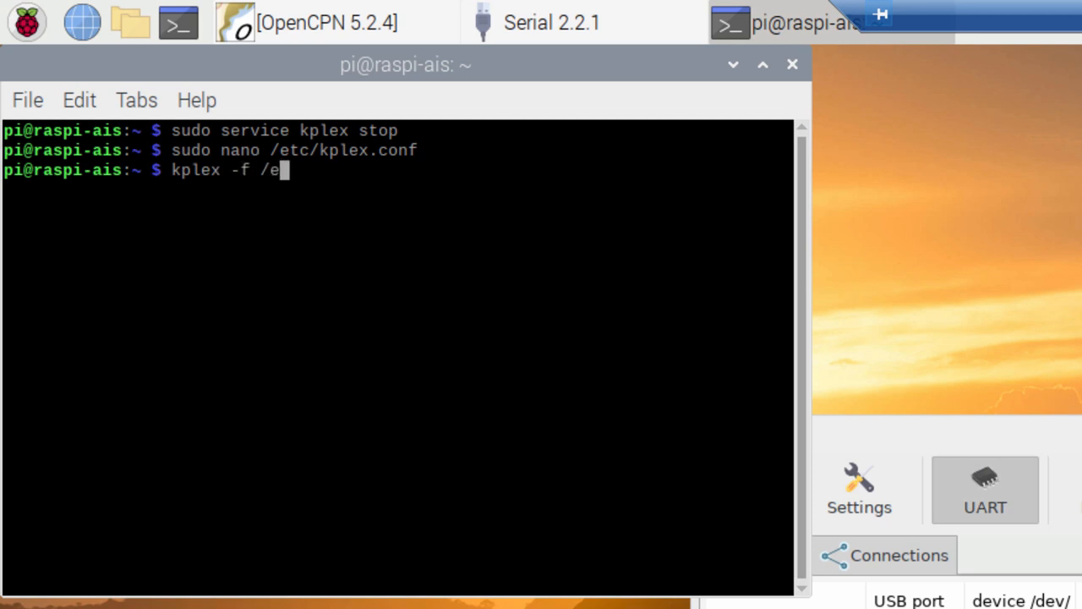
type("tc/kplex.conf")
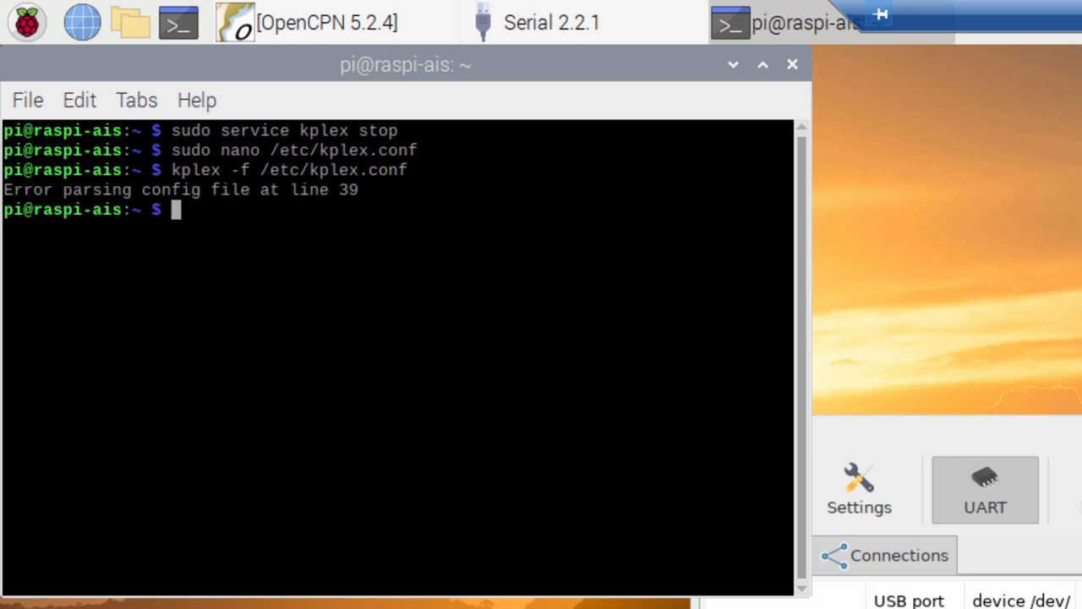
type("sudo nano /etc/kplex.conf")
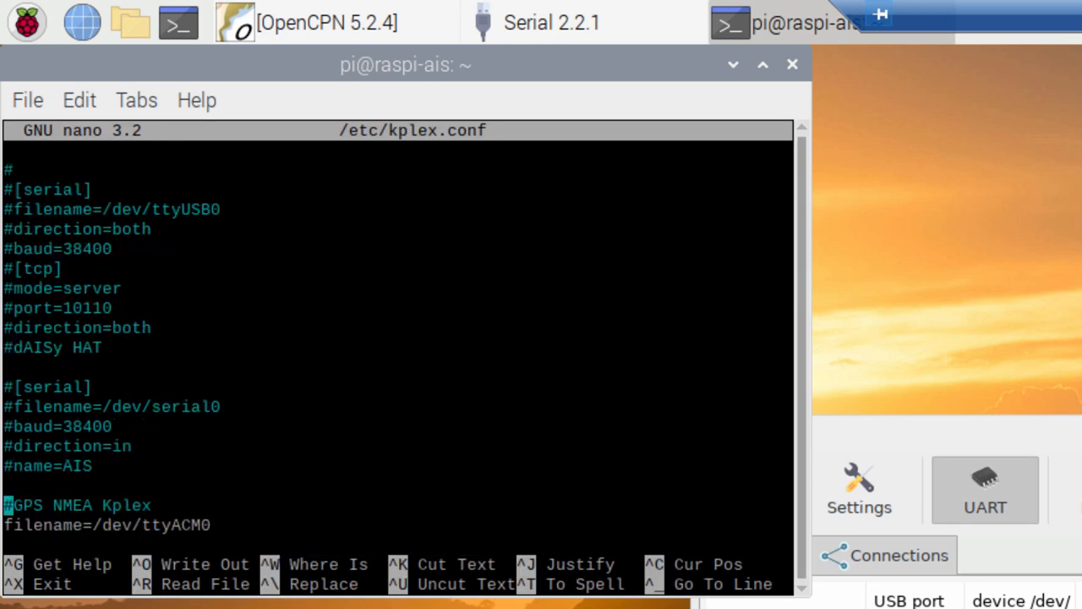
Insert a '[serial]' header above filename=/dev/ttyACM0, then save and exit nano
scroll("down", 3)
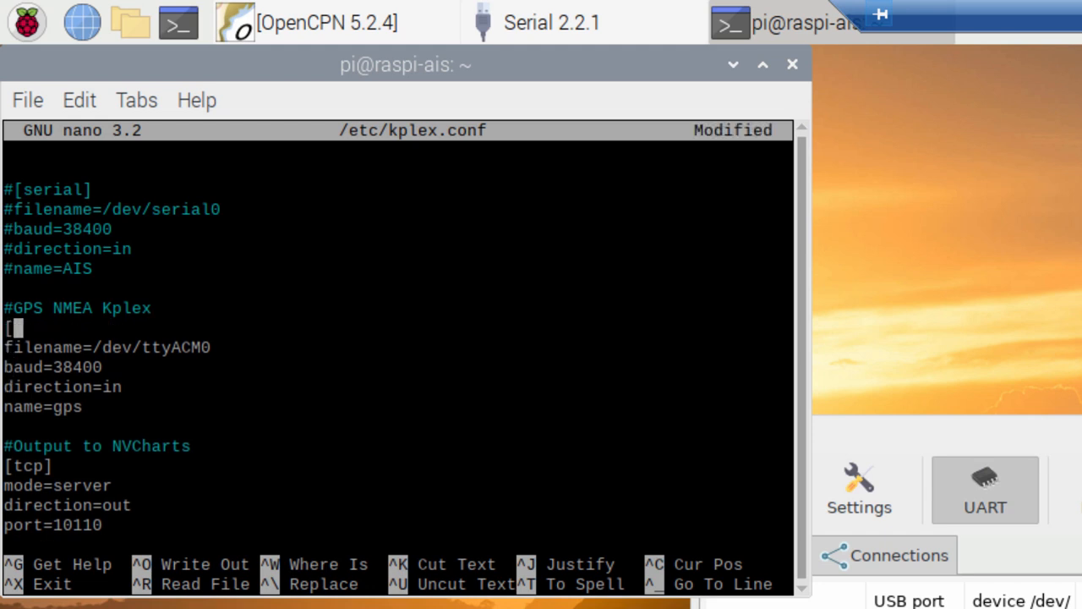
type("serial]")
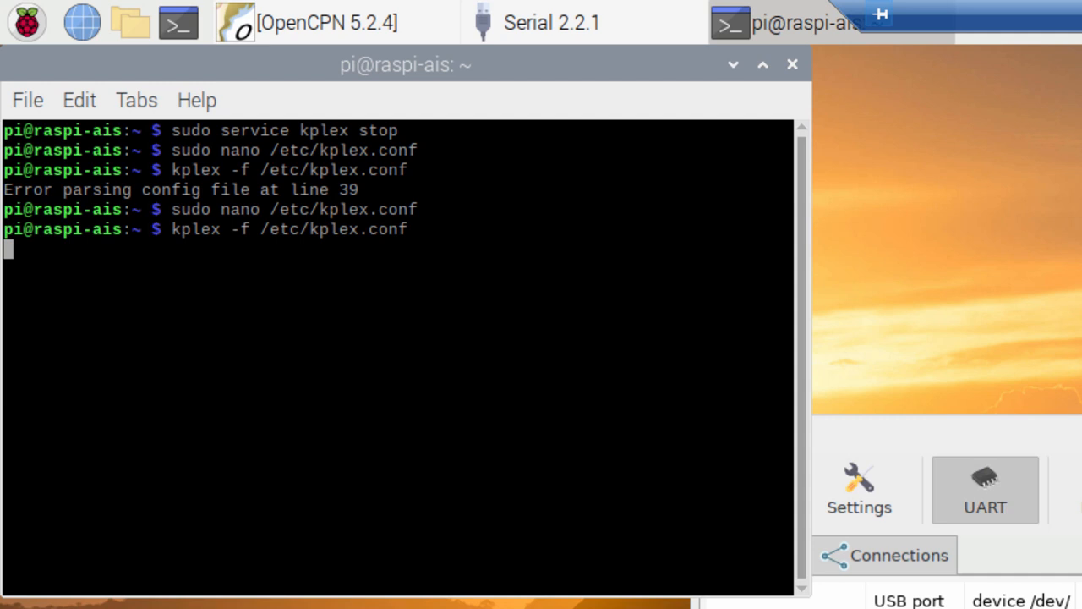
mouse_move(356, 110)
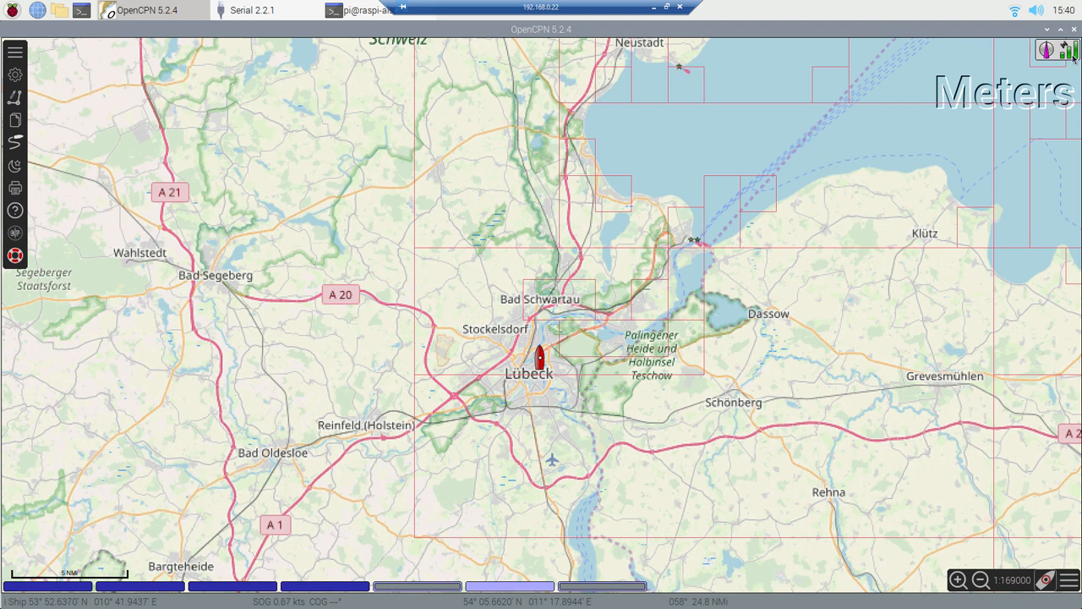
mouse_move(1056, 58)
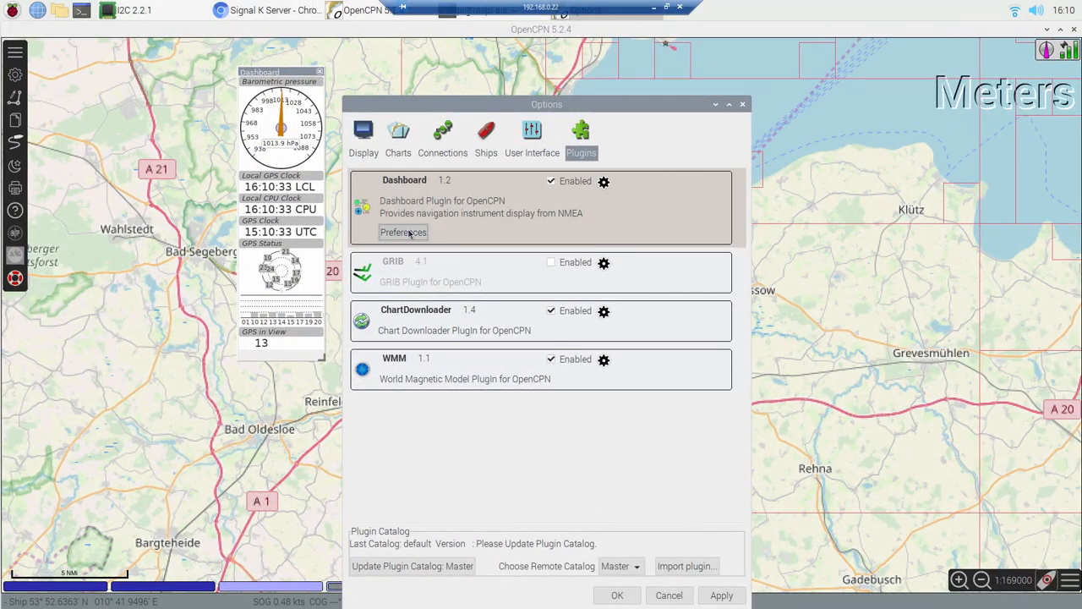
In Dashboard preferences, add a GPS Compass instrument from the instrument list
left_click(402, 231)
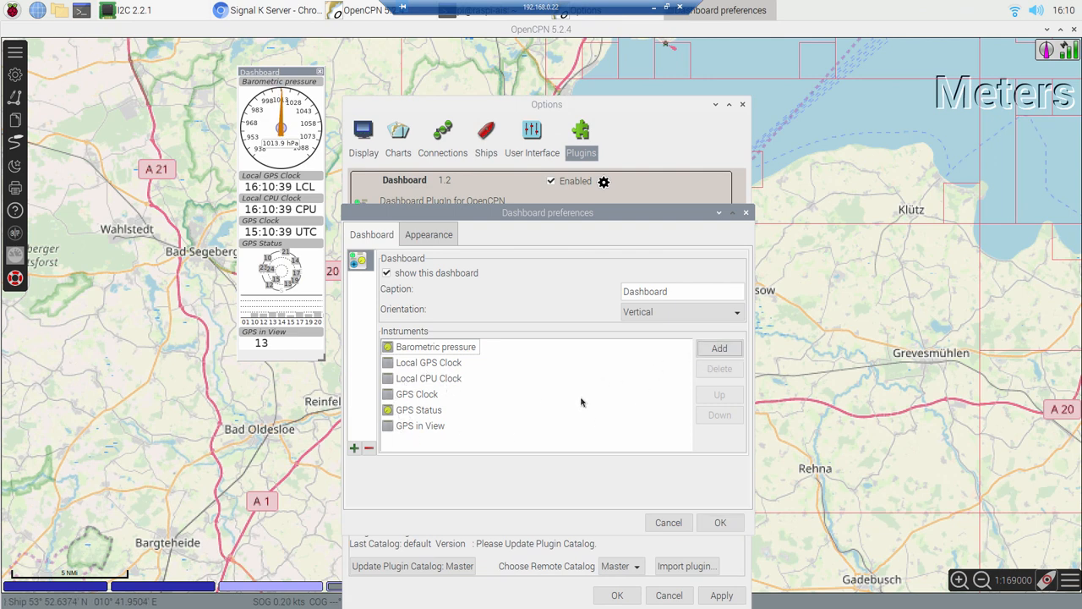
left_click(718, 348)
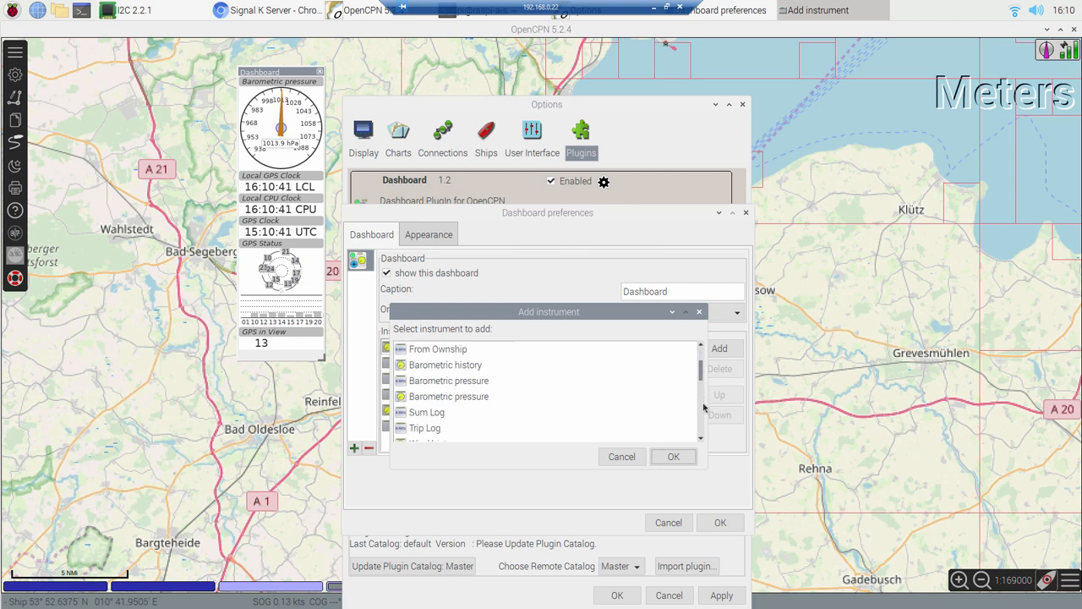
scroll("down", 3)
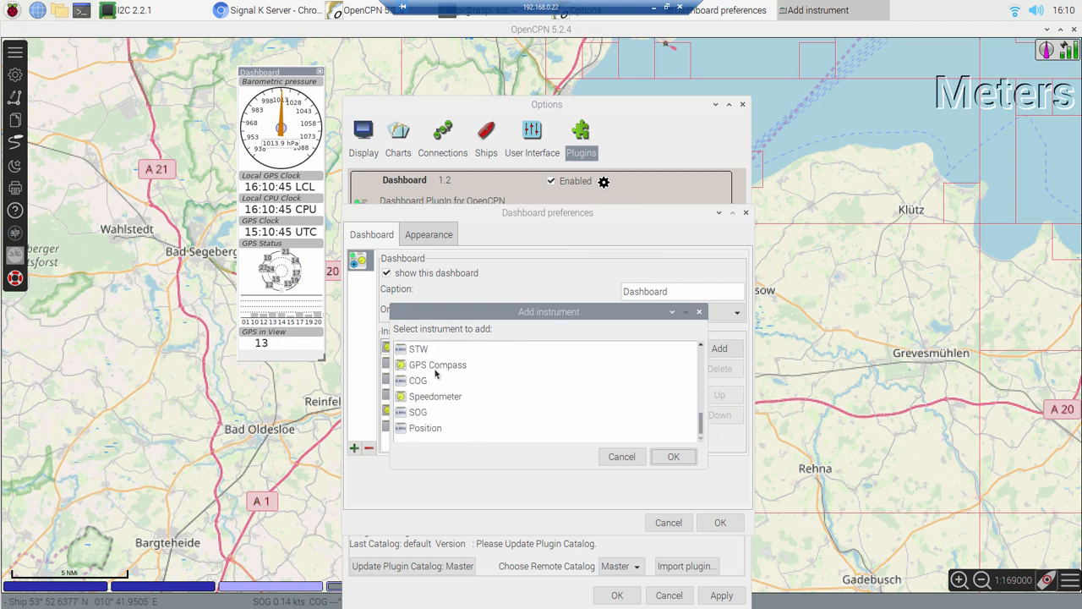
left_click(438, 366)
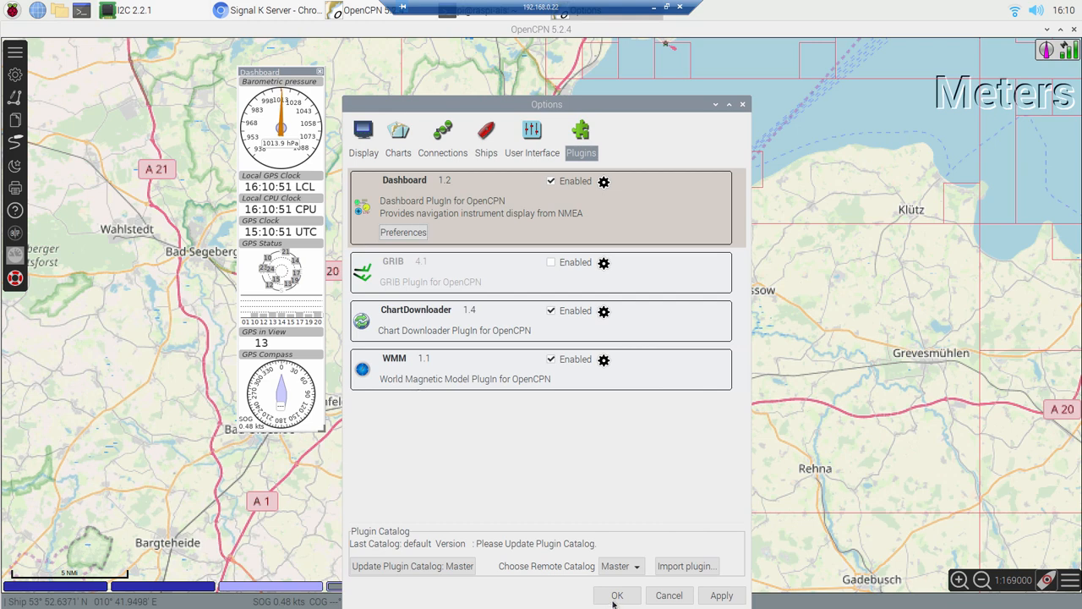
Accept the dashboard changes and close the Options dialog so the compass shows over the chart
left_click(618, 595)
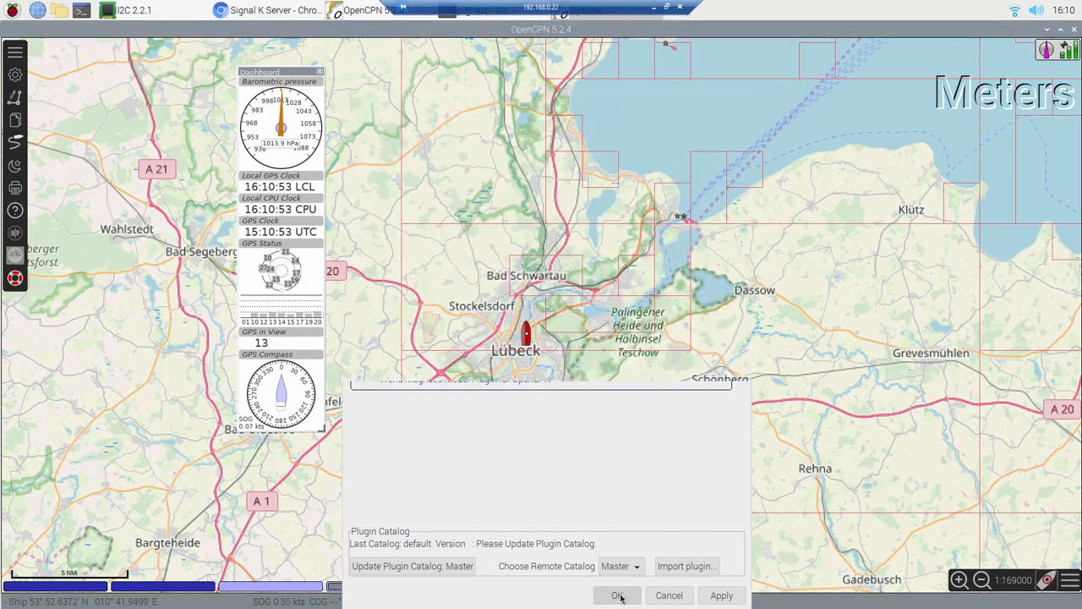
left_click(617, 595)
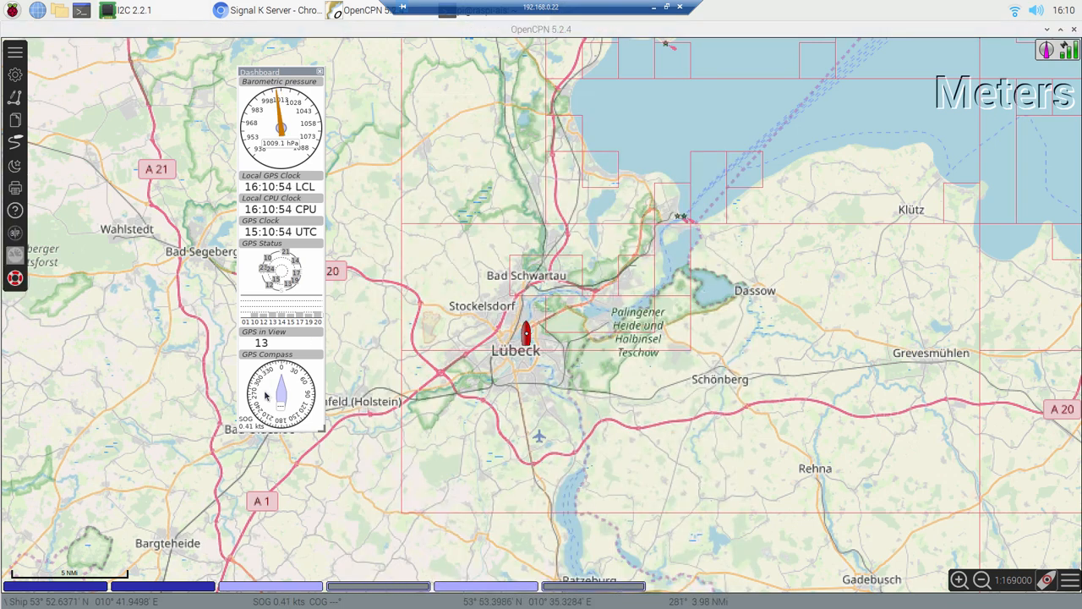